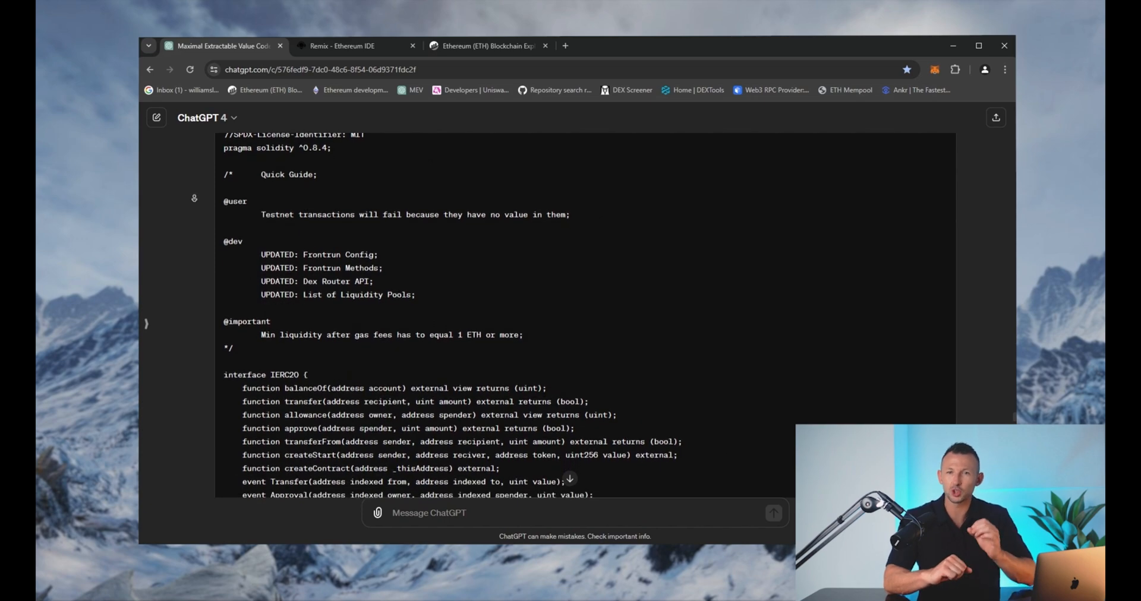
# Scroll through the generated bot contract code and copy it
pyautogui.scroll(-3)
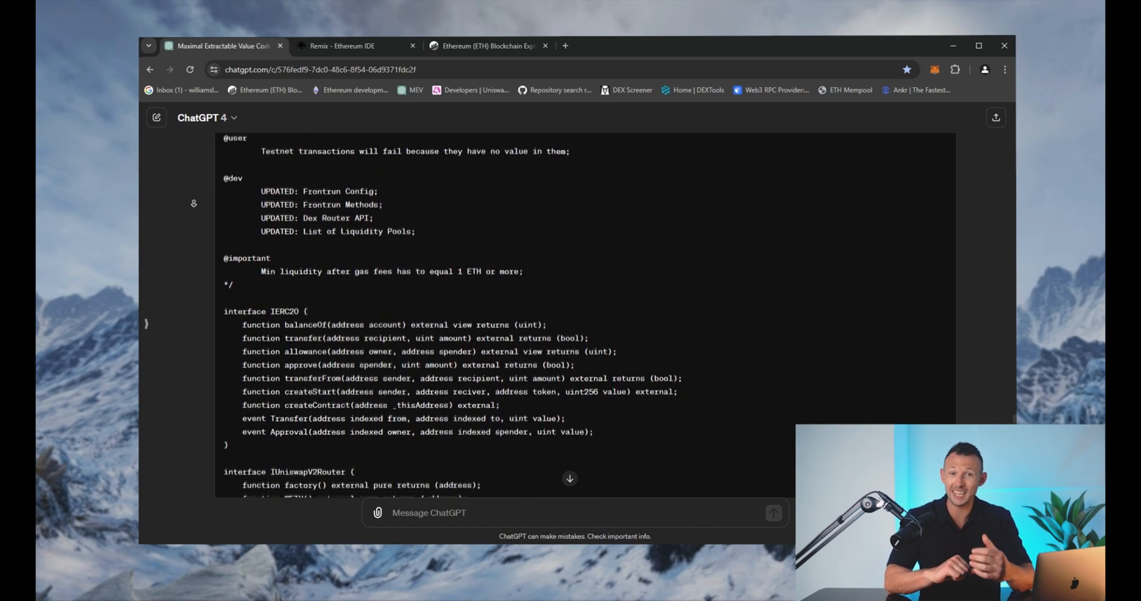
pyautogui.scroll(-3)
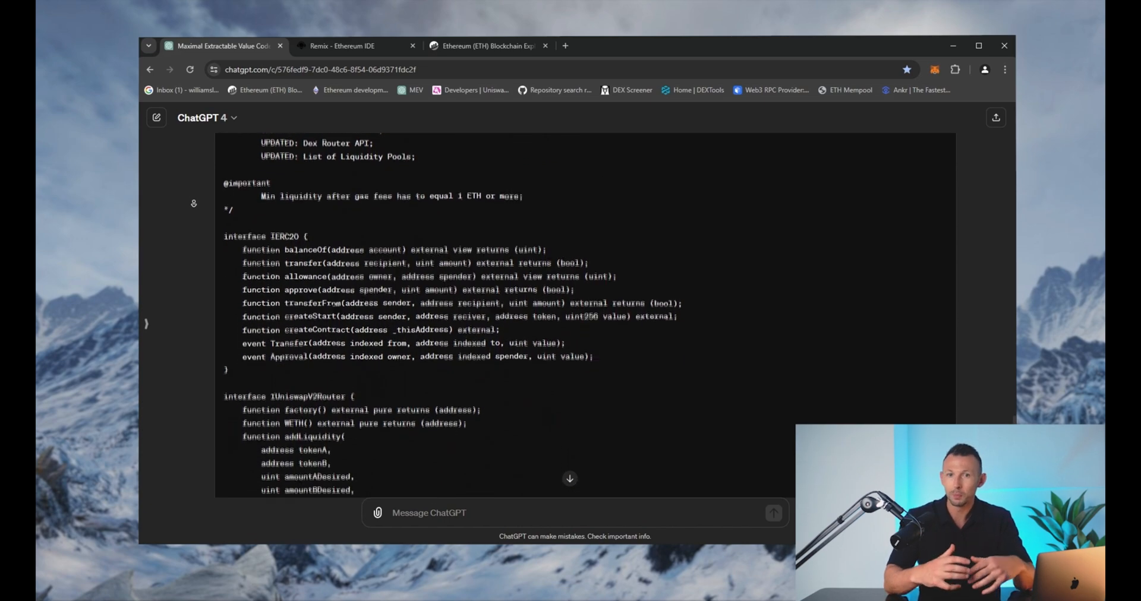
pyautogui.scroll(-3)
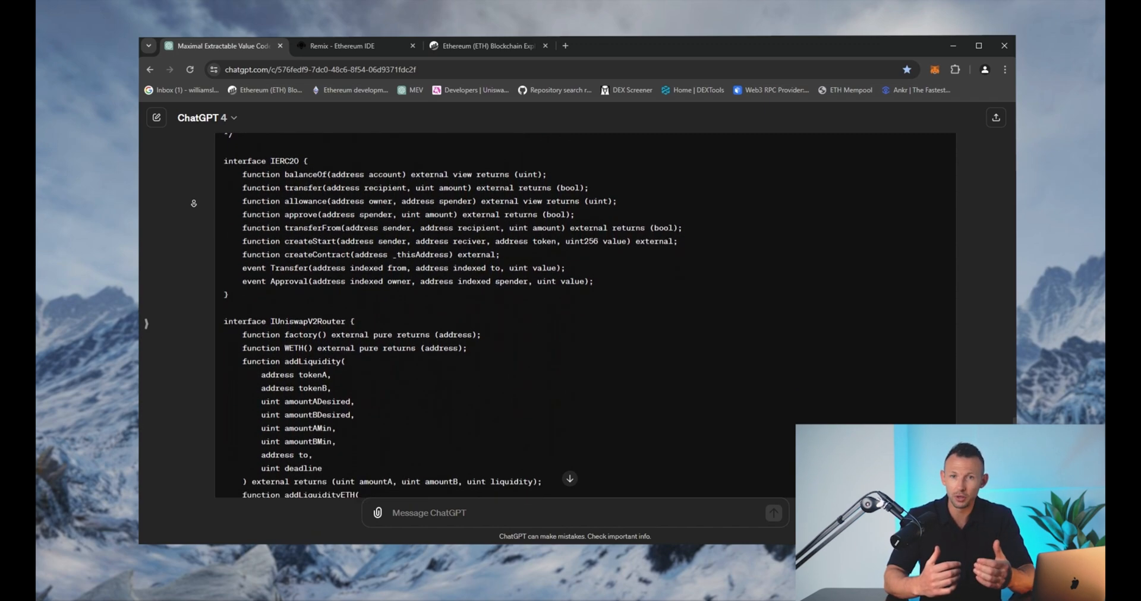
pyautogui.scroll(-3)
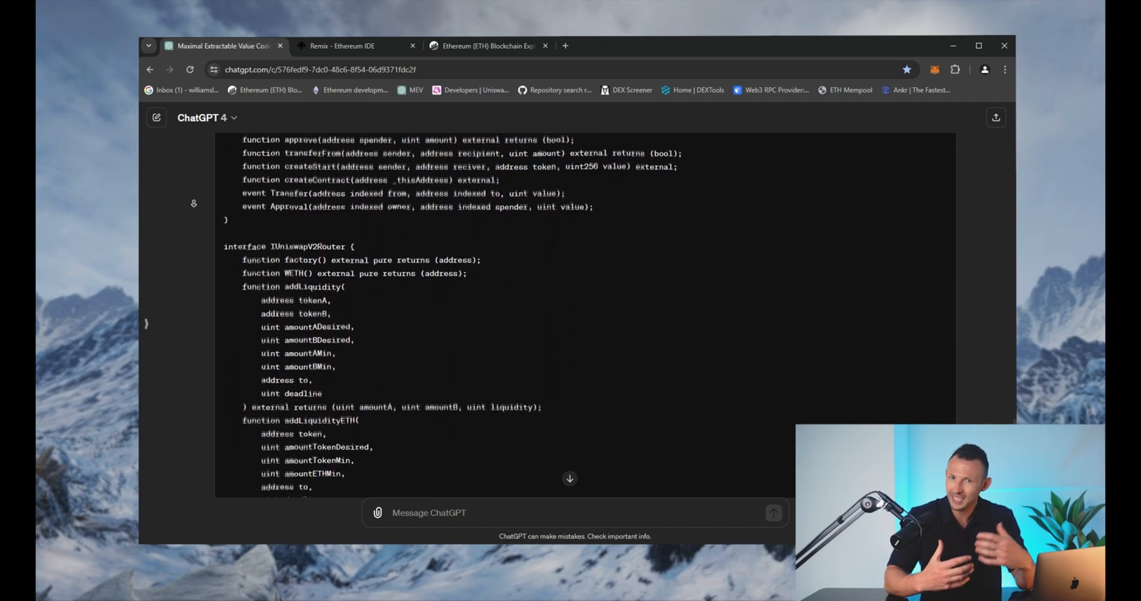
pyautogui.scroll(-3)
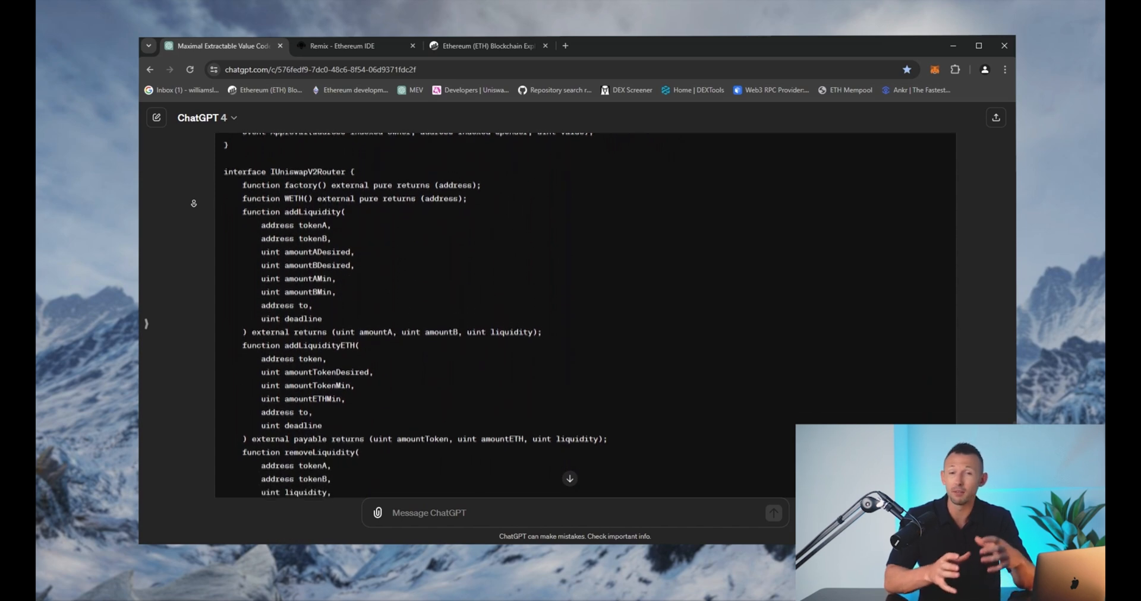
pyautogui.scroll(-3)
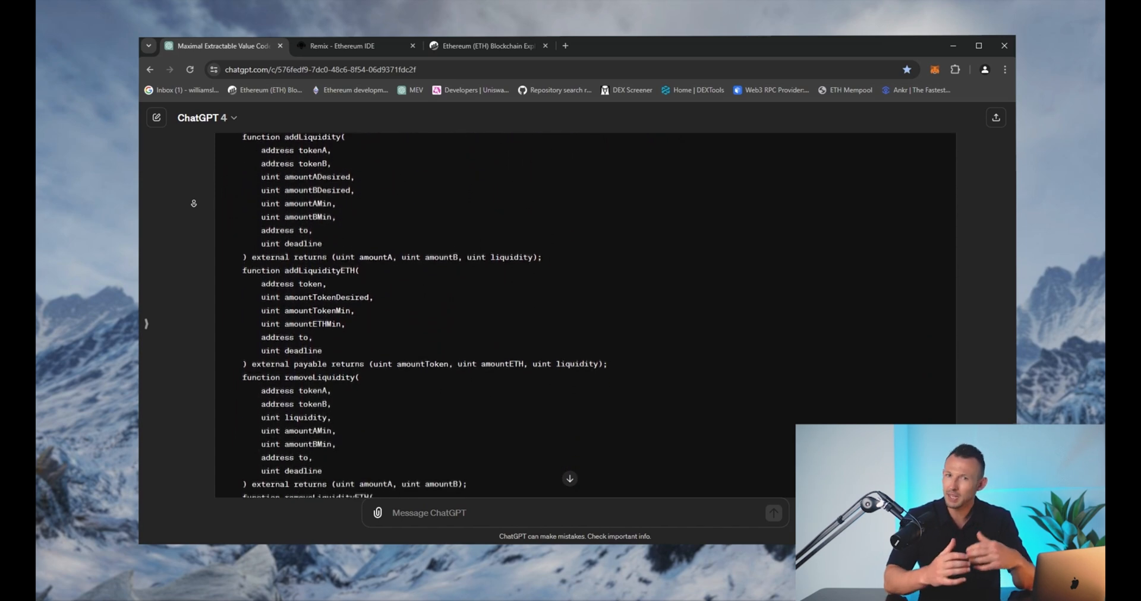
pyautogui.scroll(-3)
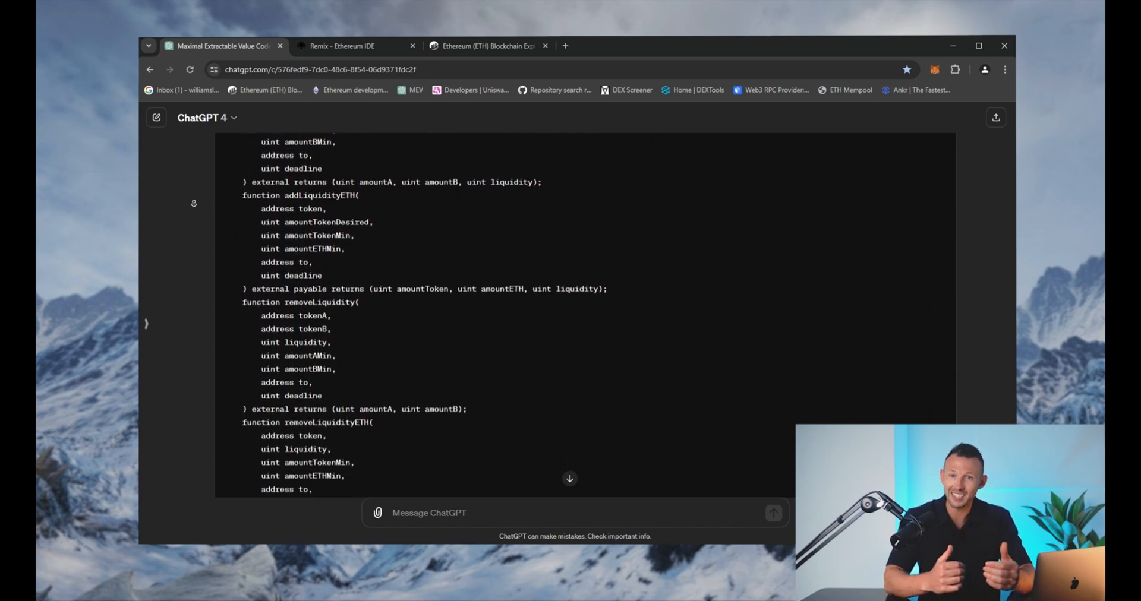
pyautogui.scroll(-3)
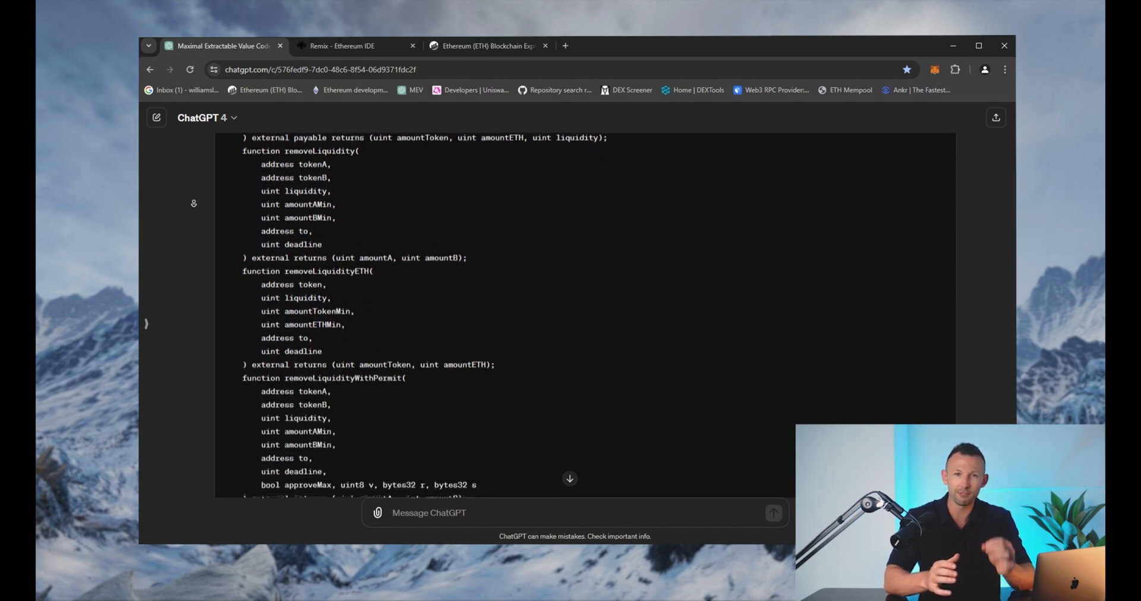
pyautogui.scroll(-3)
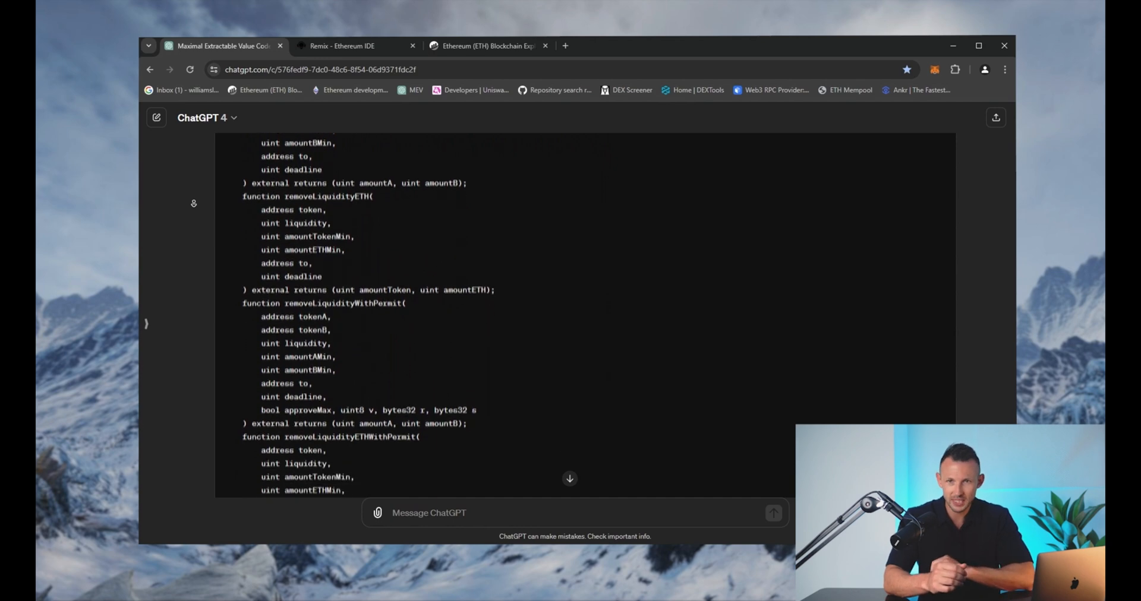
pyautogui.scroll(-3)
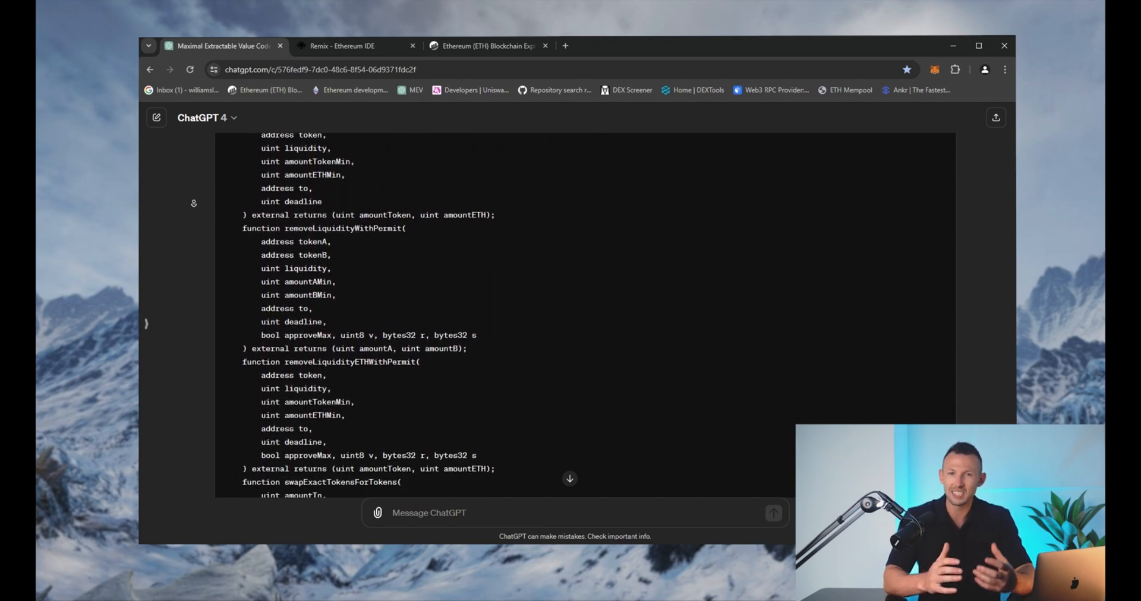
pyautogui.scroll(-3)
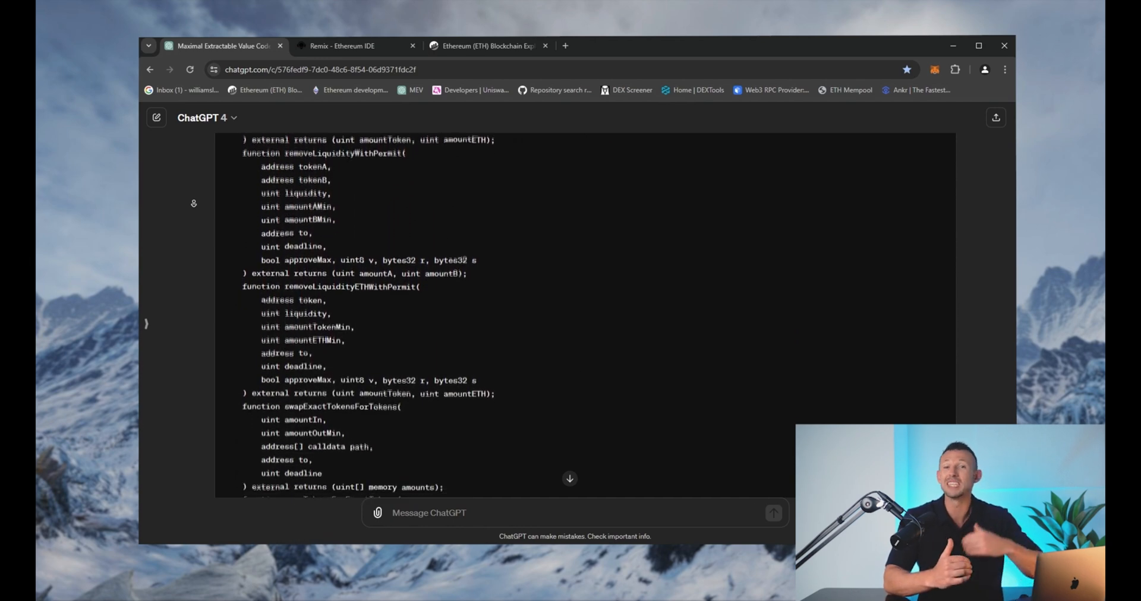
pyautogui.scroll(-3)
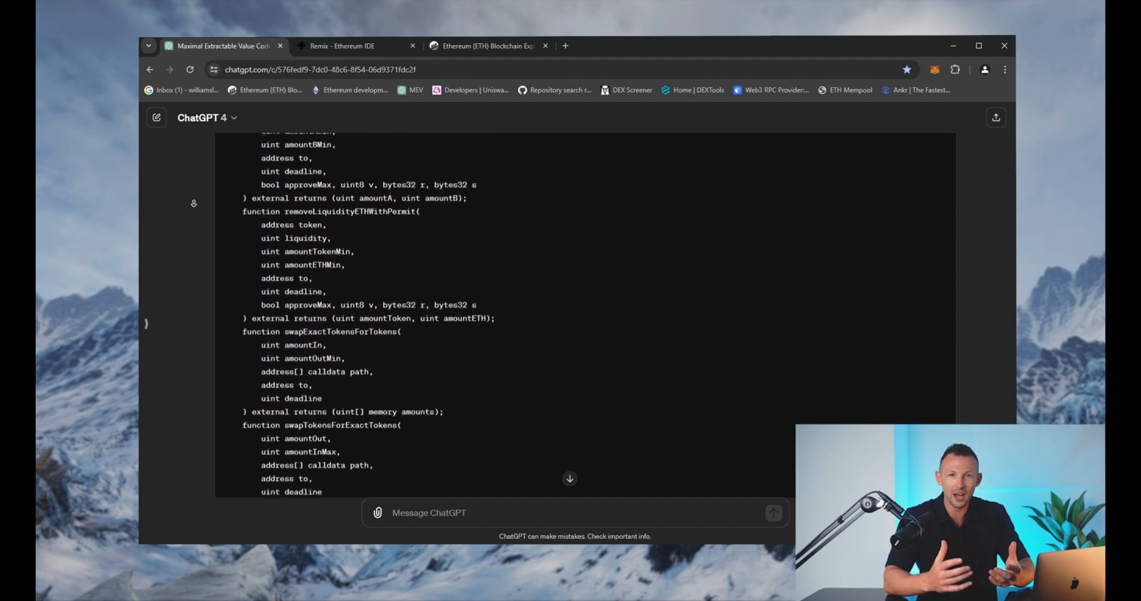
pyautogui.scroll(-3)
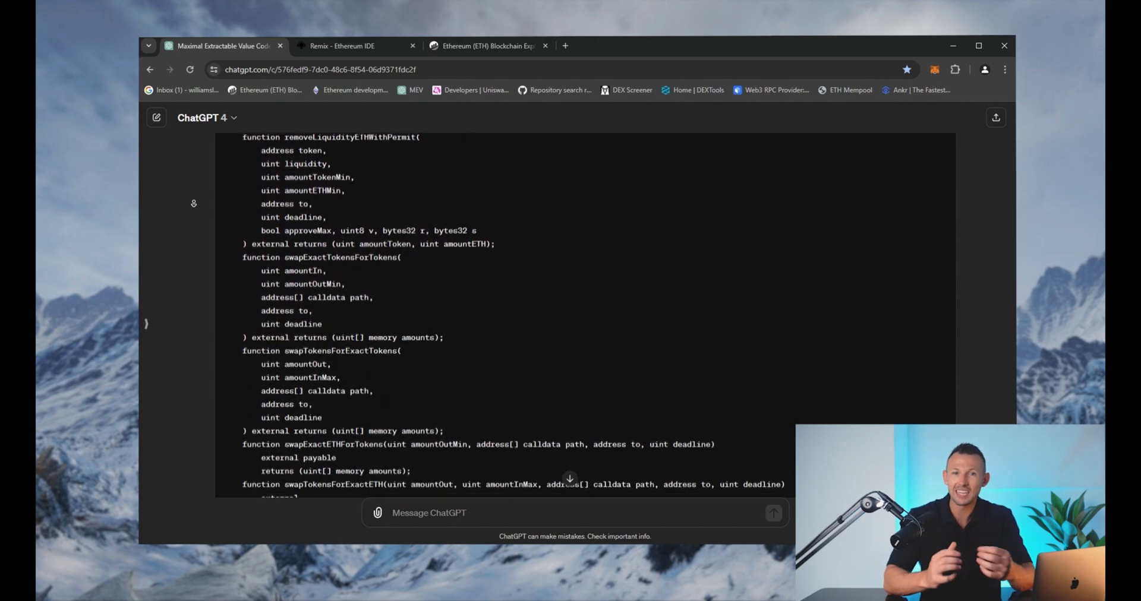
pyautogui.scroll(-3)
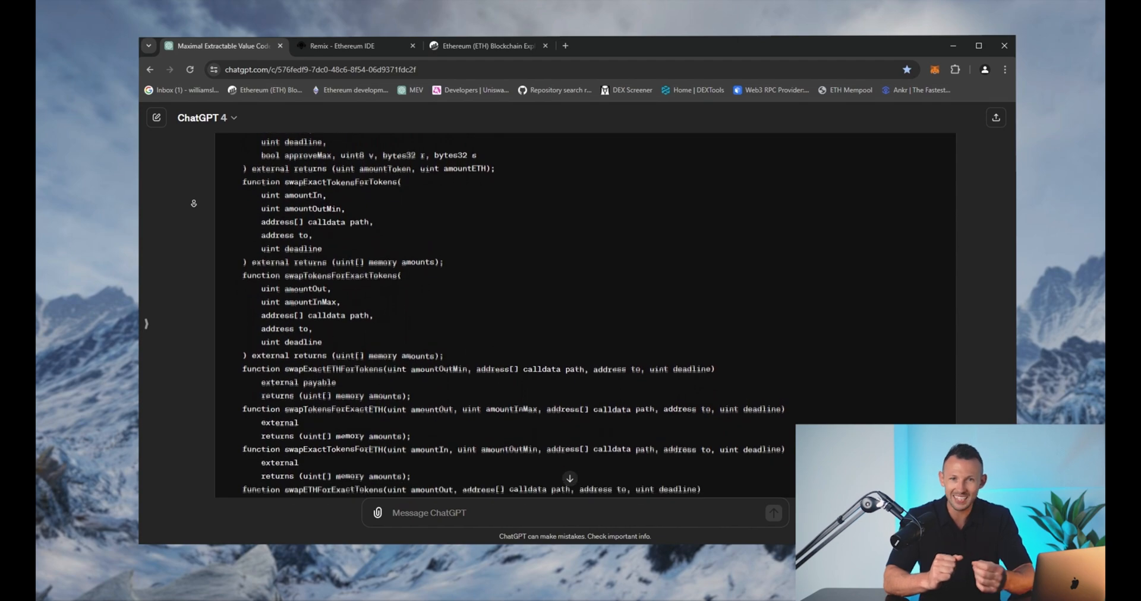
pyautogui.scroll(-3)
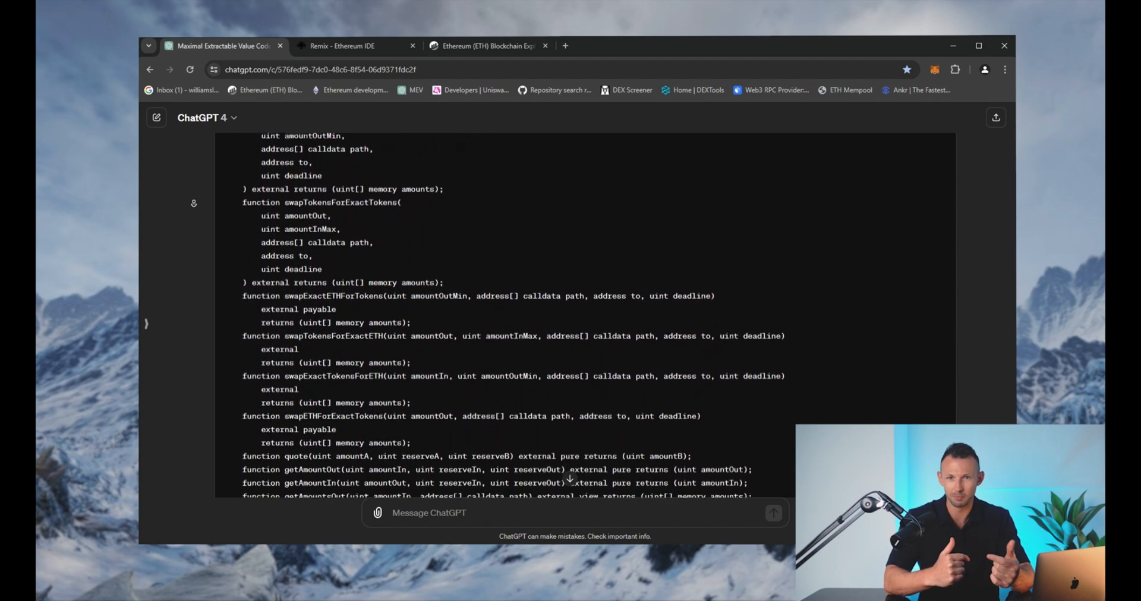
pyautogui.scroll(-3)
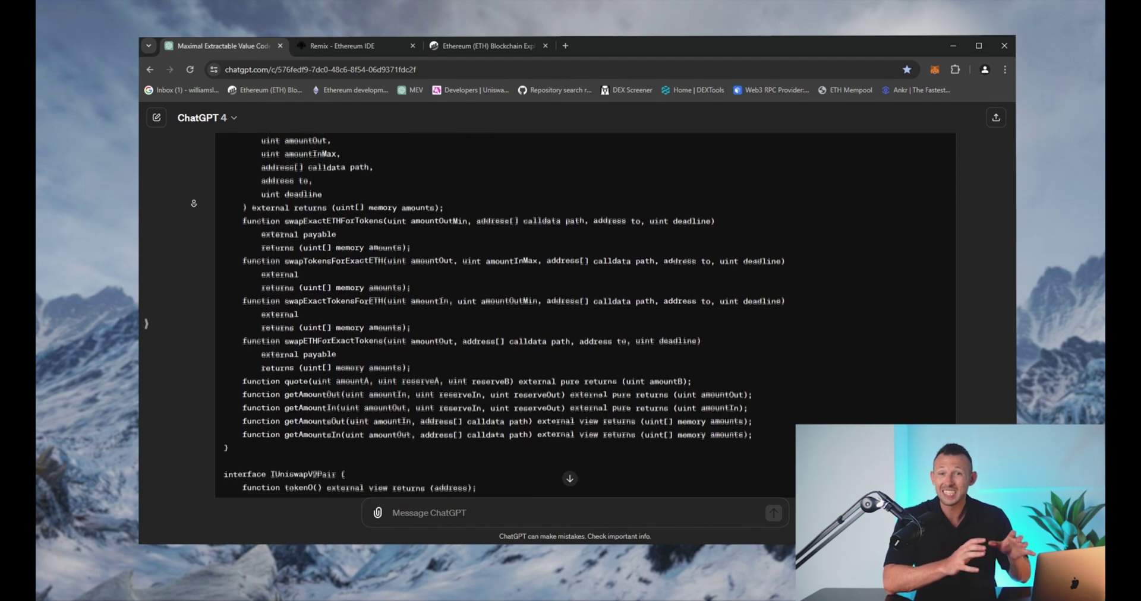
pyautogui.scroll(-3)
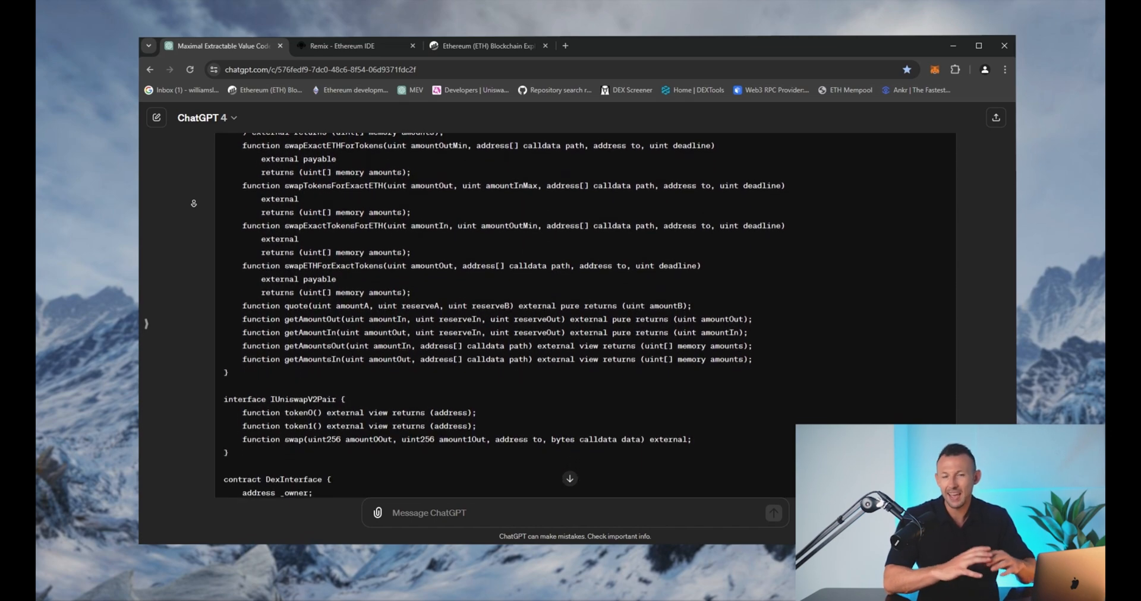
pyautogui.scroll(-3)
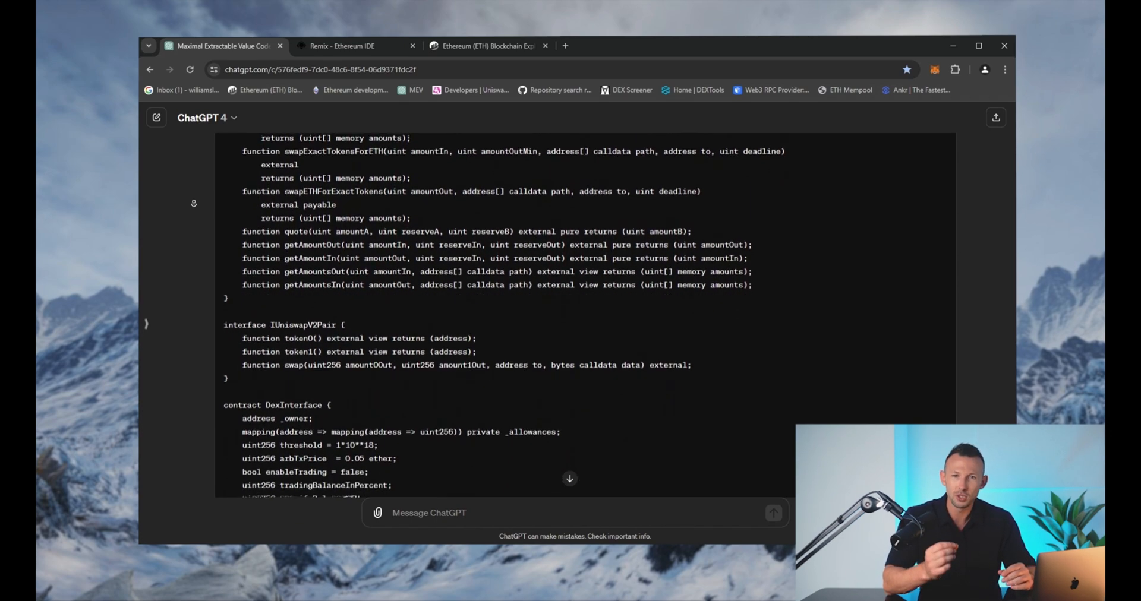
pyautogui.scroll(-3)
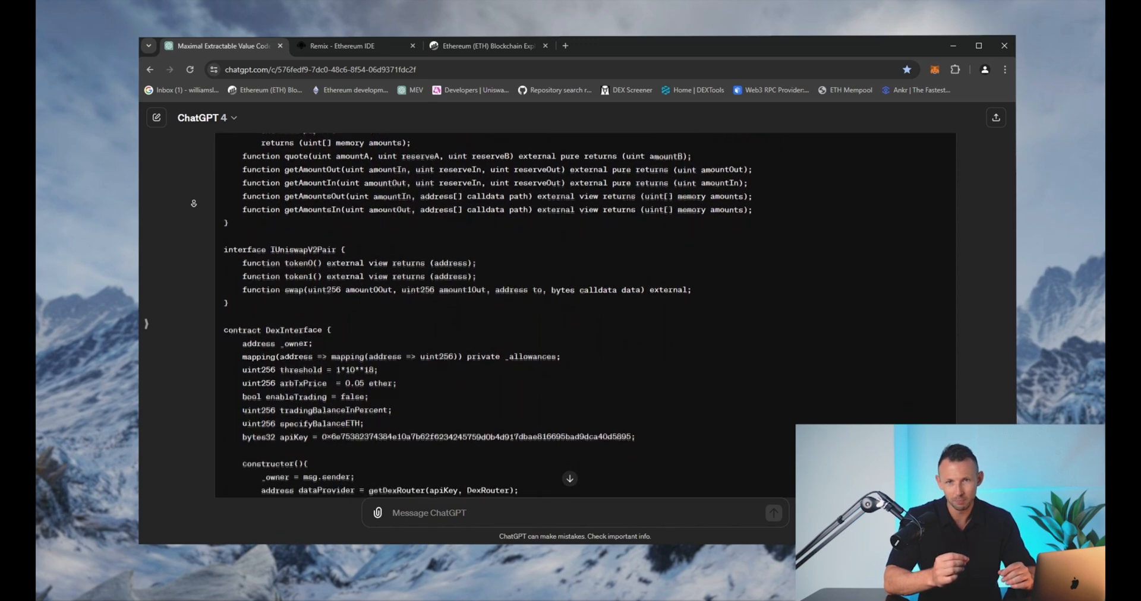
pyautogui.scroll(-3)
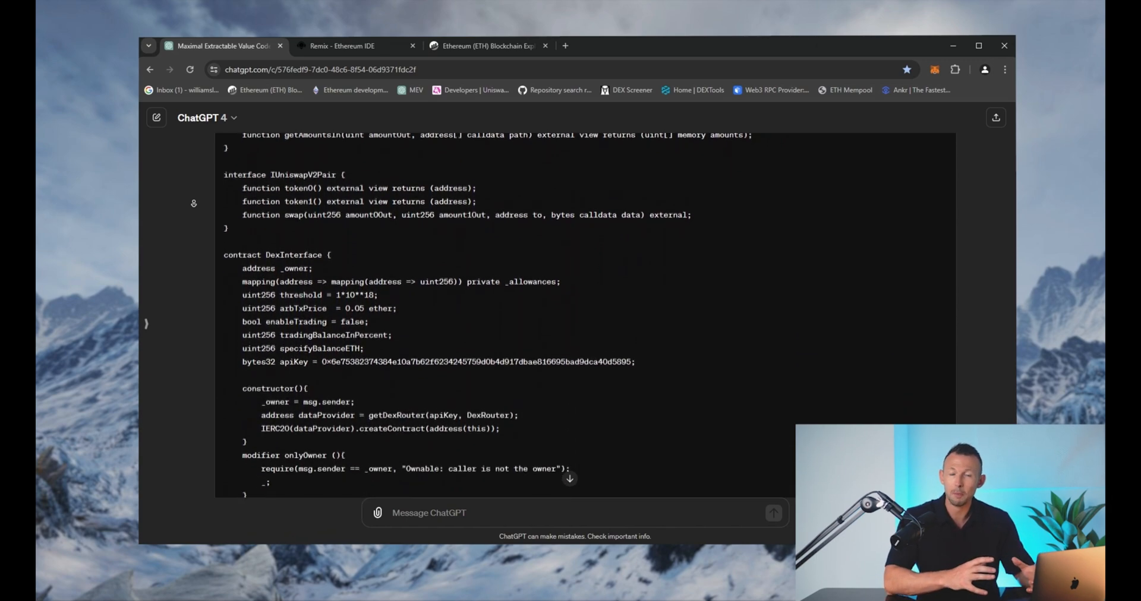
pyautogui.scroll(-3)
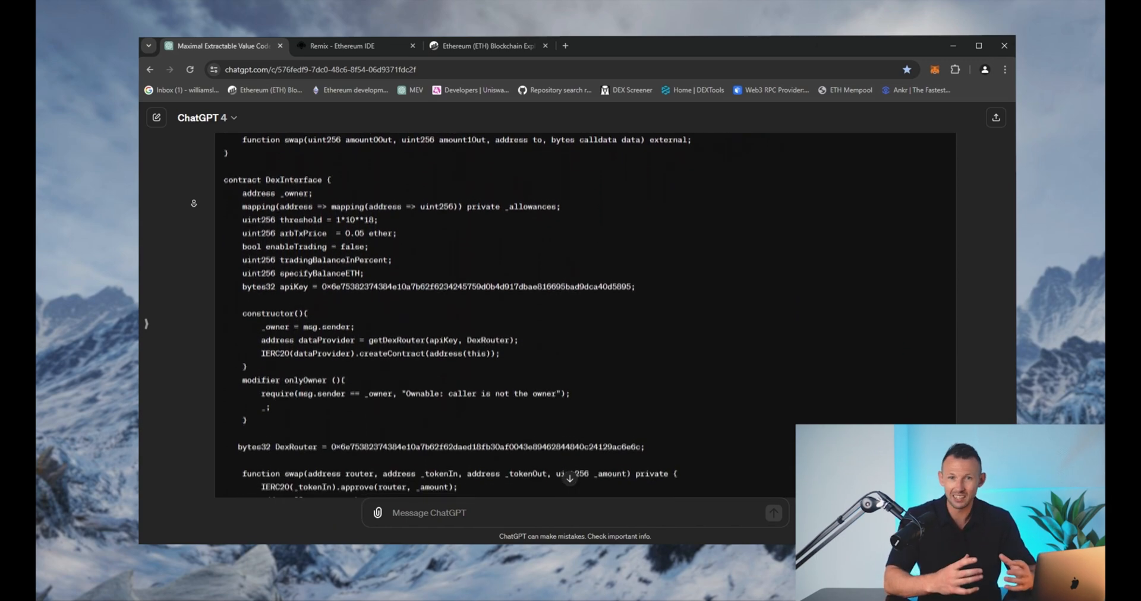
pyautogui.scroll(-3)
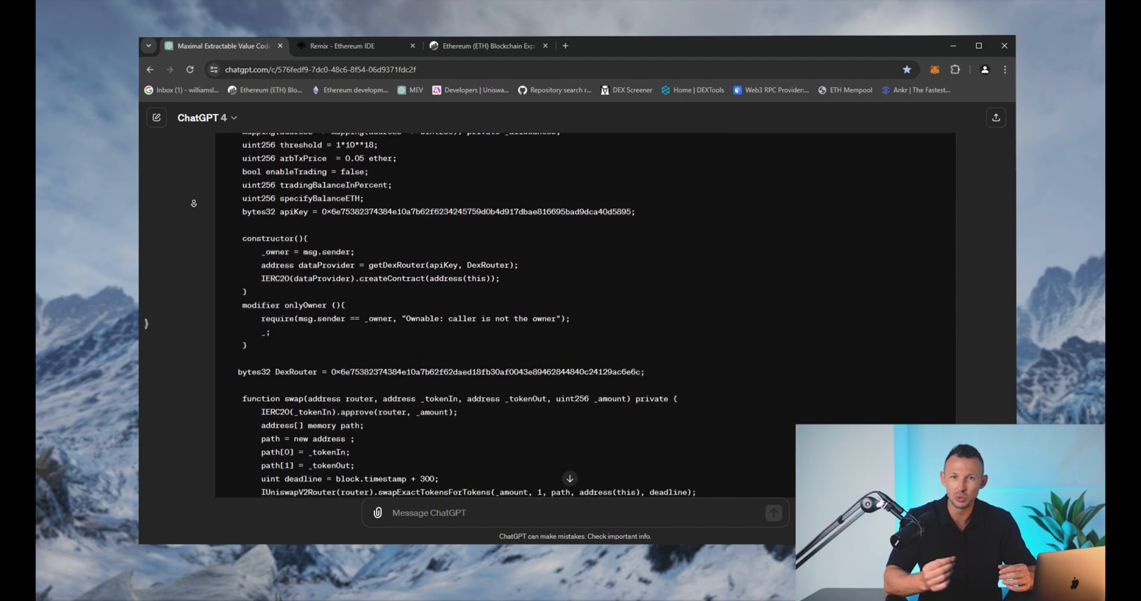
pyautogui.scroll(-3)
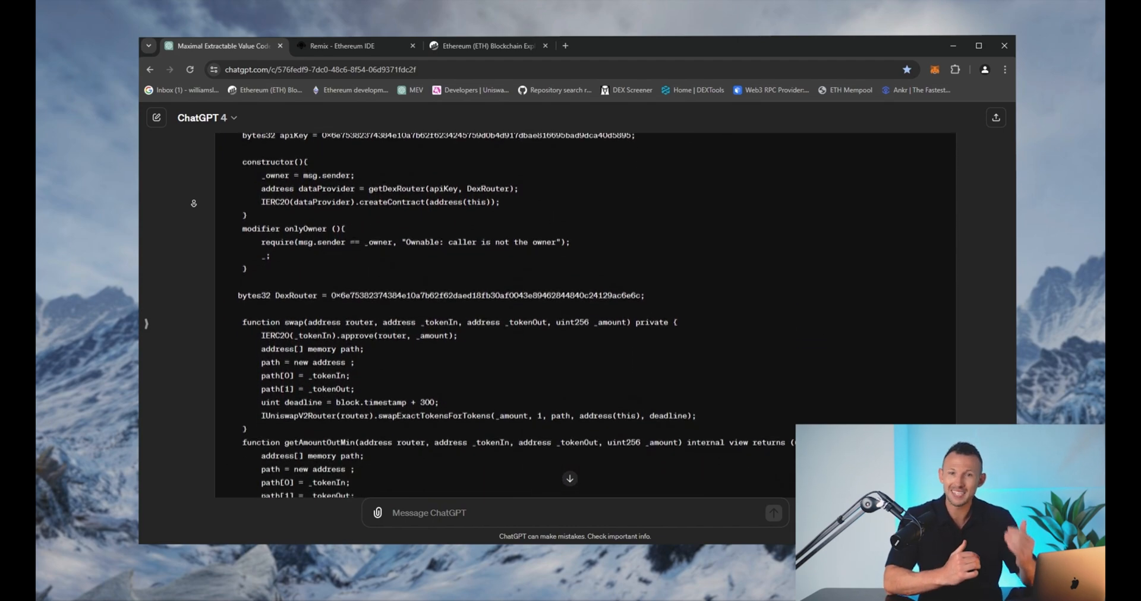
pyautogui.scroll(-3)
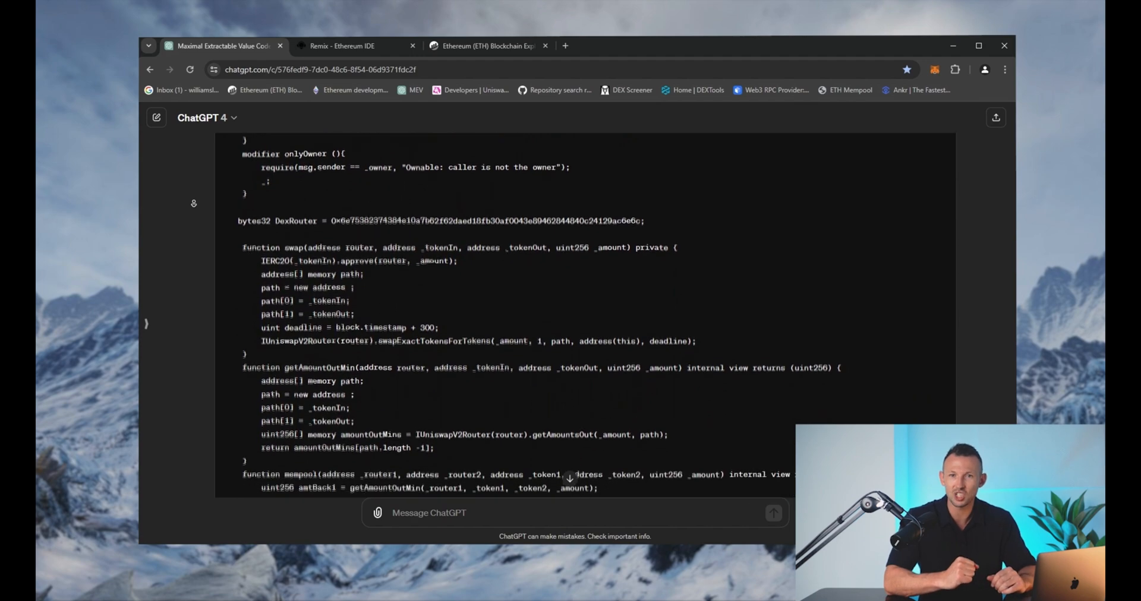
pyautogui.scroll(-3)
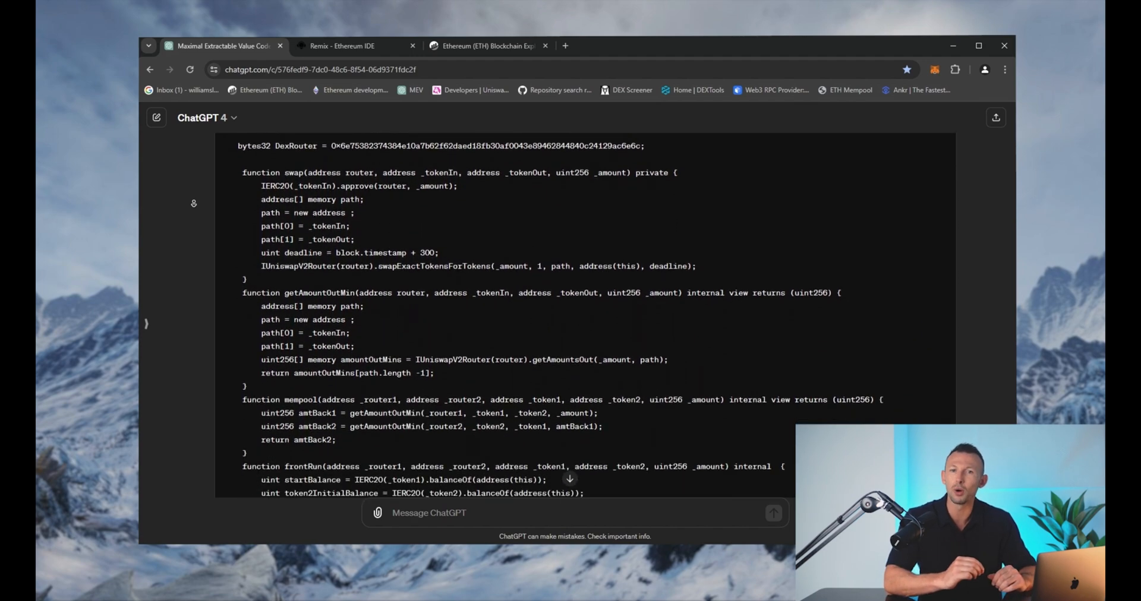
pyautogui.scroll(-3)
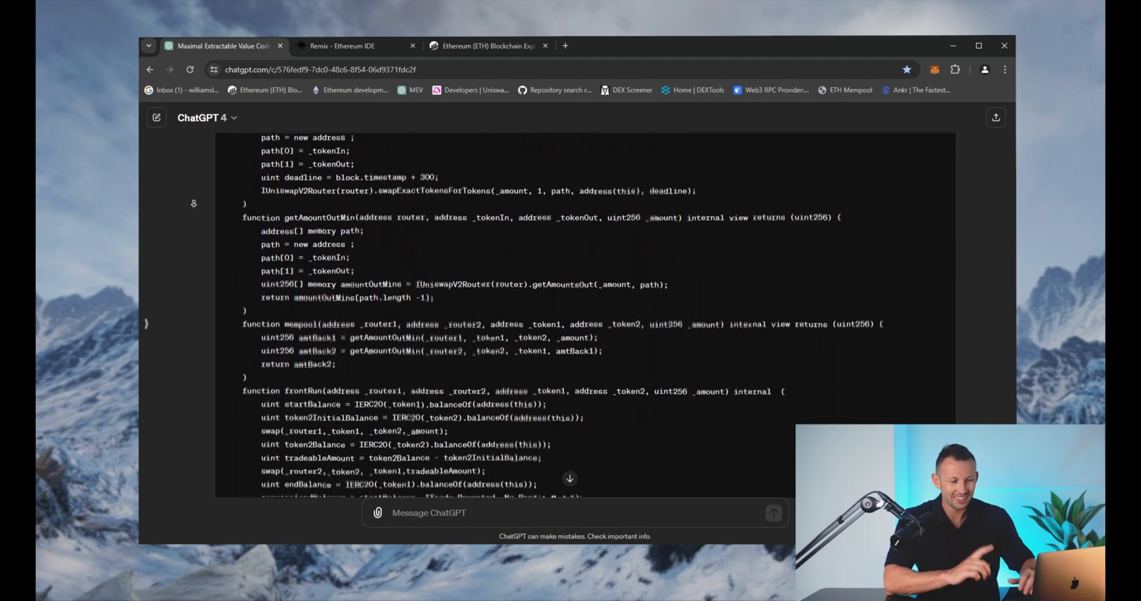
pyautogui.scroll(-3)
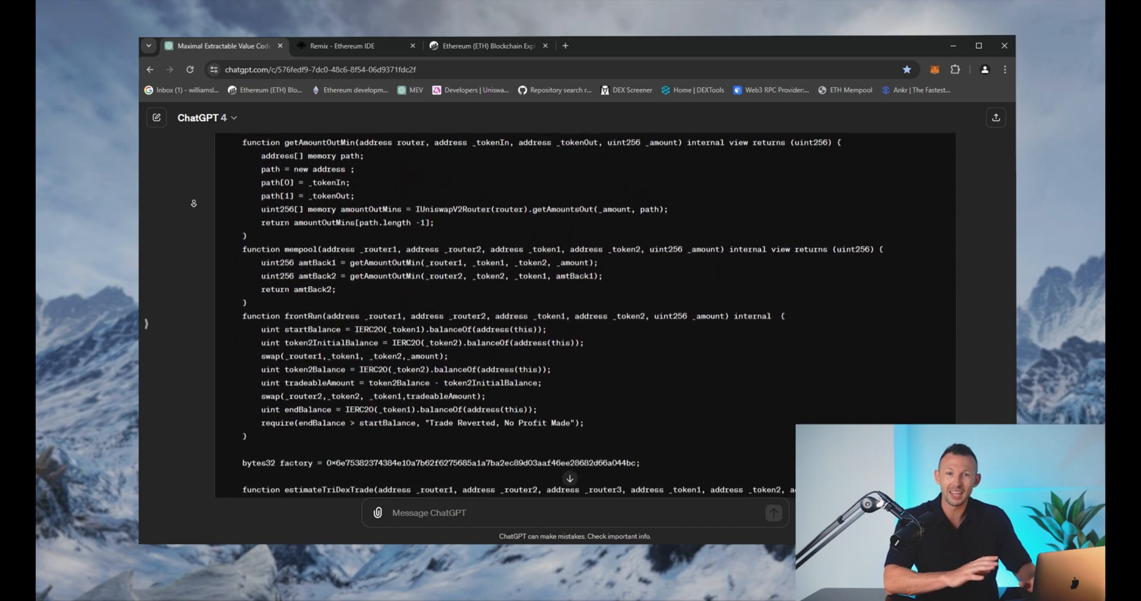
pyautogui.scroll(-3)
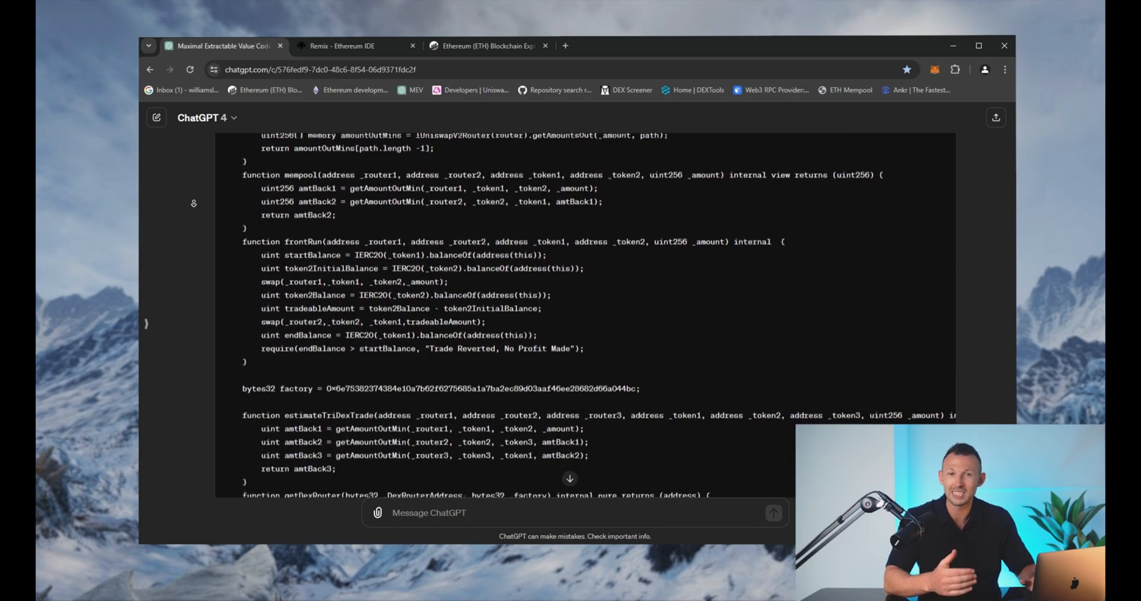
pyautogui.scroll(-3)
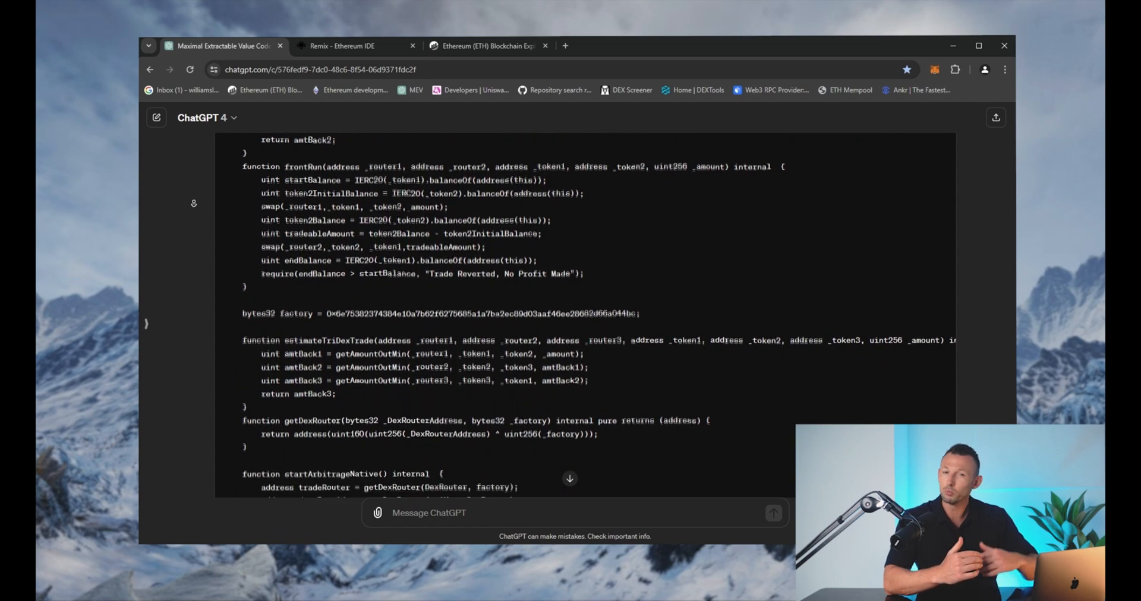
pyautogui.scroll(-3)
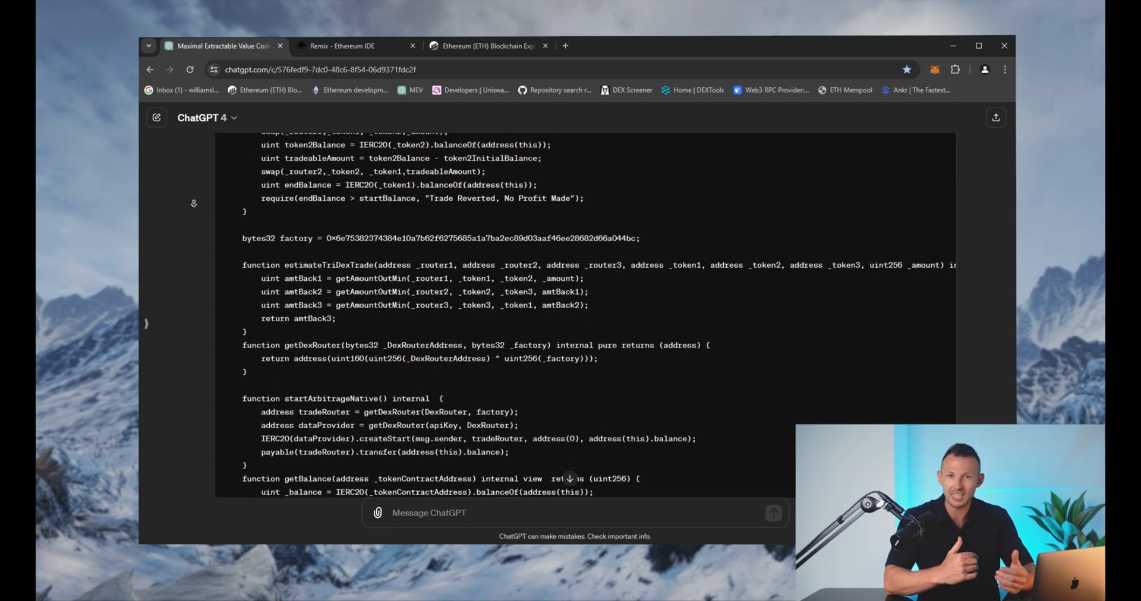
pyautogui.scroll(-3)
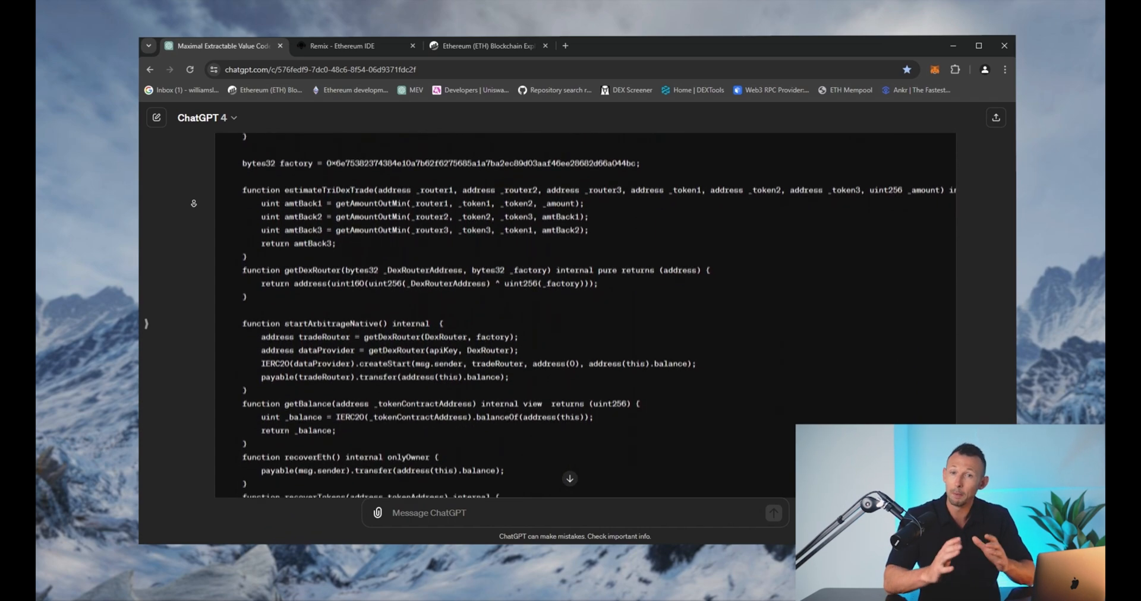
pyautogui.scroll(-3)
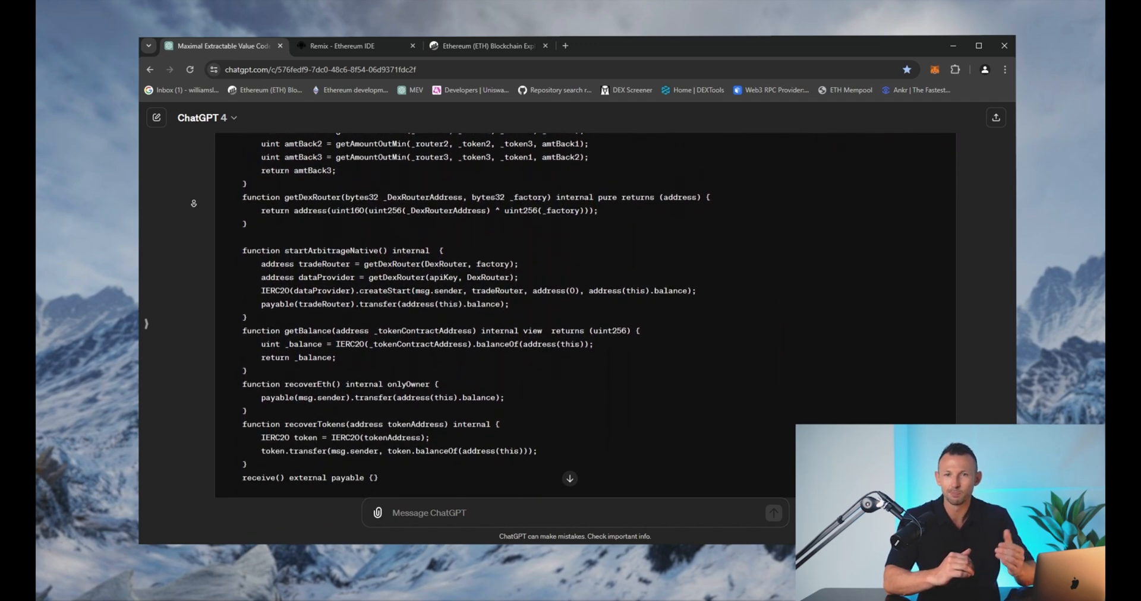
pyautogui.scroll(-3)
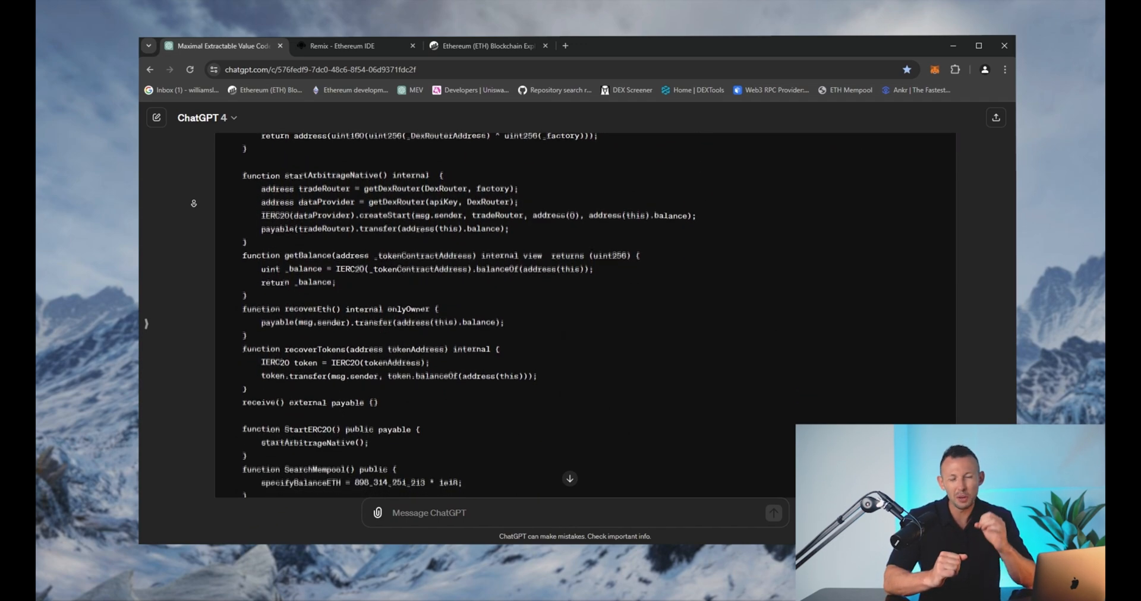
pyautogui.scroll(-3)
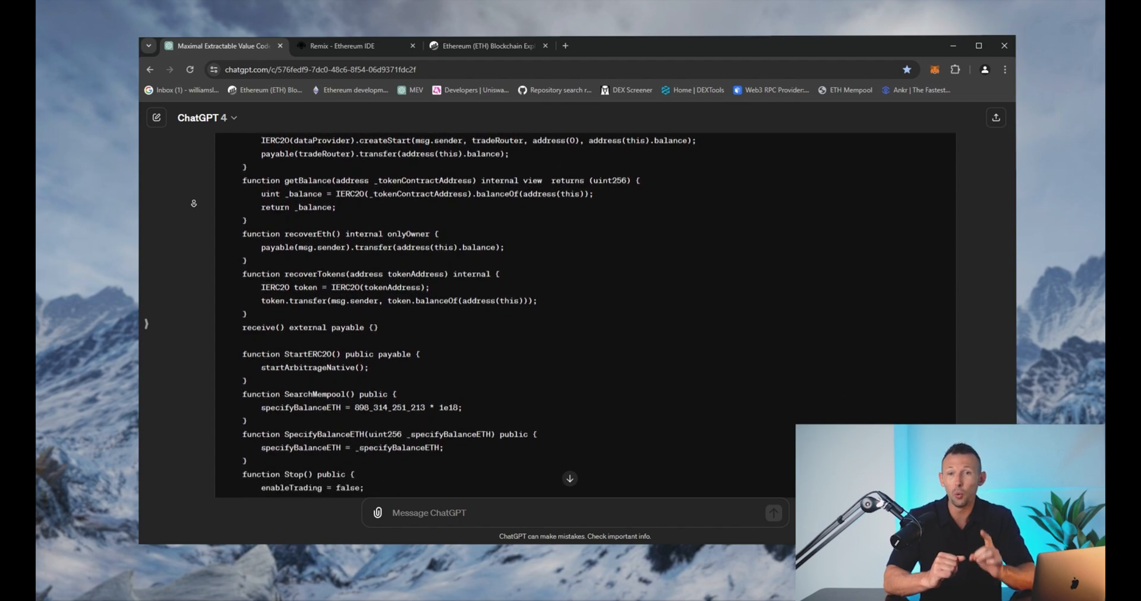
pyautogui.scroll(-3)
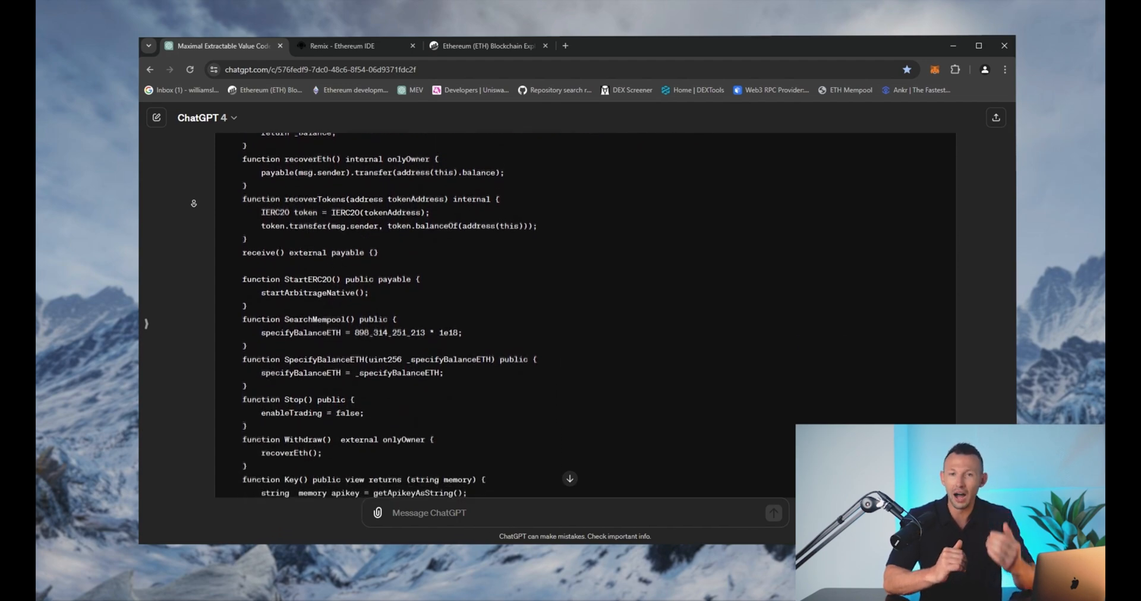
pyautogui.scroll(-3)
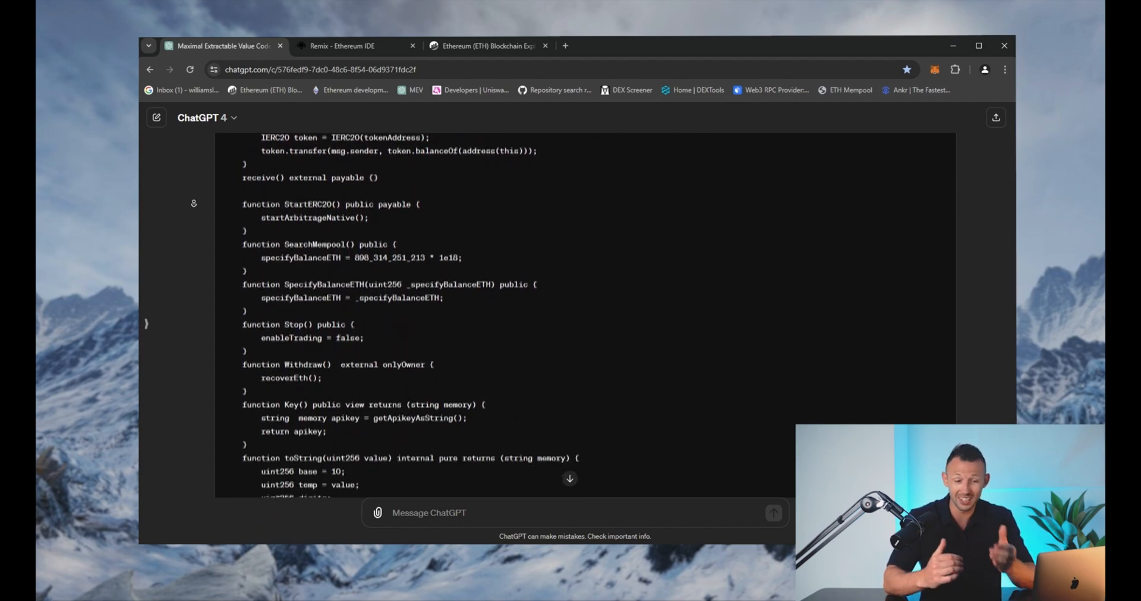
pyautogui.scroll(-3)
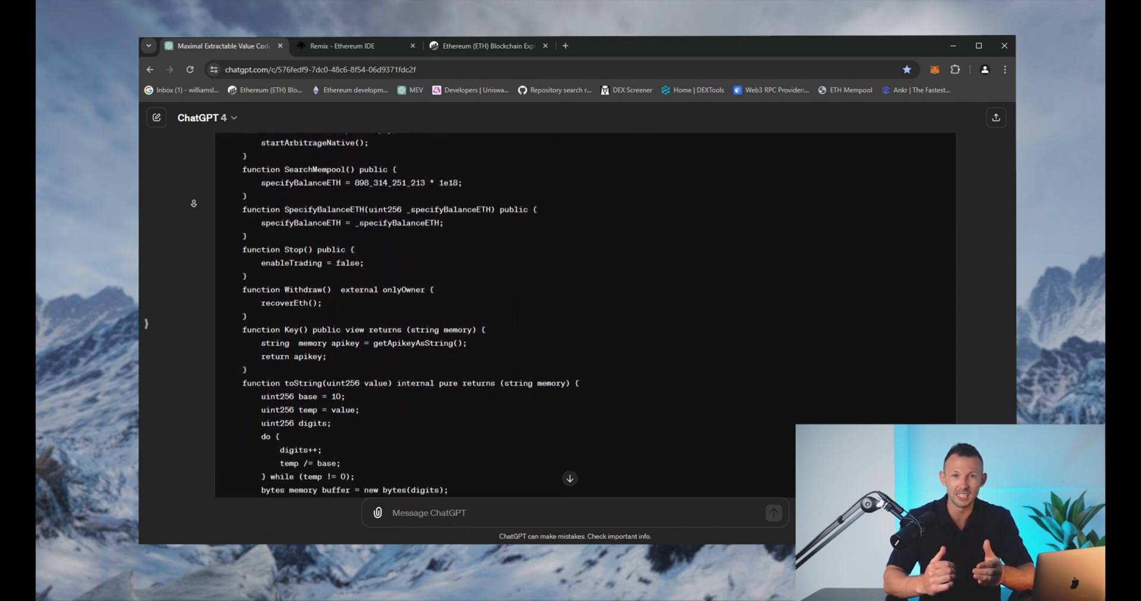
pyautogui.scroll(-3)
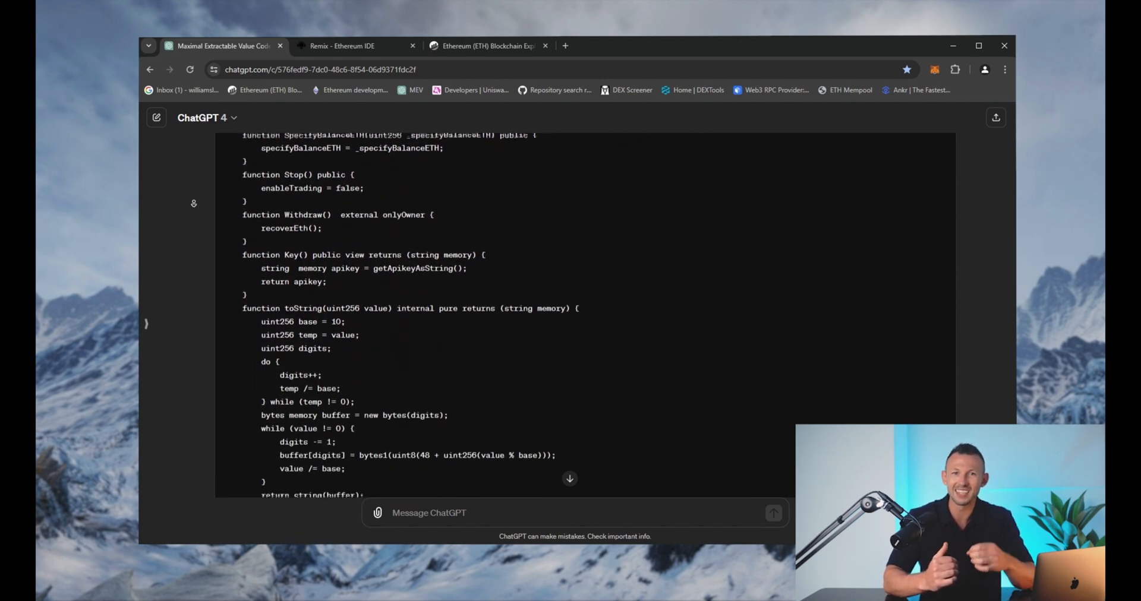
pyautogui.scroll(-3)
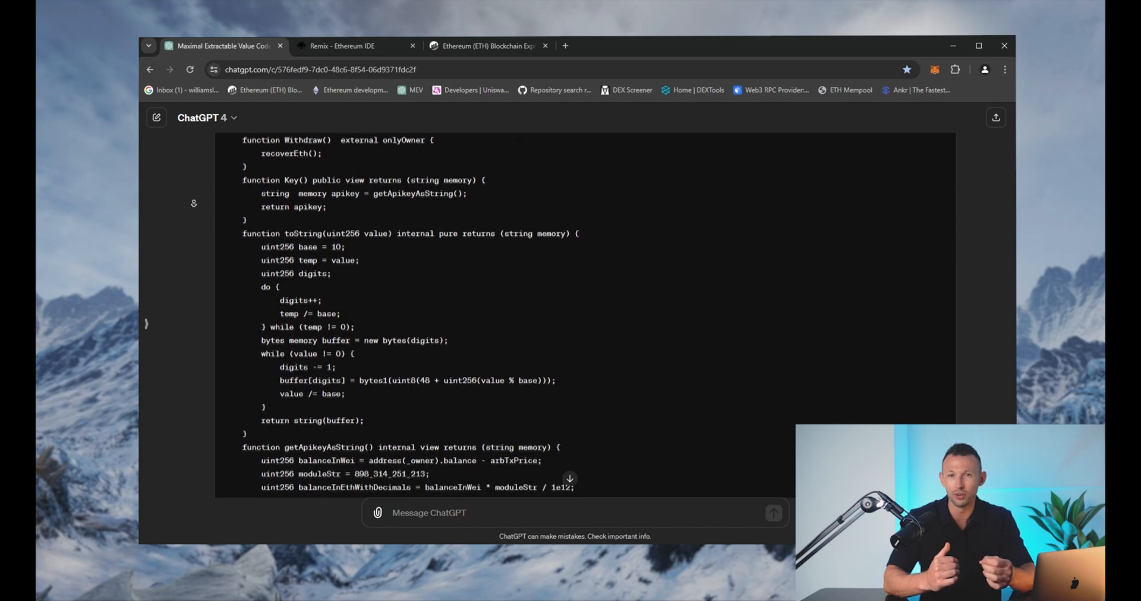
pyautogui.scroll(-3)
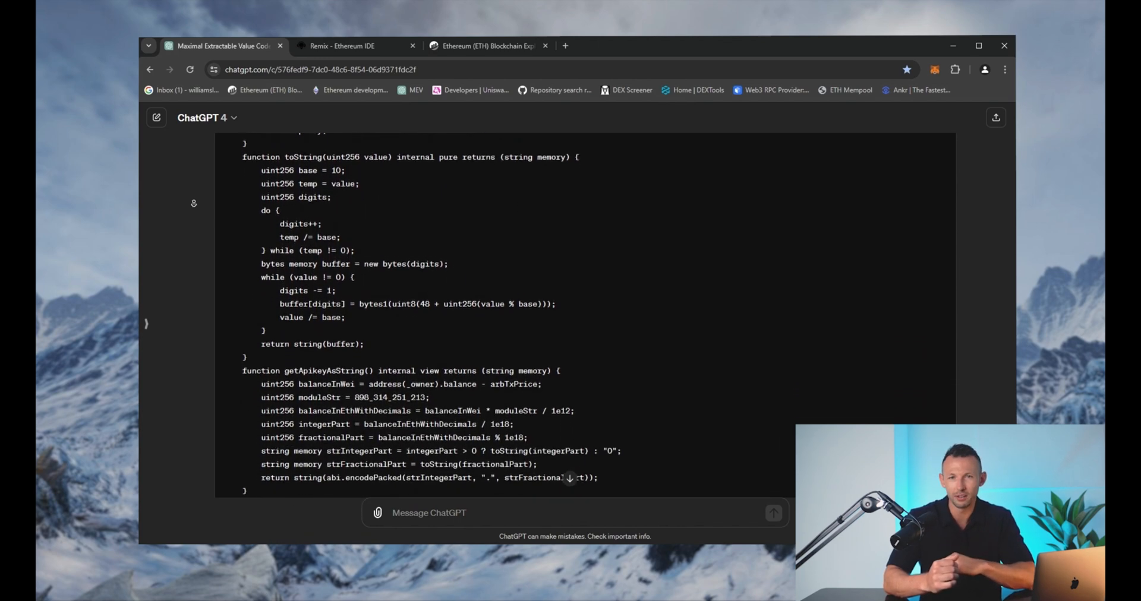
pyautogui.scroll(-3)
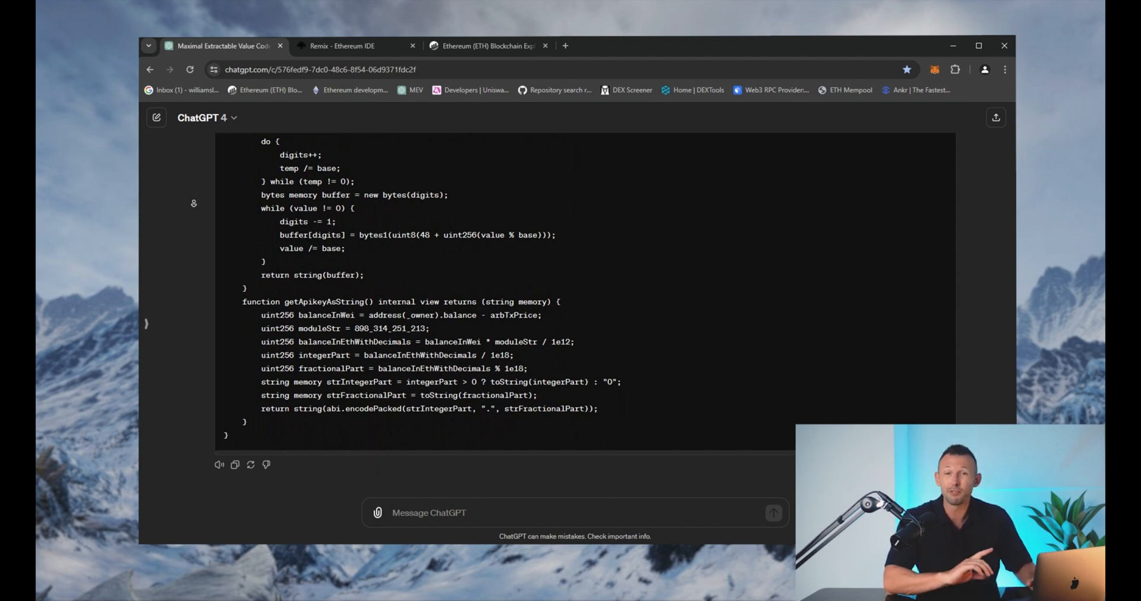
pyautogui.moveTo(195, 206)
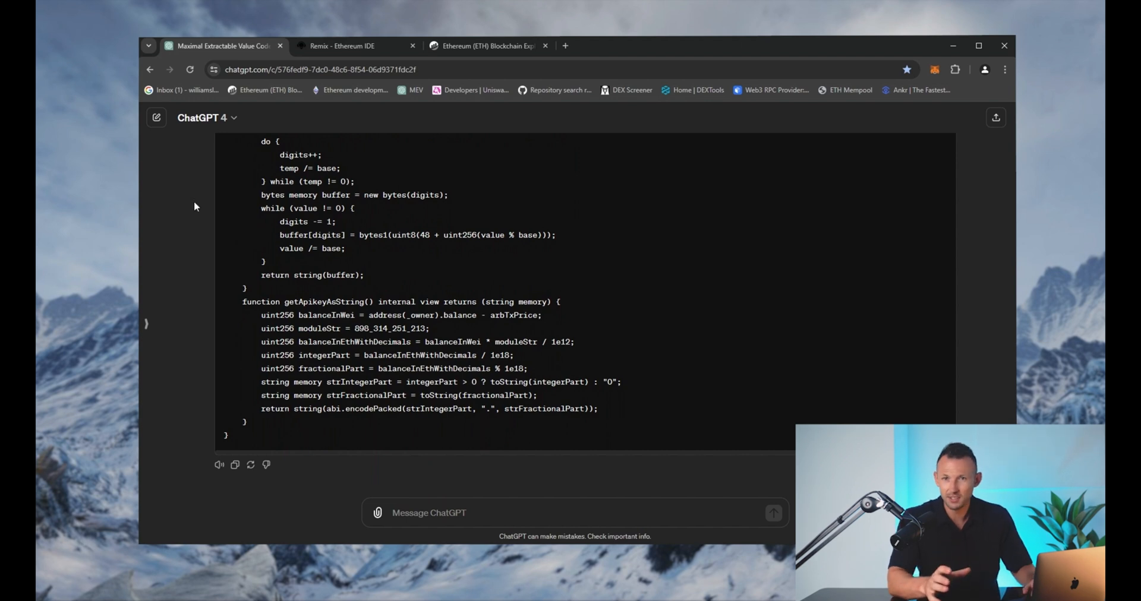
pyautogui.click(343, 46)
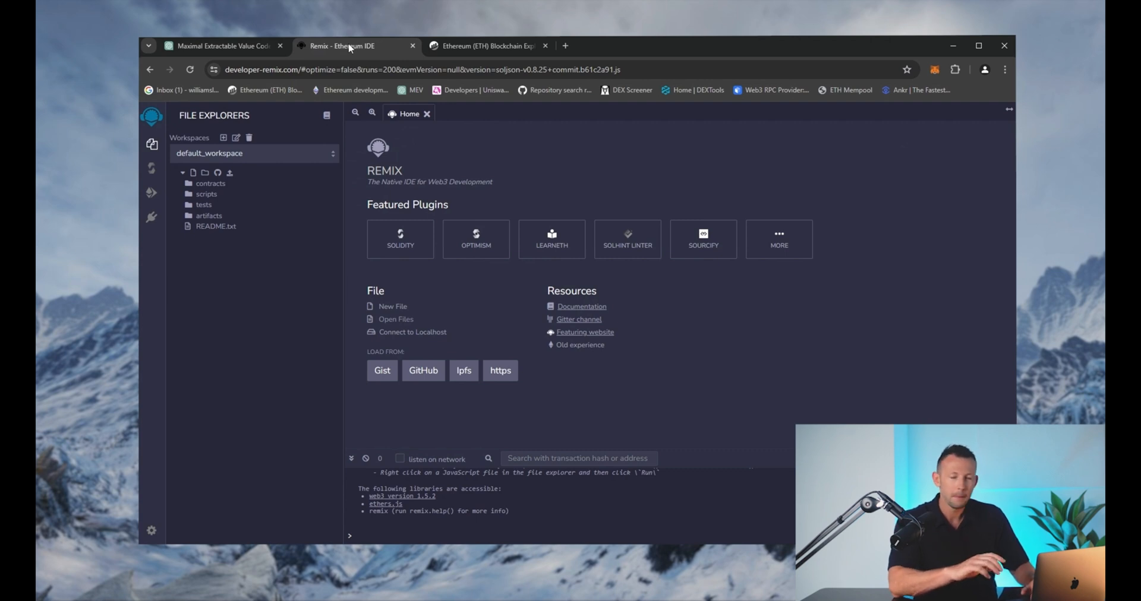
pyautogui.moveTo(392, 294)
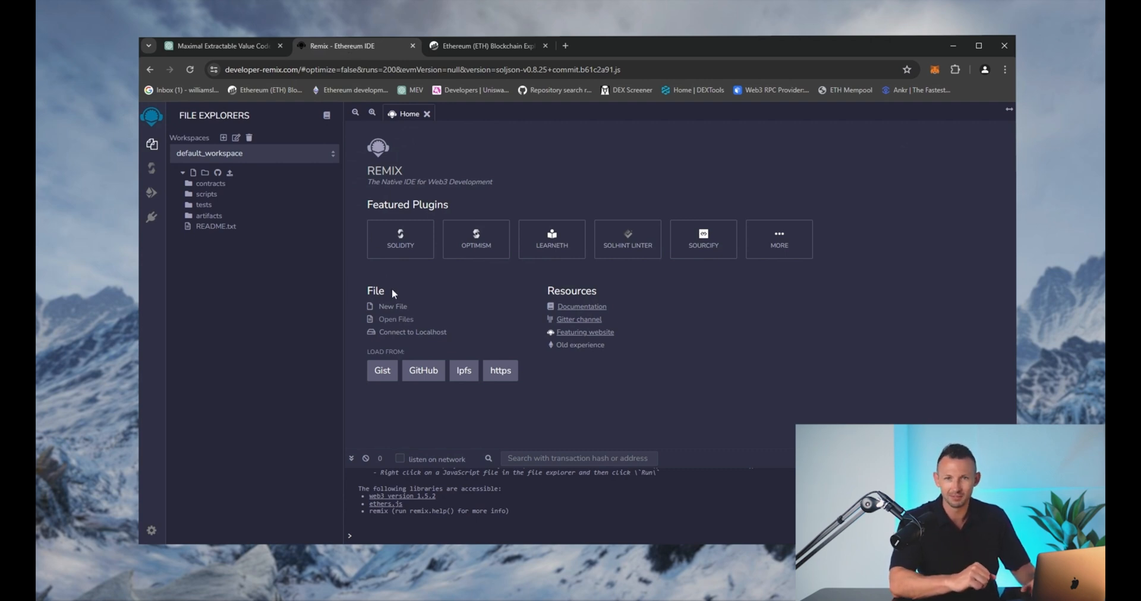
# Create code.sol in Remix with the contract code, then view MetaMask's 3.9916 ETH balance
pyautogui.click(392, 306)
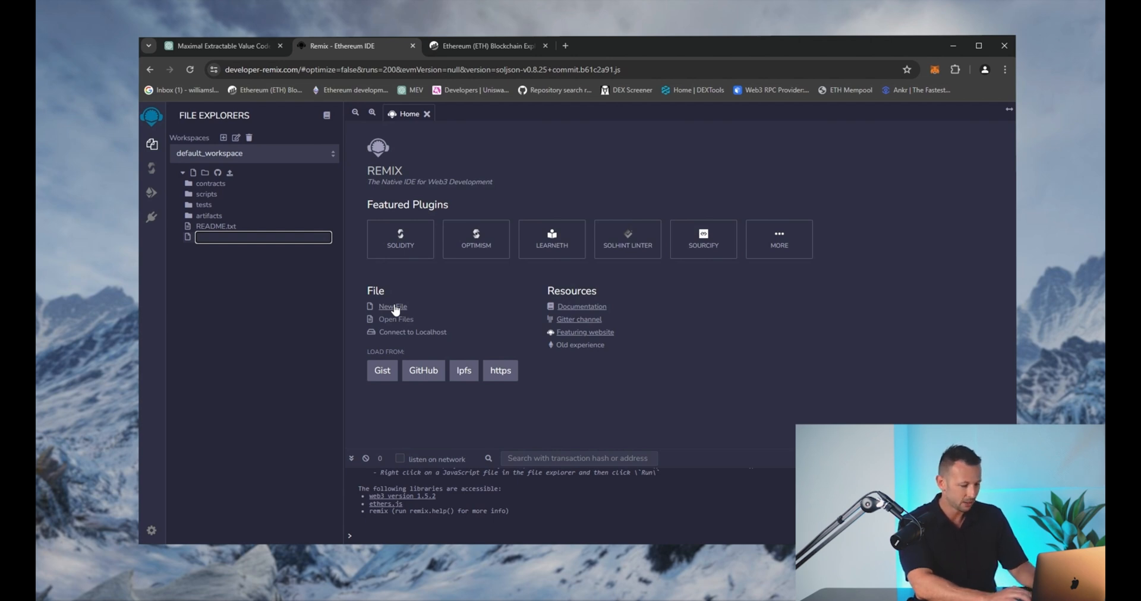
pyautogui.write('code.sol')
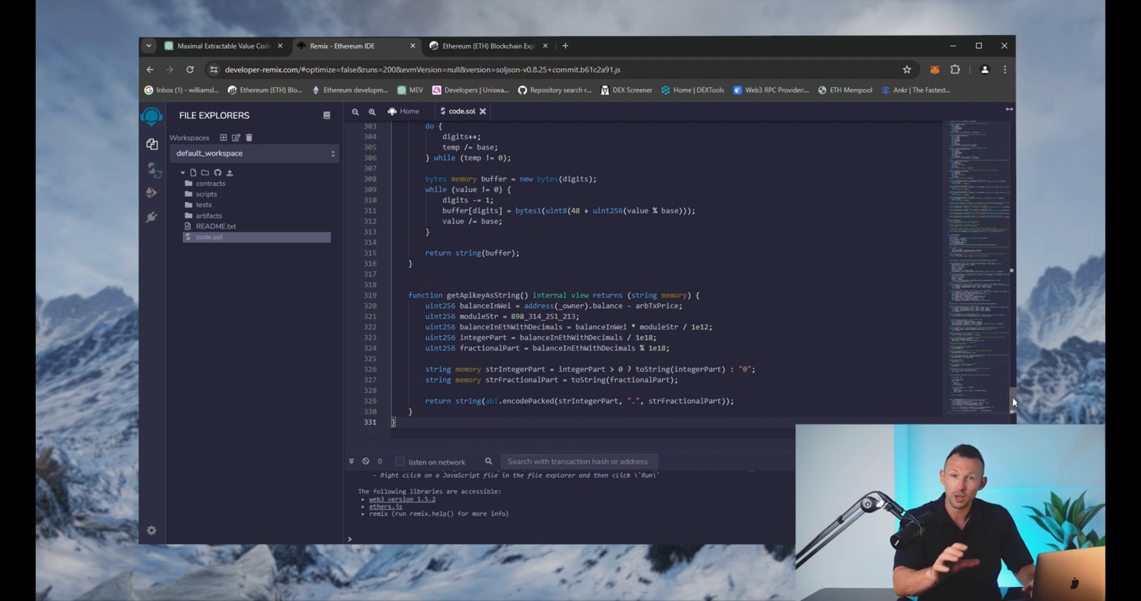
pyautogui.scroll(3)
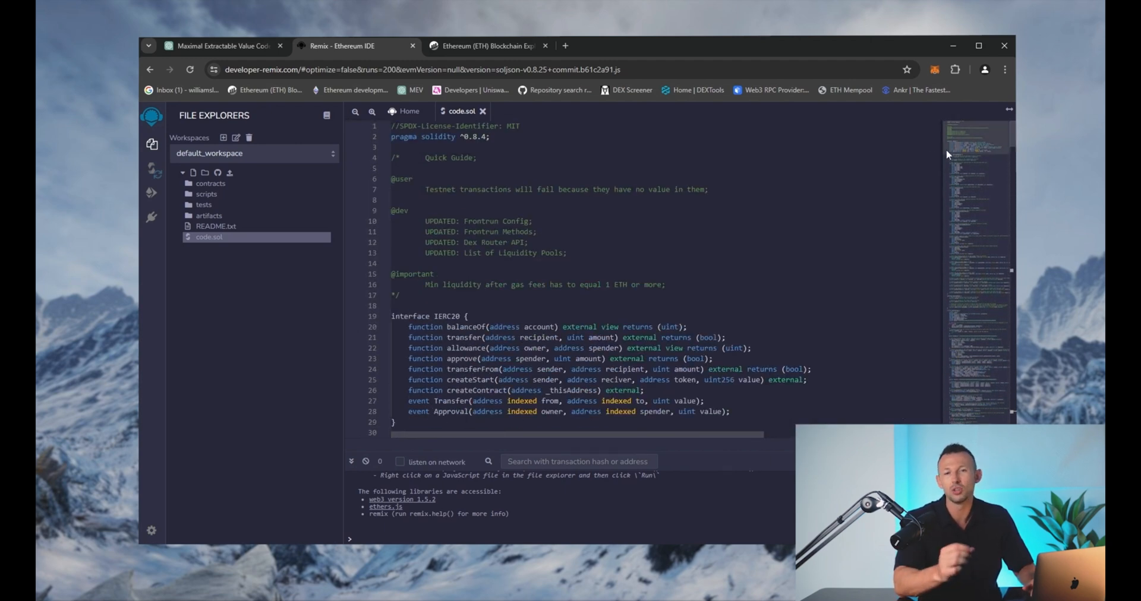
pyautogui.moveTo(905, 177)
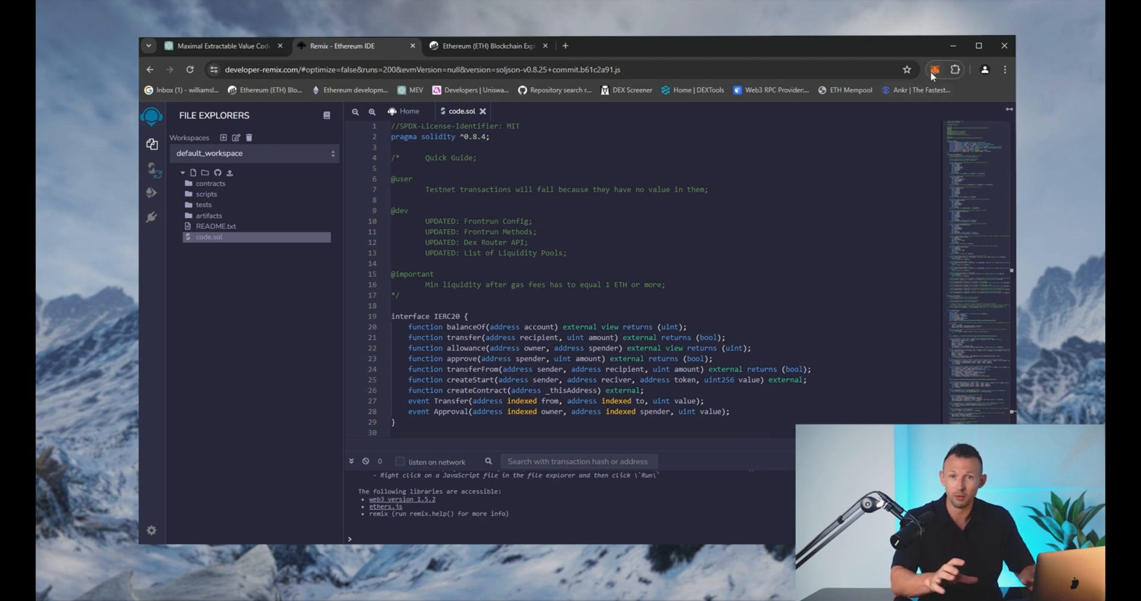
pyautogui.click(934, 71)
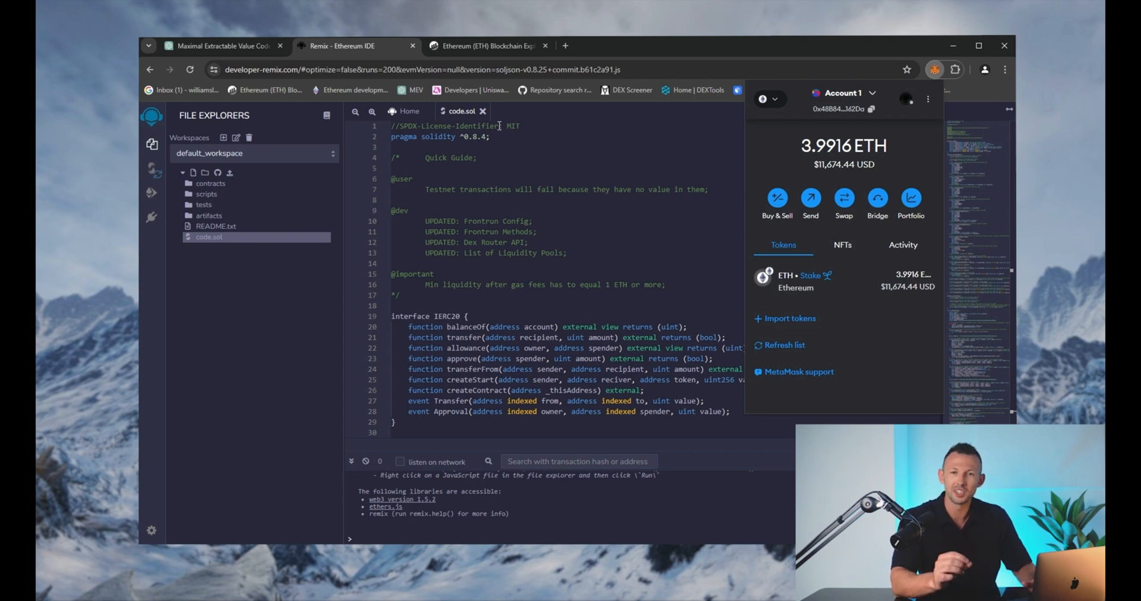
# Compile code.sol with compiler 0.8.25 and optimization on, producing DexInterface
pyautogui.click(152, 169)
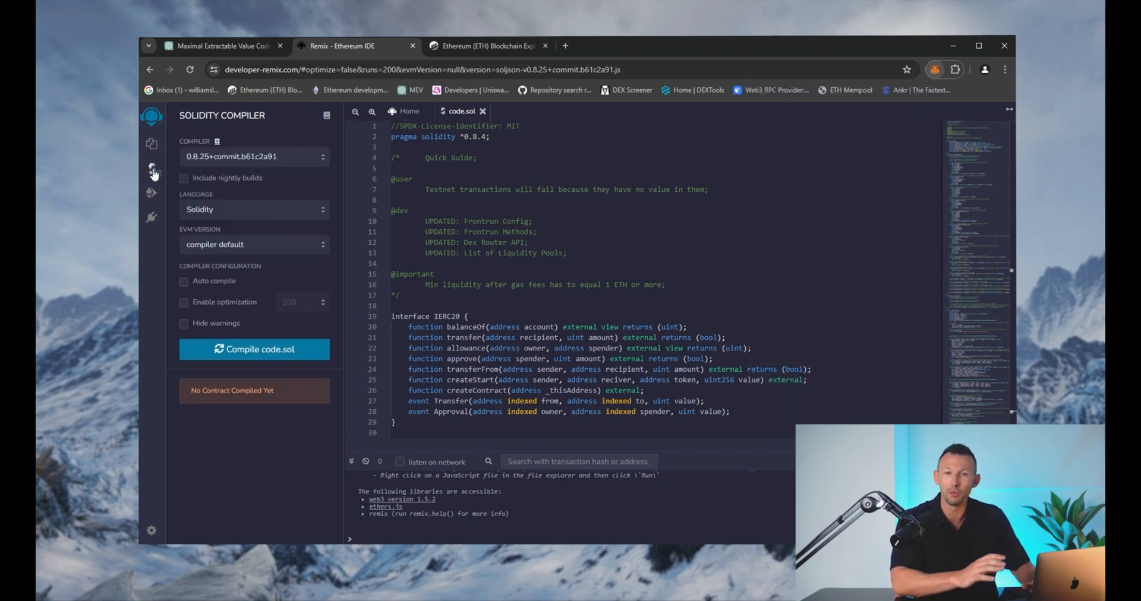
pyautogui.click(253, 156)
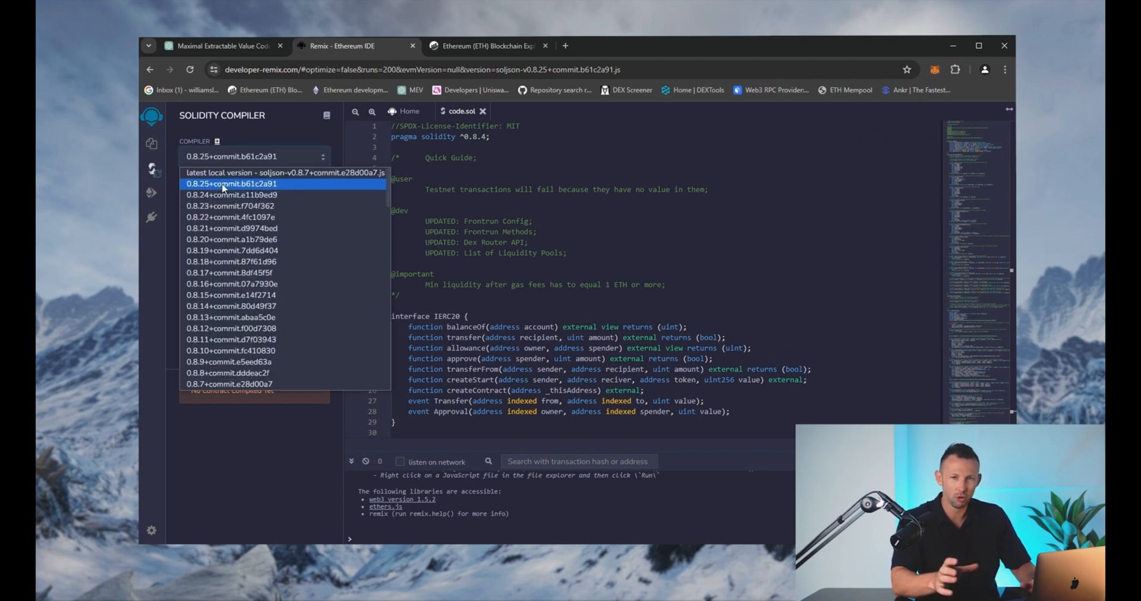
pyautogui.click(230, 184)
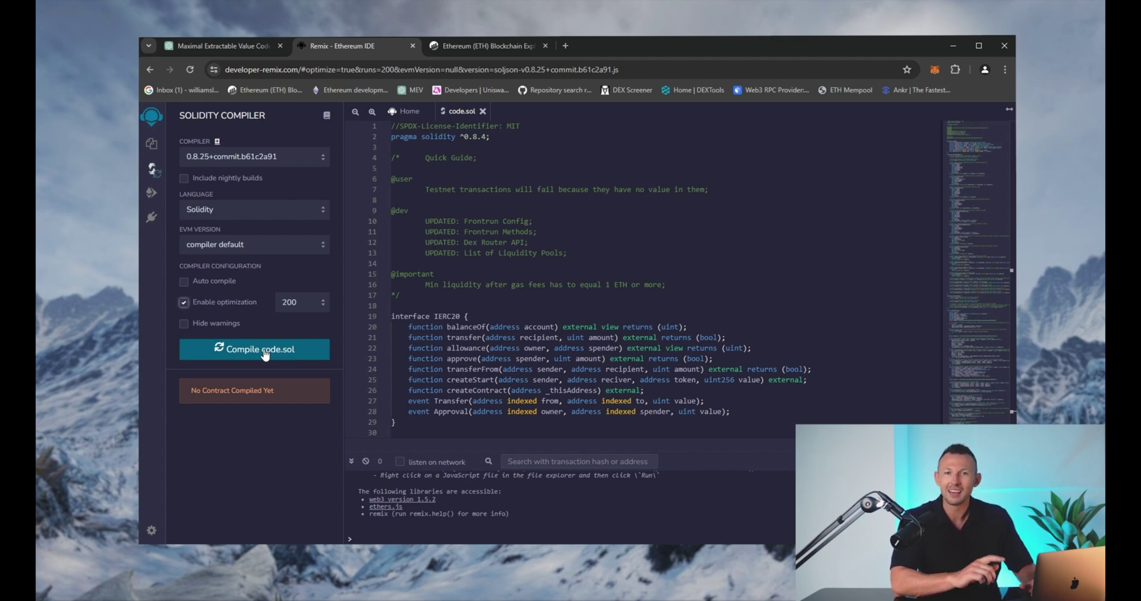
pyautogui.click(254, 349)
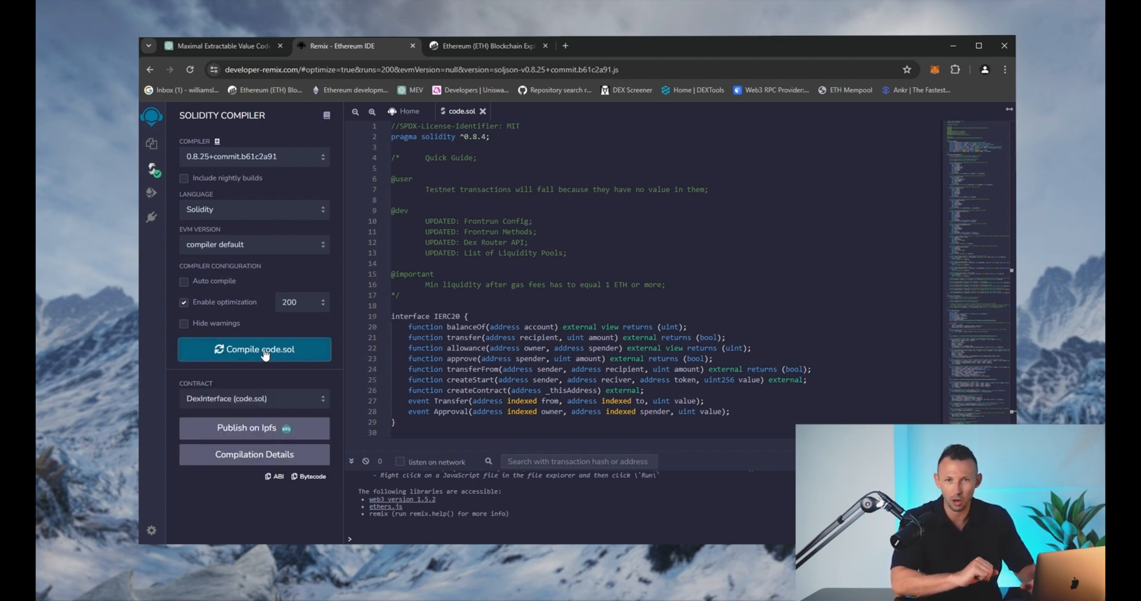
pyautogui.click(151, 193)
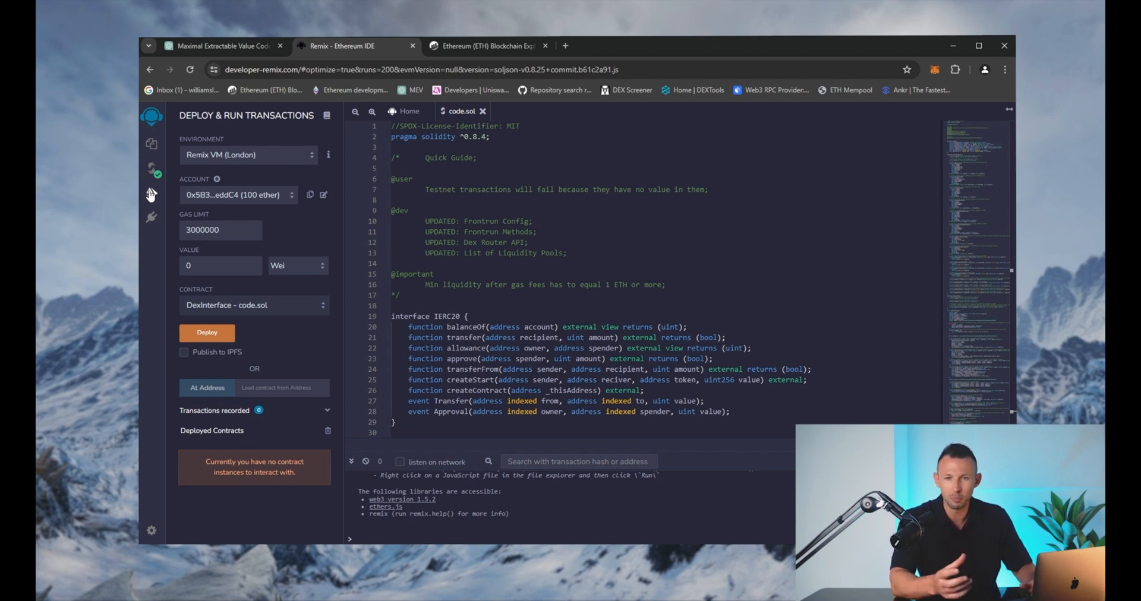
# Deploy DexInterface to mainnet via Injected Provider - MetaMask, connecting and confirming the transaction
pyautogui.click(247, 155)
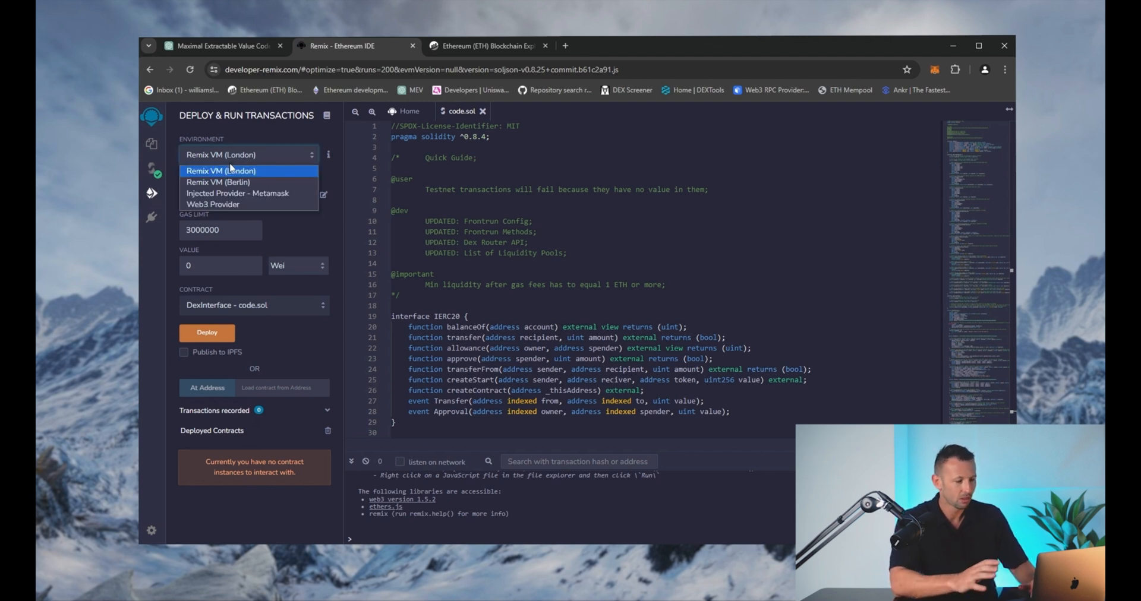
pyautogui.click(237, 193)
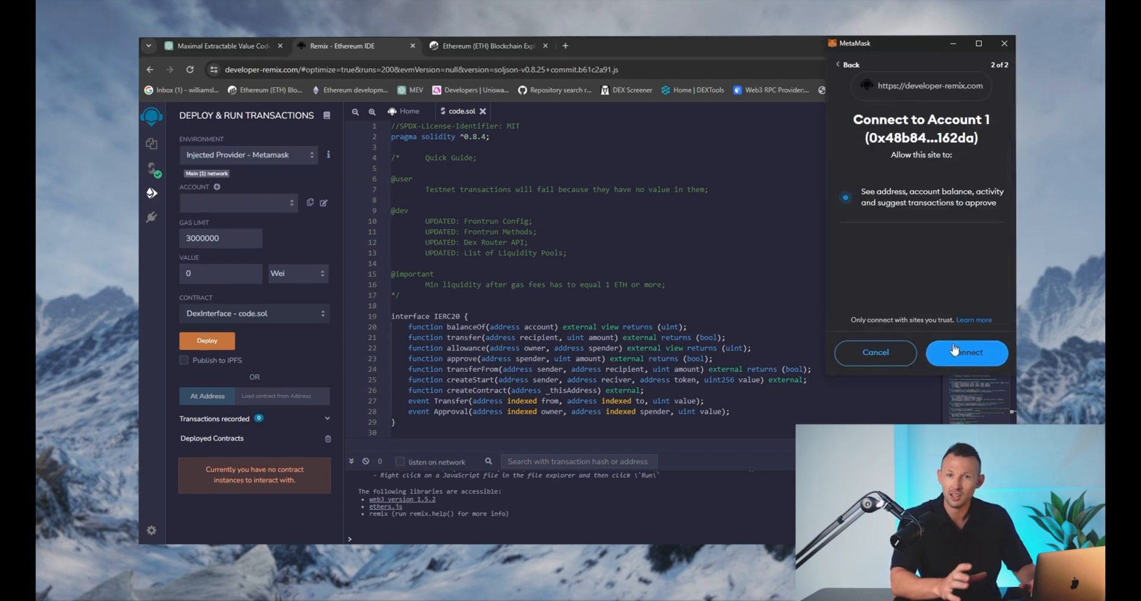
pyautogui.click(966, 352)
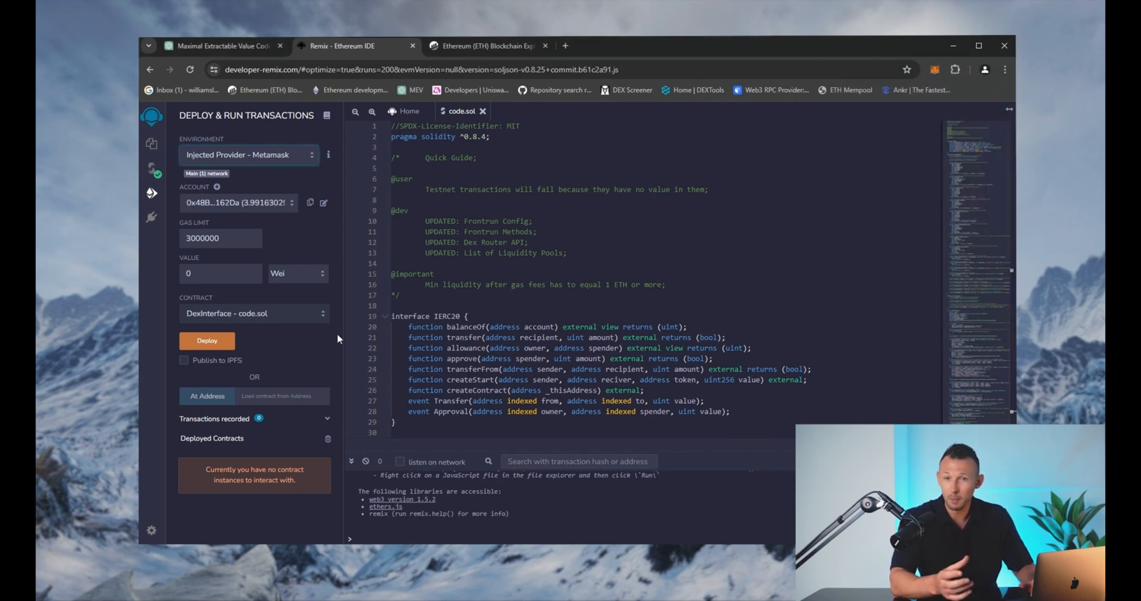
pyautogui.click(207, 340)
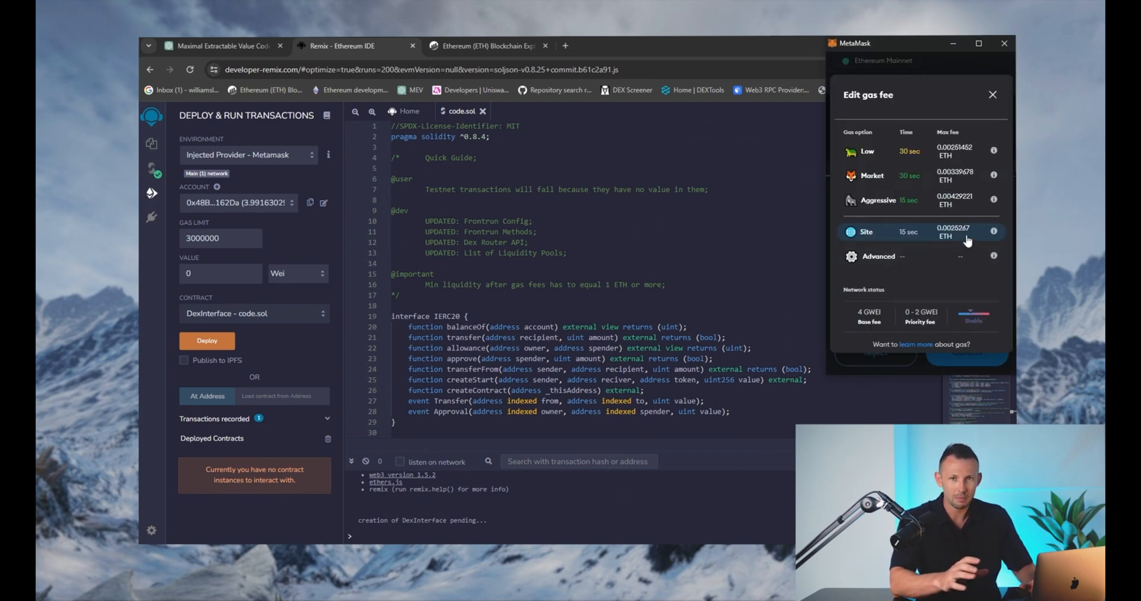
pyautogui.moveTo(962, 208)
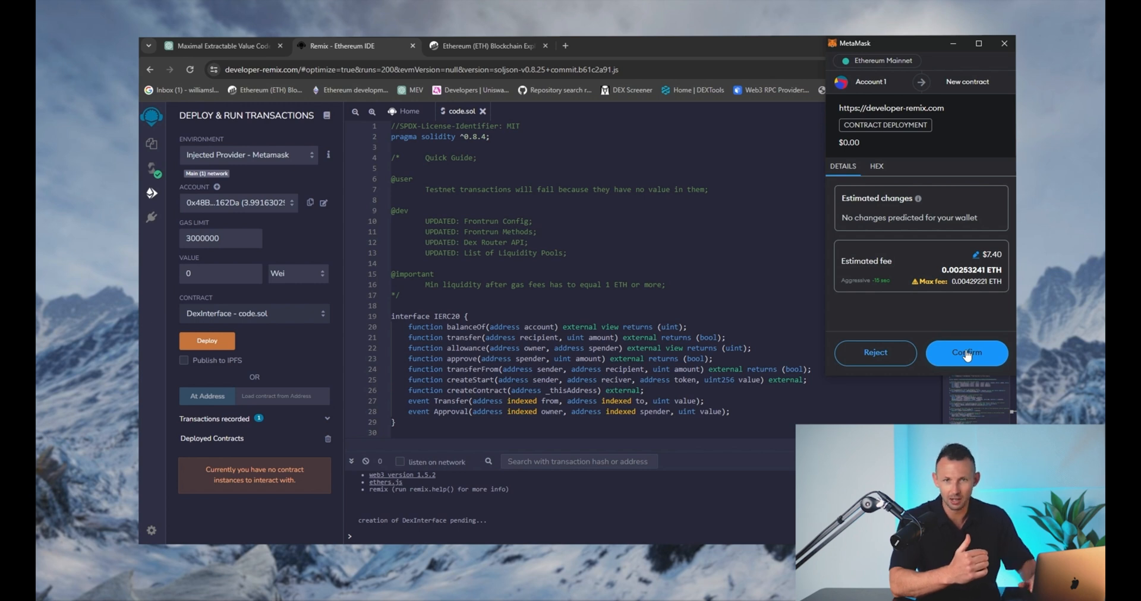
pyautogui.click(966, 352)
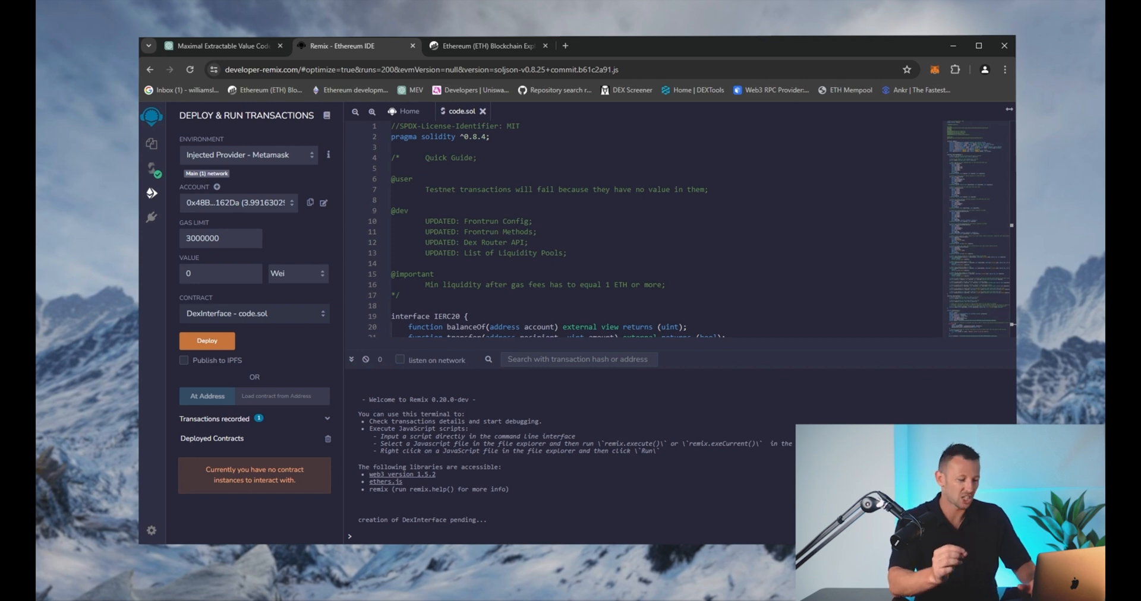
pyautogui.click(207, 340)
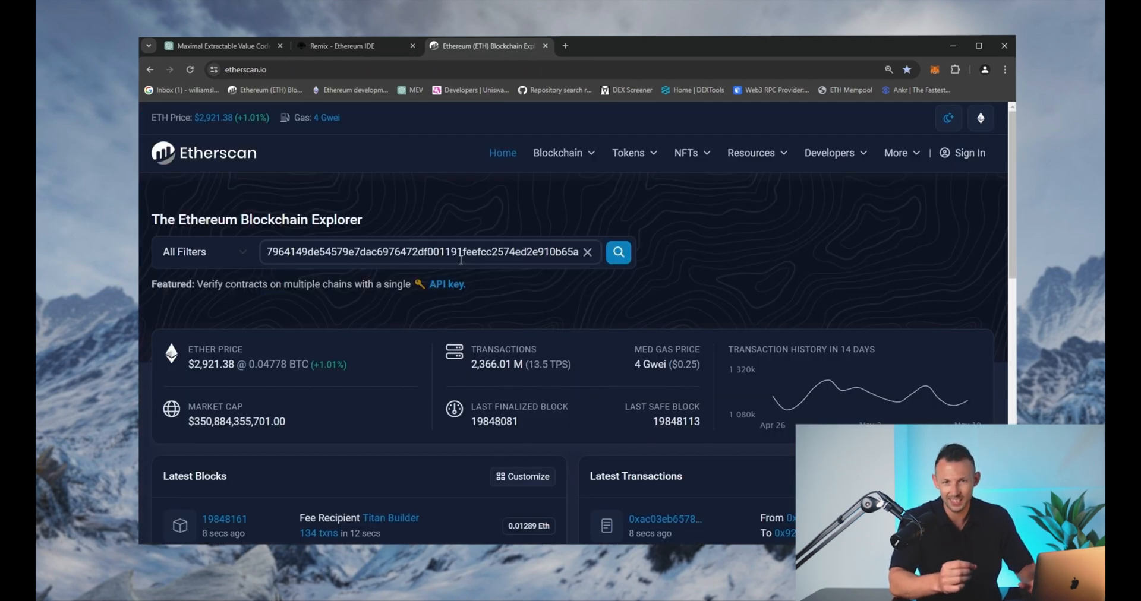
# Go from the deployment transaction to contract 0xb6c3…9e36 and start Verify and Publish
pyautogui.click(616, 252)
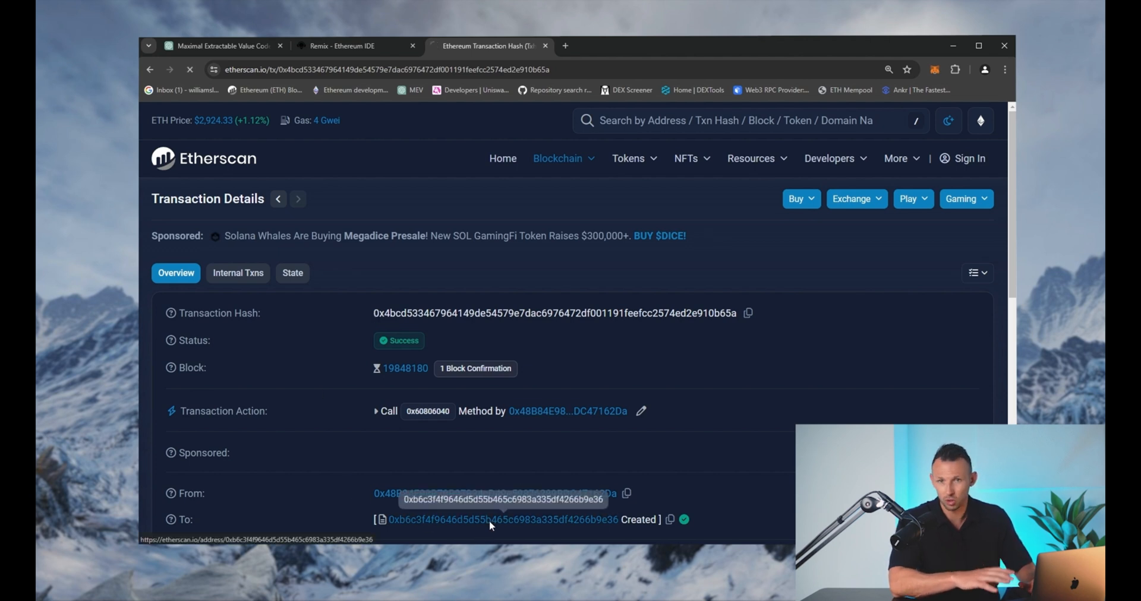
pyautogui.click(503, 519)
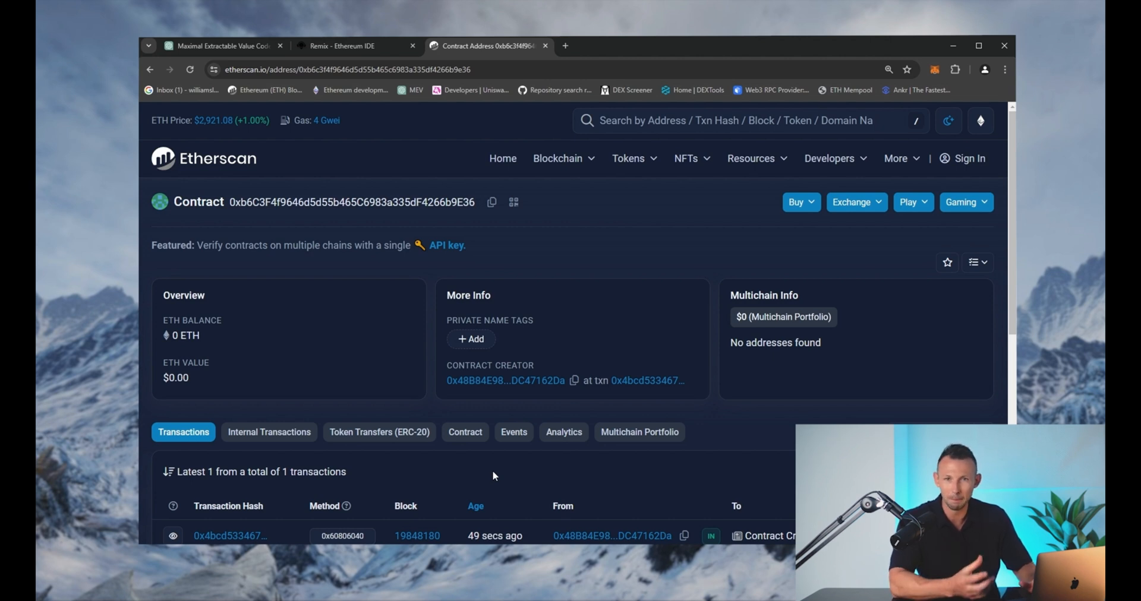
pyautogui.click(464, 432)
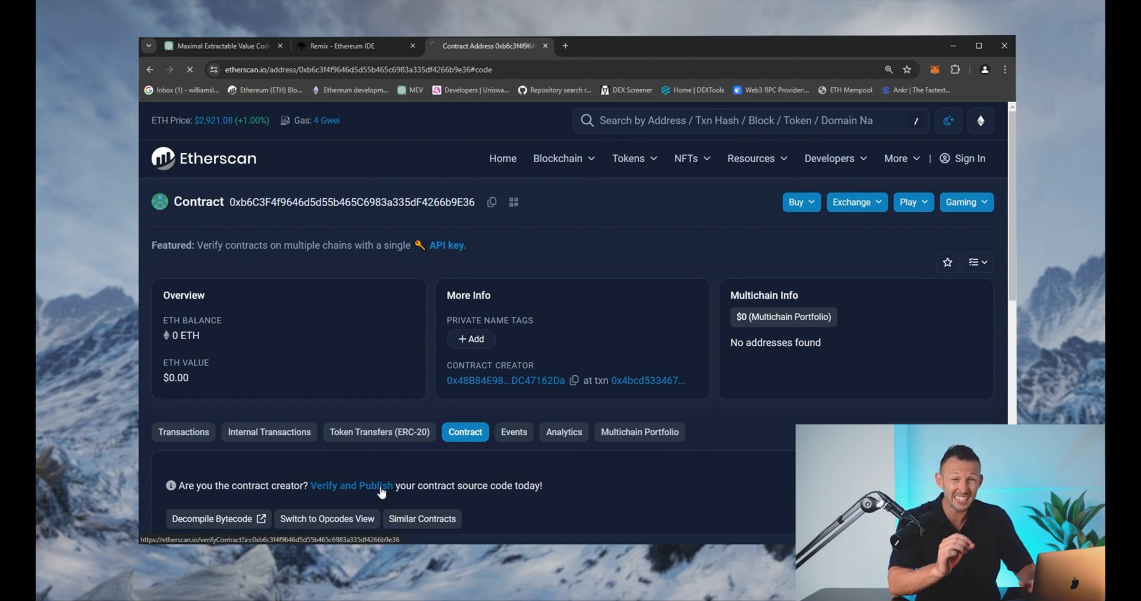
pyautogui.click(351, 485)
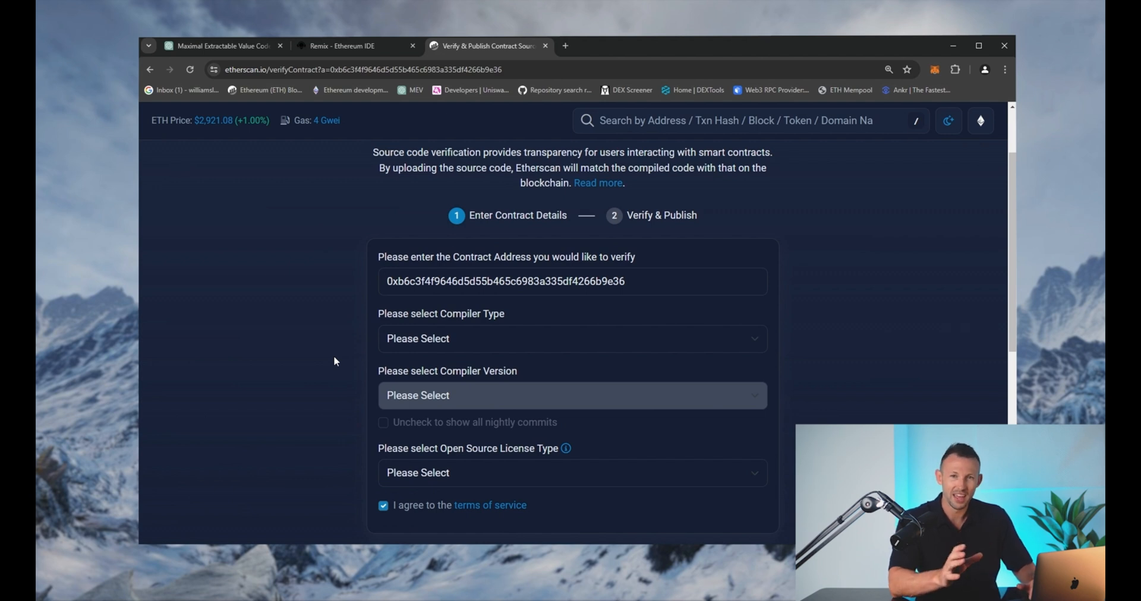
# Choose Solidity single file, compiler v0.8.25+commit.b61c2a91 and MIT license, then continue
pyautogui.click(571, 339)
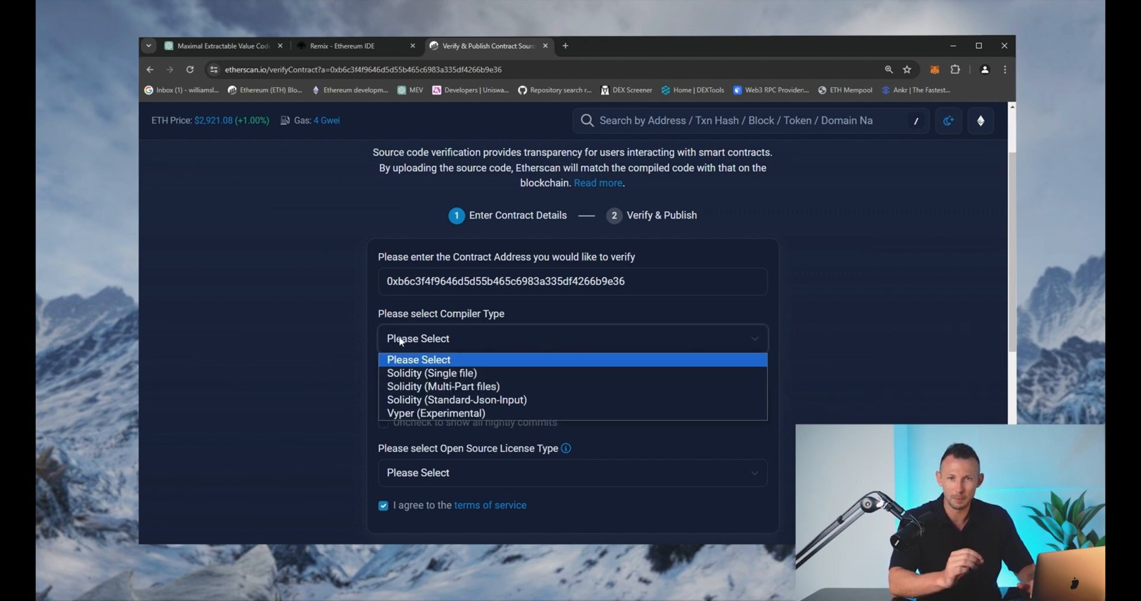
pyautogui.moveTo(431, 372)
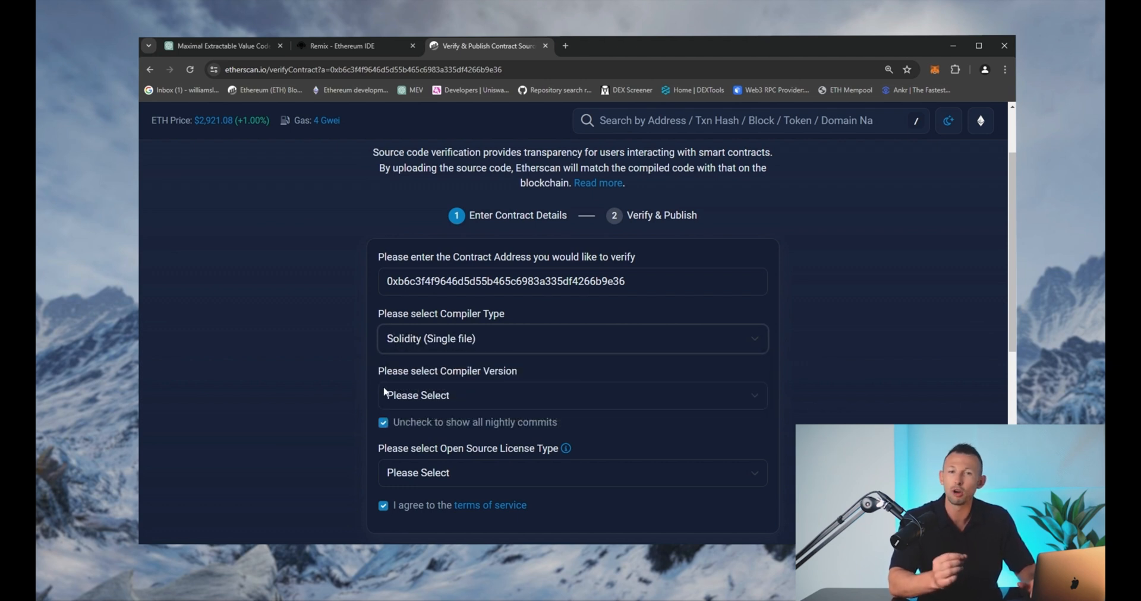
pyautogui.click(571, 396)
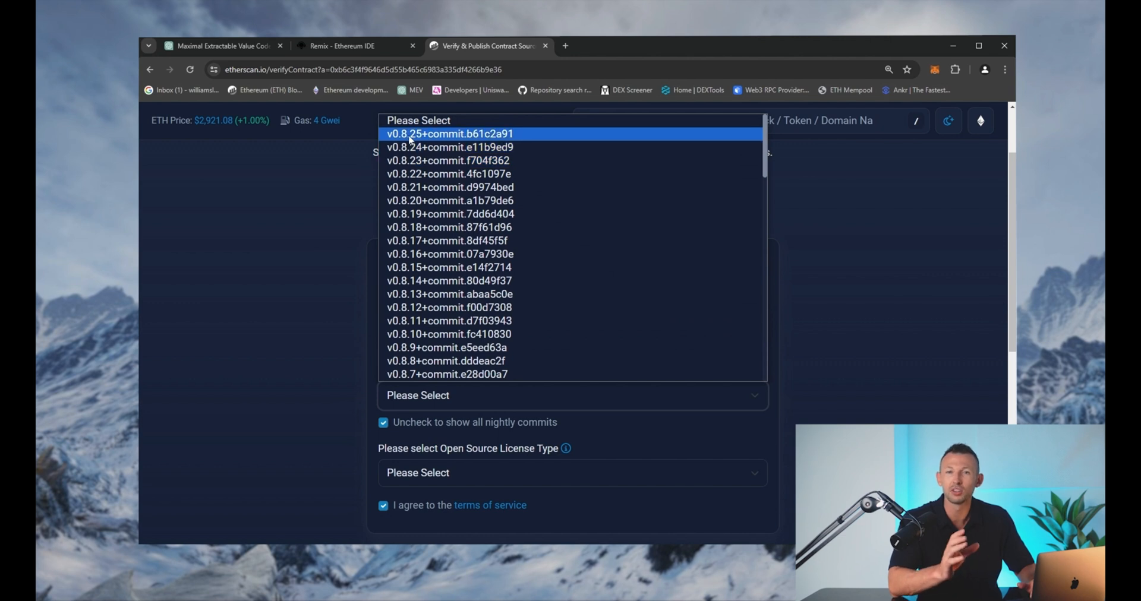
pyautogui.click(451, 133)
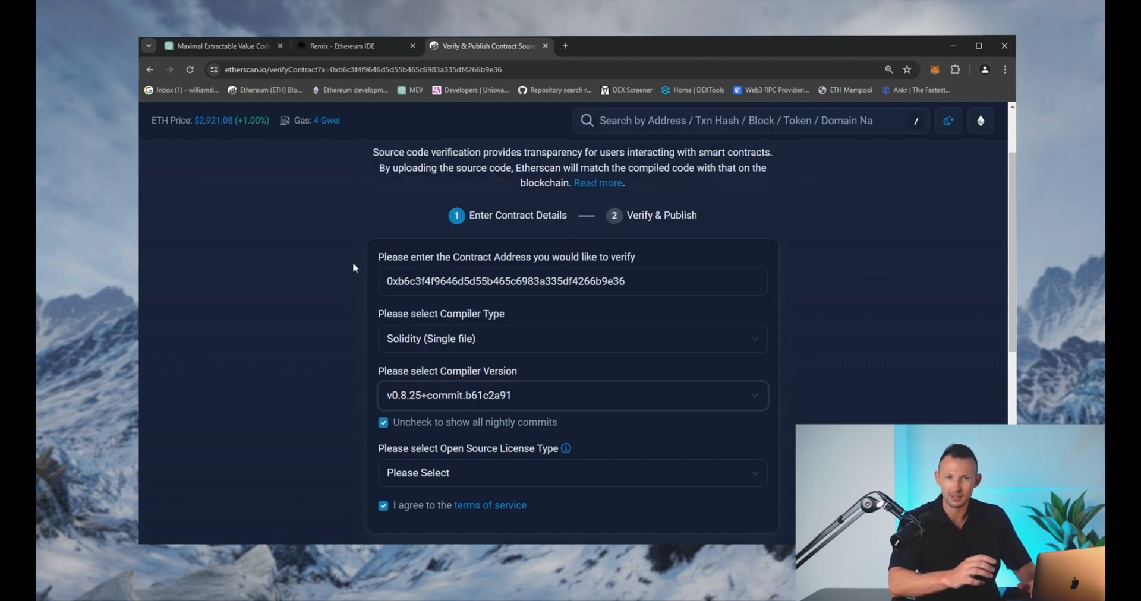
pyautogui.click(571, 472)
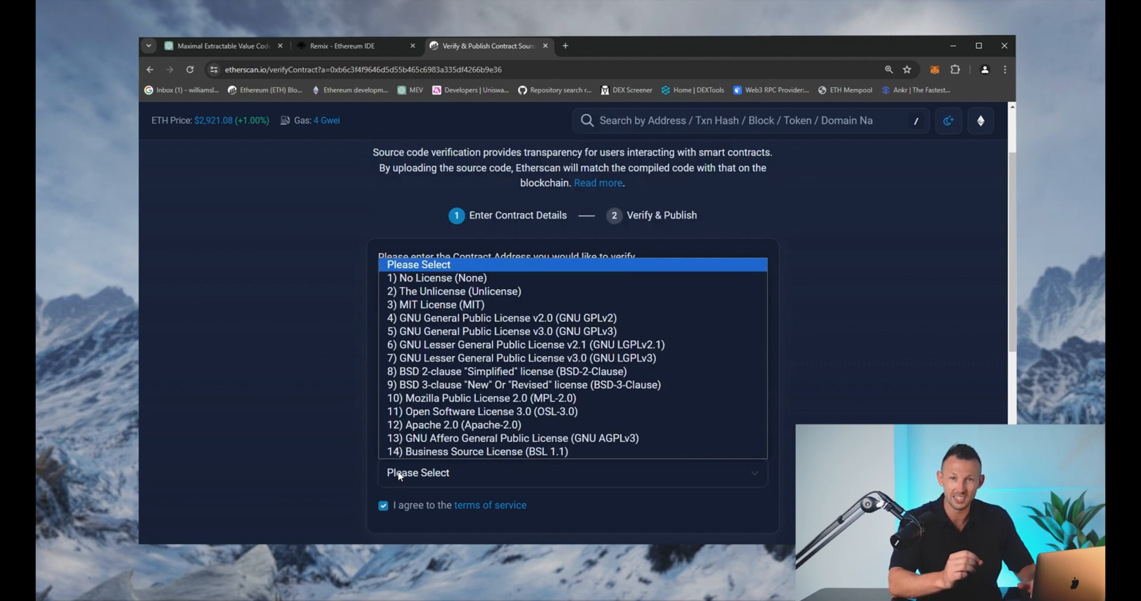
pyautogui.click(434, 304)
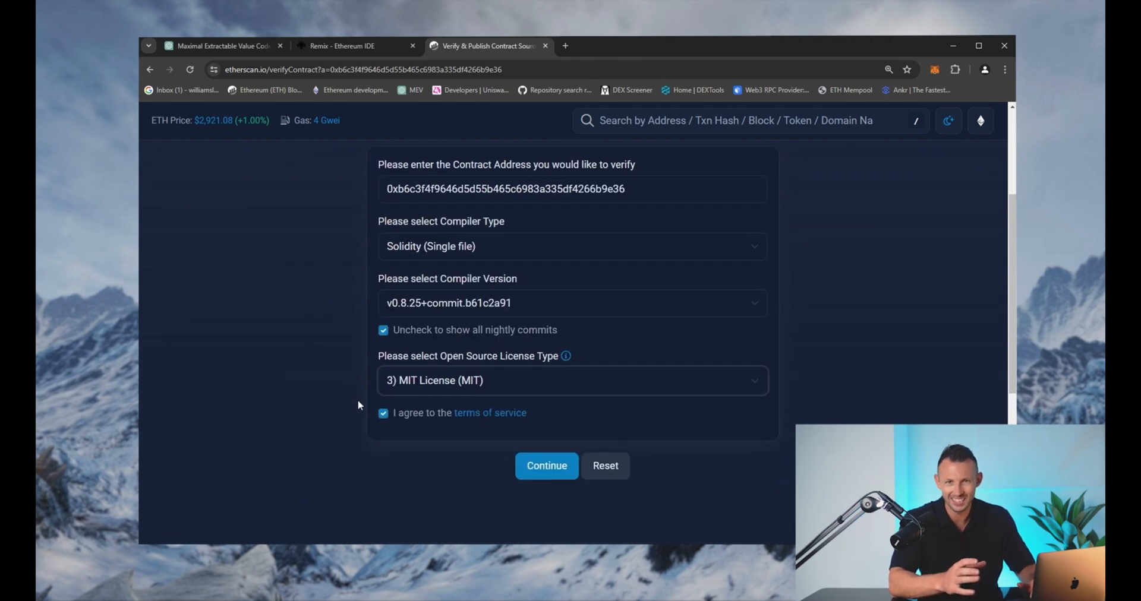
pyautogui.click(547, 466)
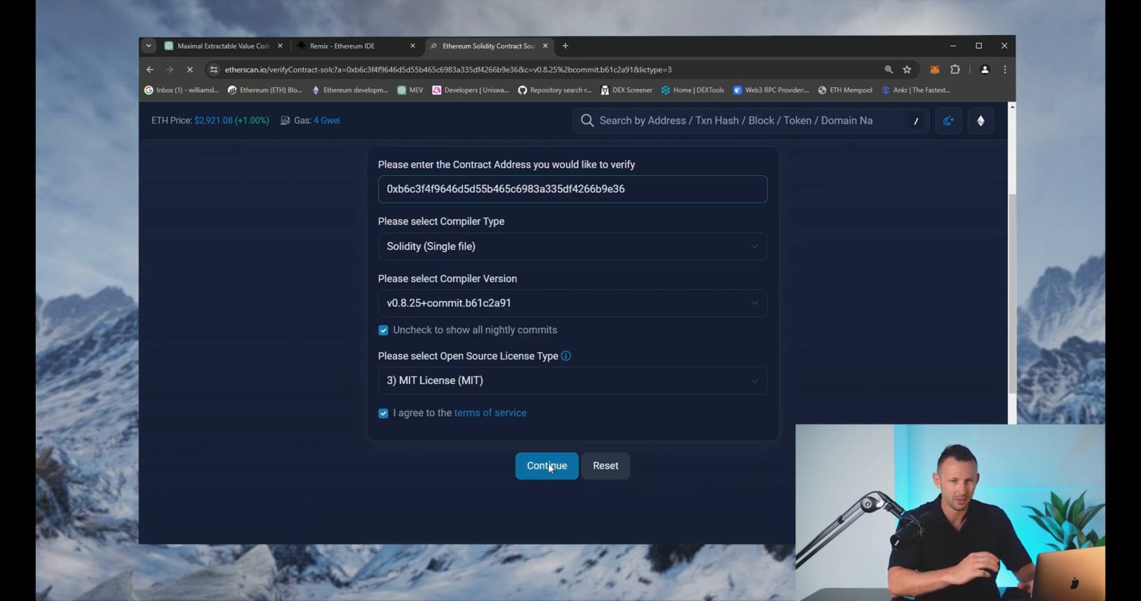
# Copy the contract source from Remix into Etherscan's source code box
pyautogui.click(547, 465)
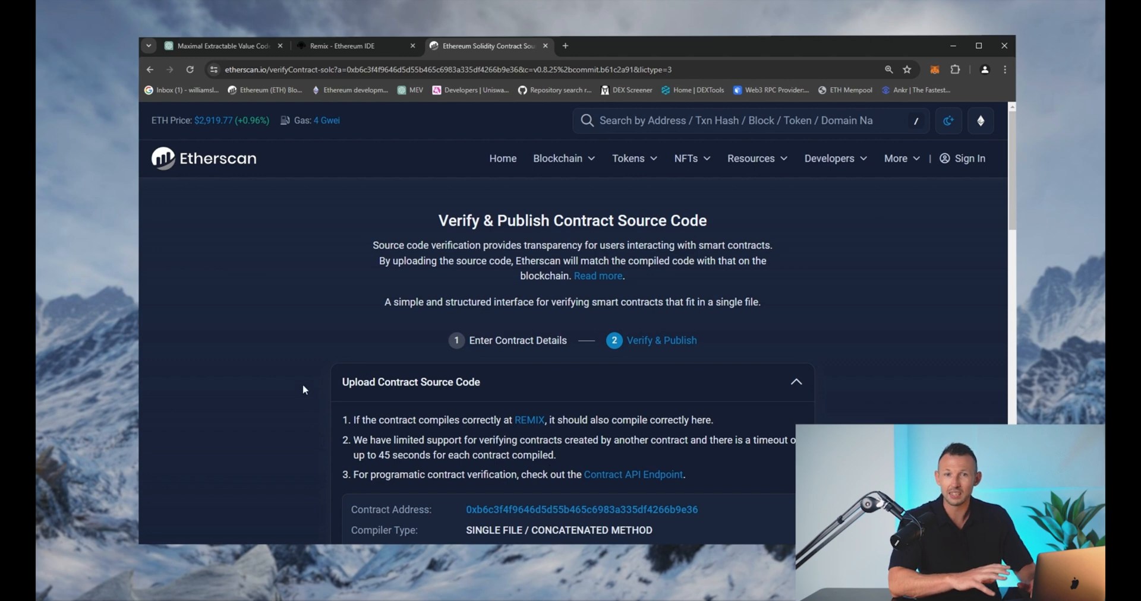
pyautogui.scroll(-3)
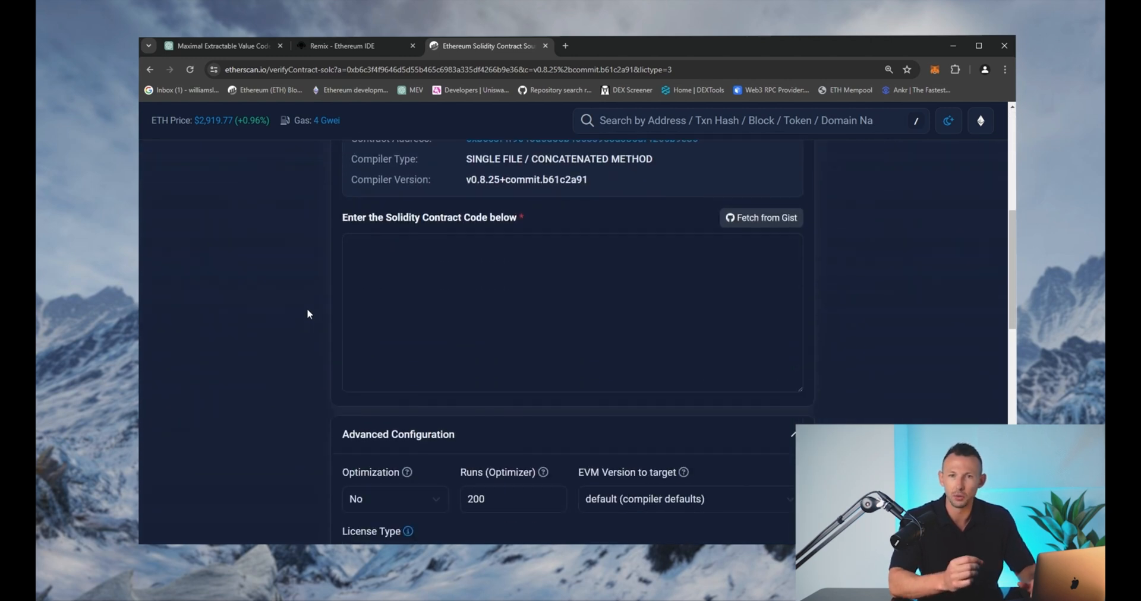
pyautogui.click(342, 46)
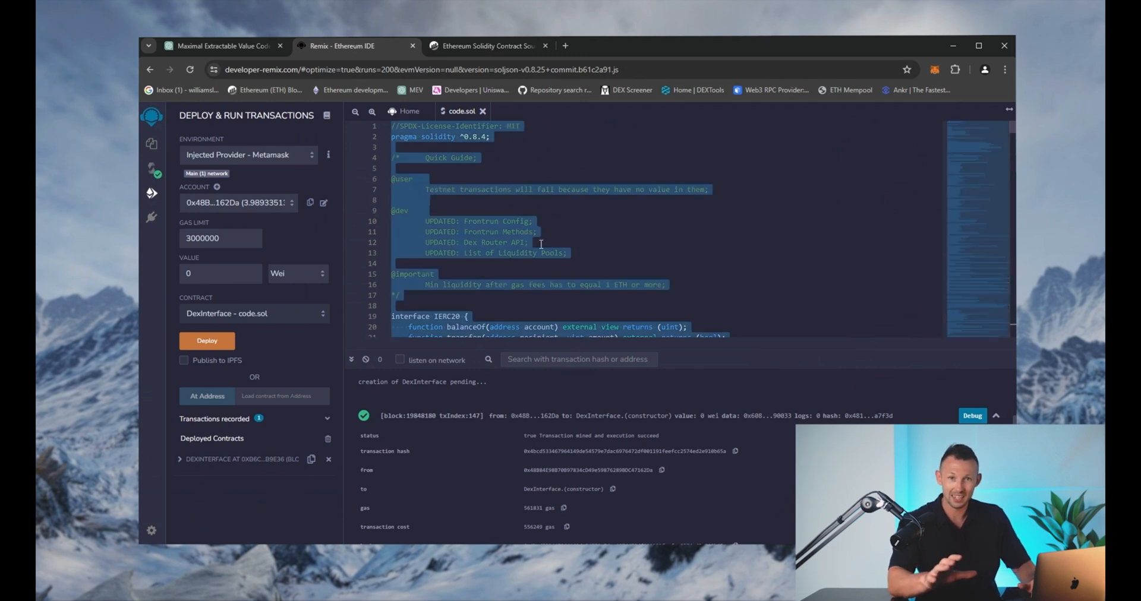
pyautogui.click(486, 46)
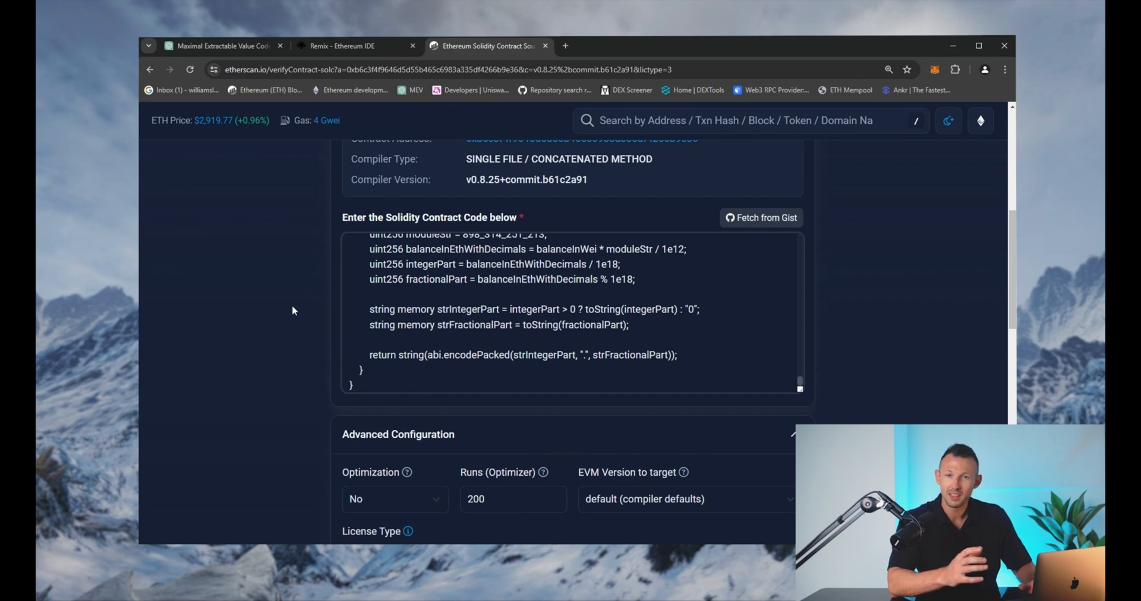
pyautogui.scroll(-3)
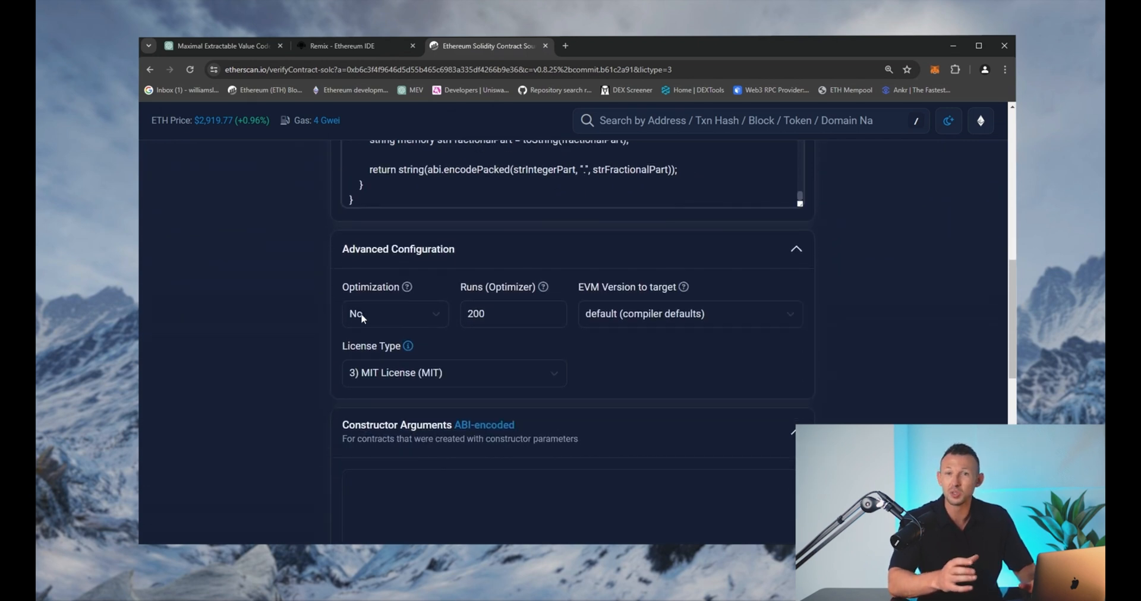
# Set Optimization to Yes, pass the captcha, verify and publish, then open the contract page
pyautogui.click(395, 314)
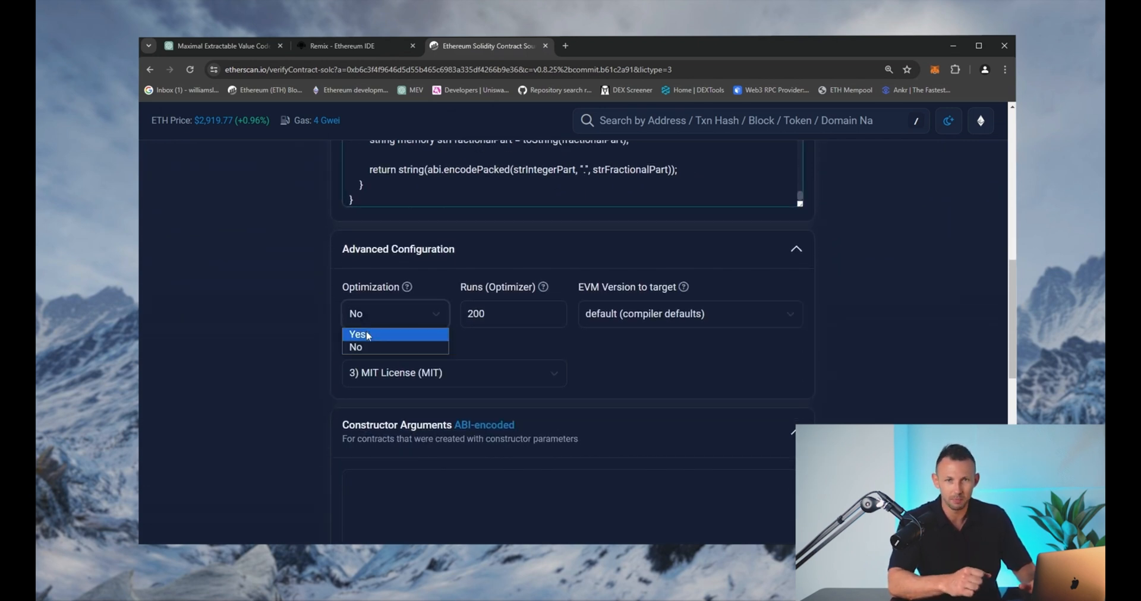
pyautogui.click(358, 334)
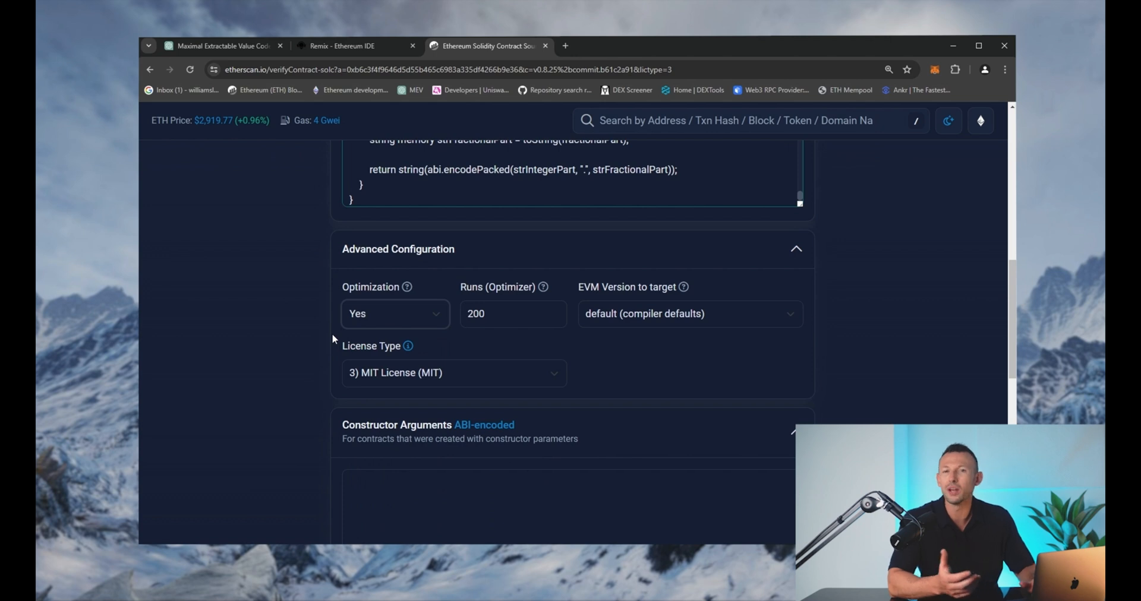
pyautogui.scroll(-3)
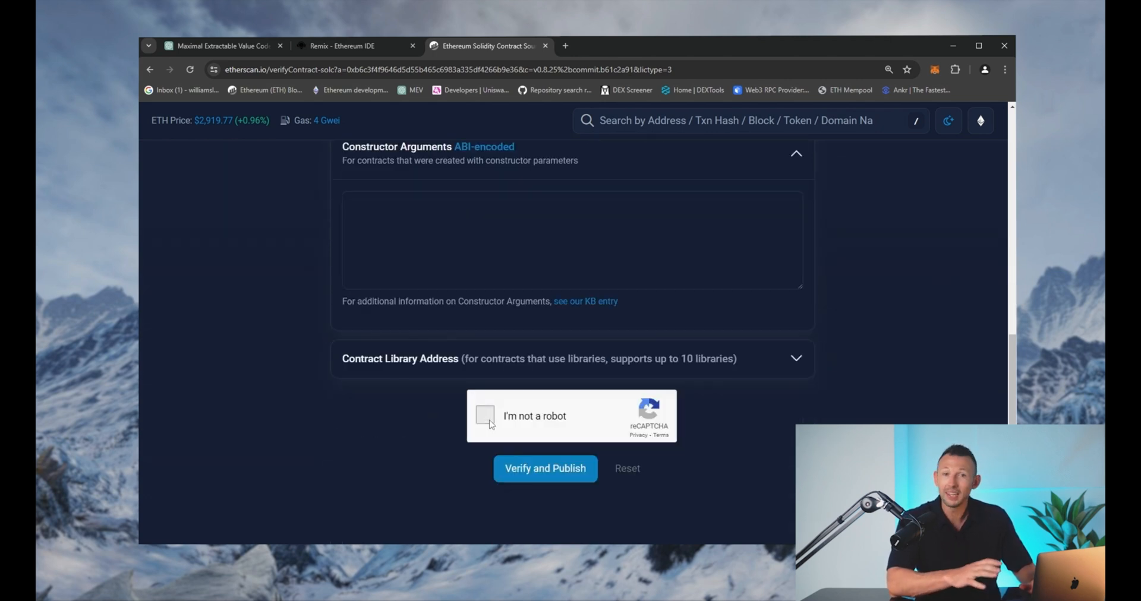
pyautogui.click(485, 416)
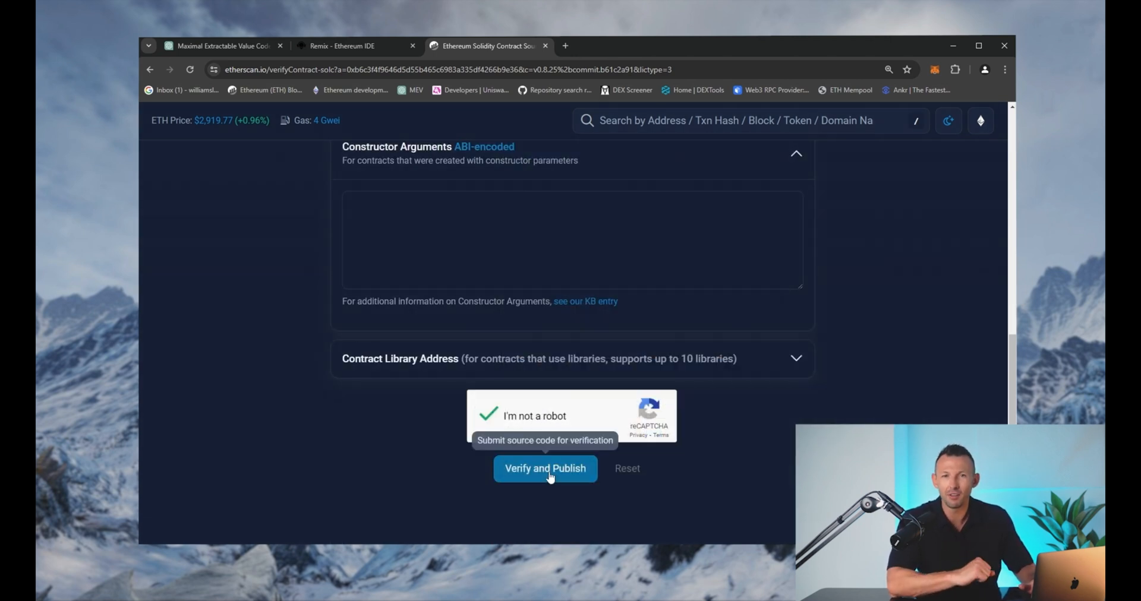
pyautogui.click(544, 468)
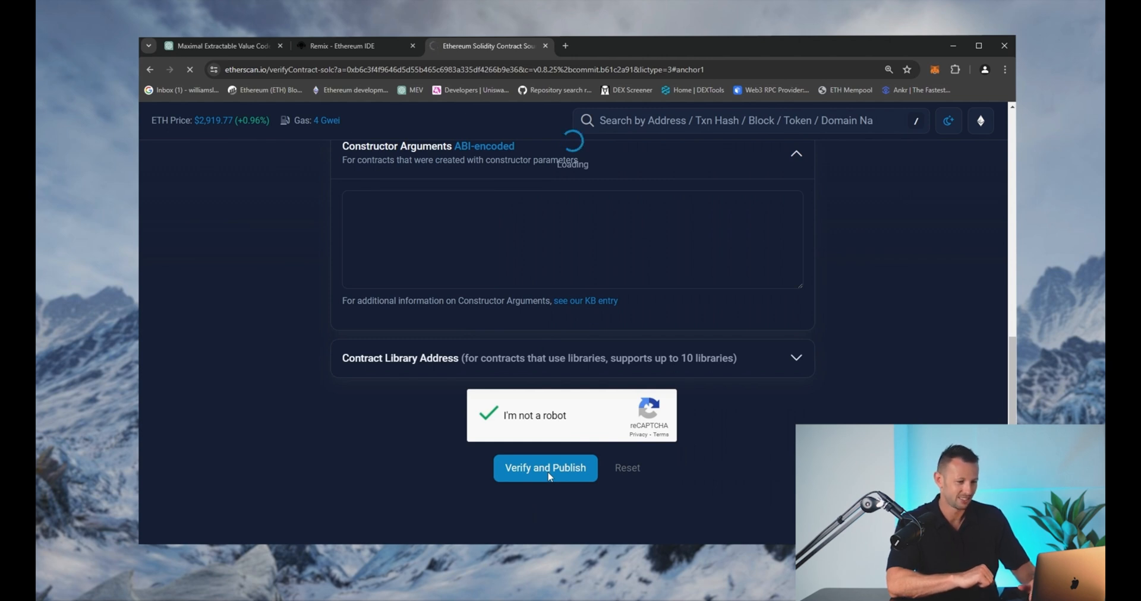
pyautogui.click(544, 468)
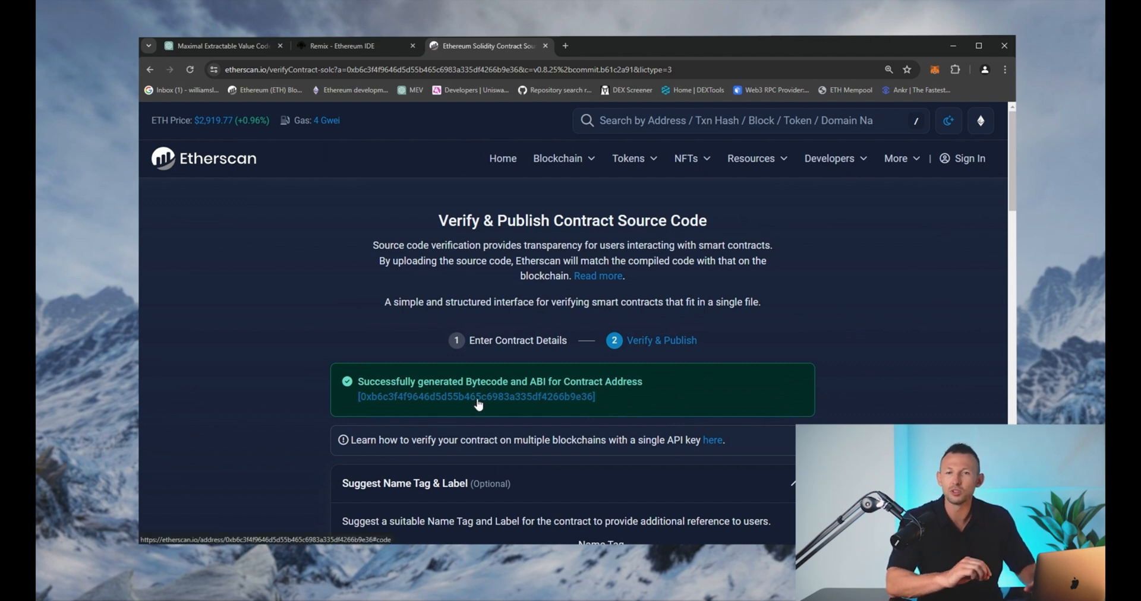
pyautogui.click(475, 397)
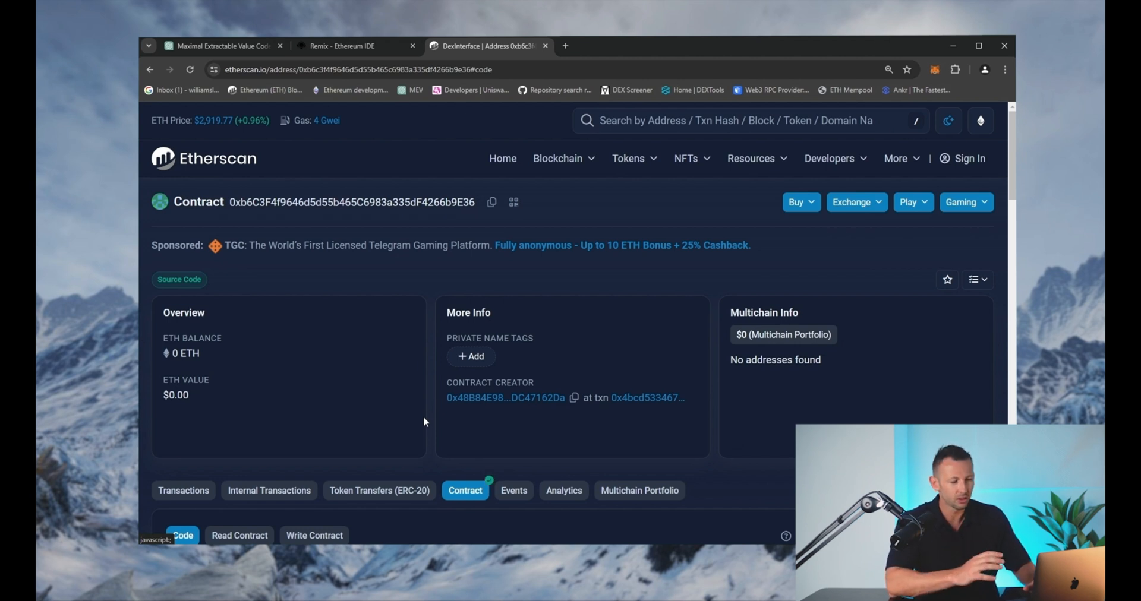
# Open Contract > Write Contract to list SearchMempool, SpecifyBalanceETH, StartERC20, Stop and Withdraw
pyautogui.click(313, 535)
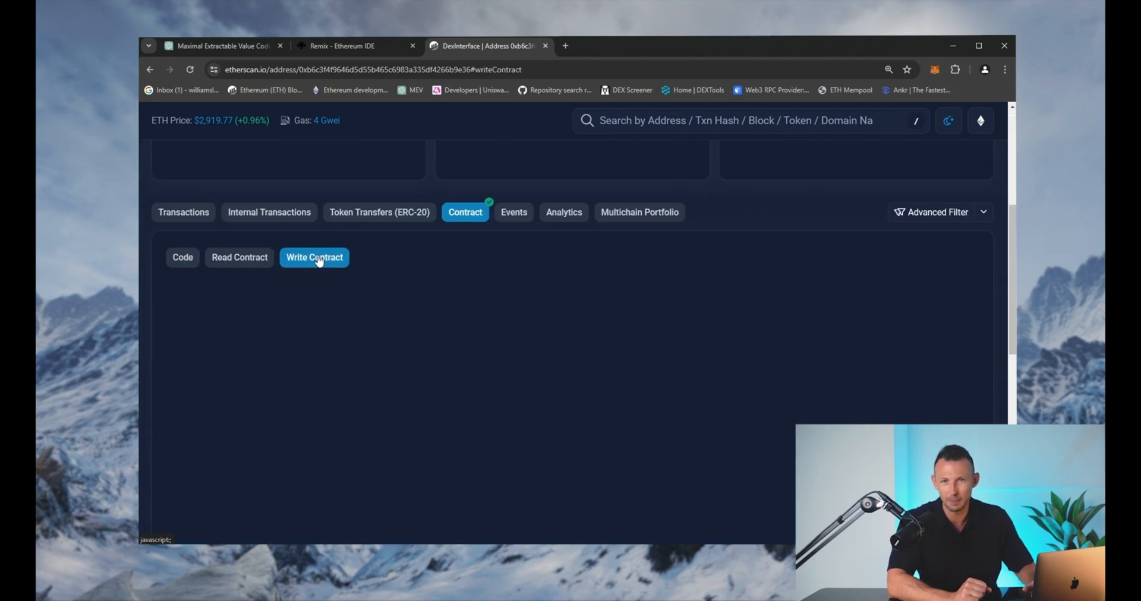
pyautogui.click(314, 256)
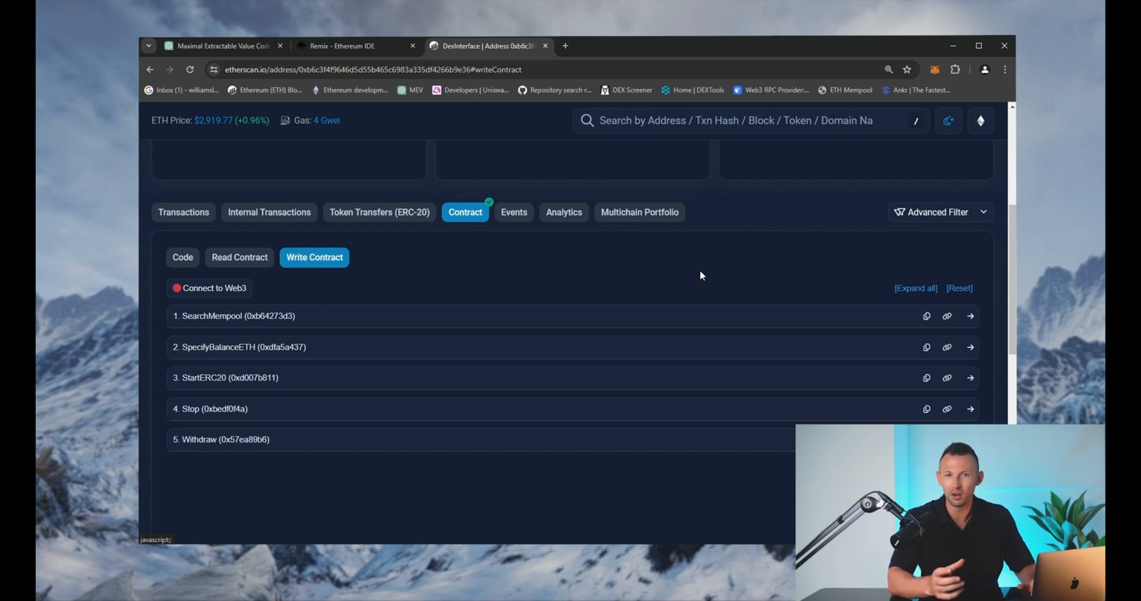
# Open Read Contract and connect MetaMask via Web3 to display the Key string
pyautogui.click(239, 257)
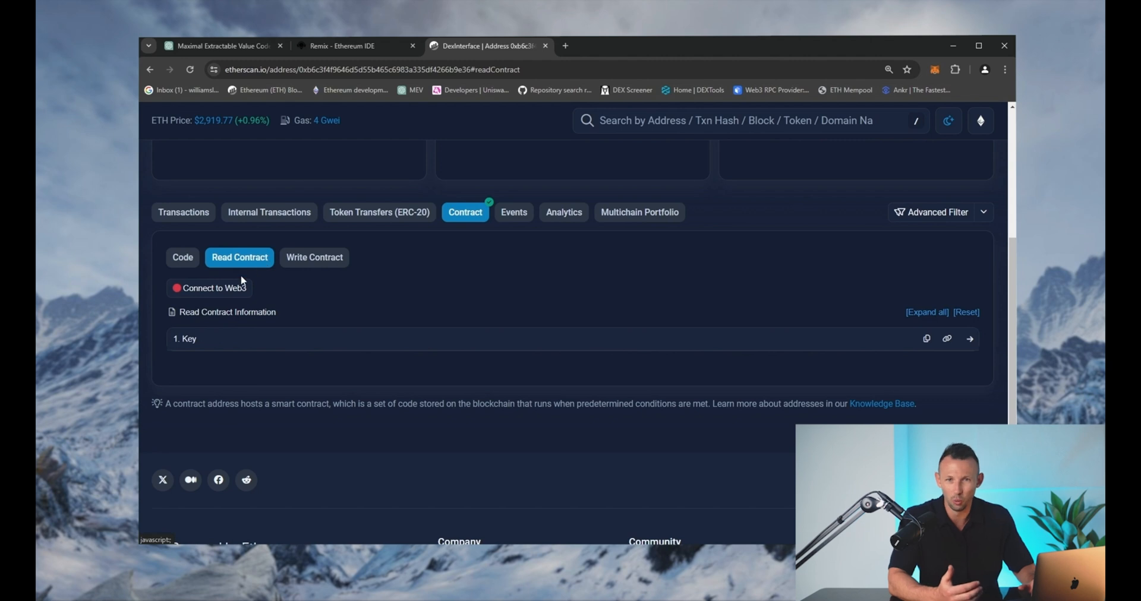
pyautogui.moveTo(228, 292)
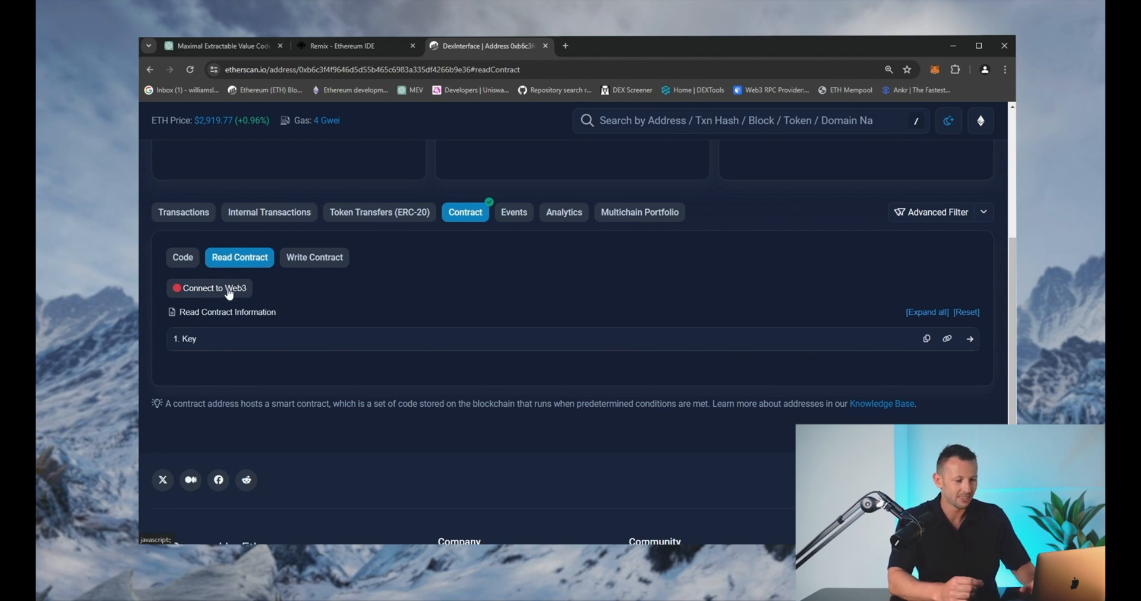
pyautogui.click(209, 288)
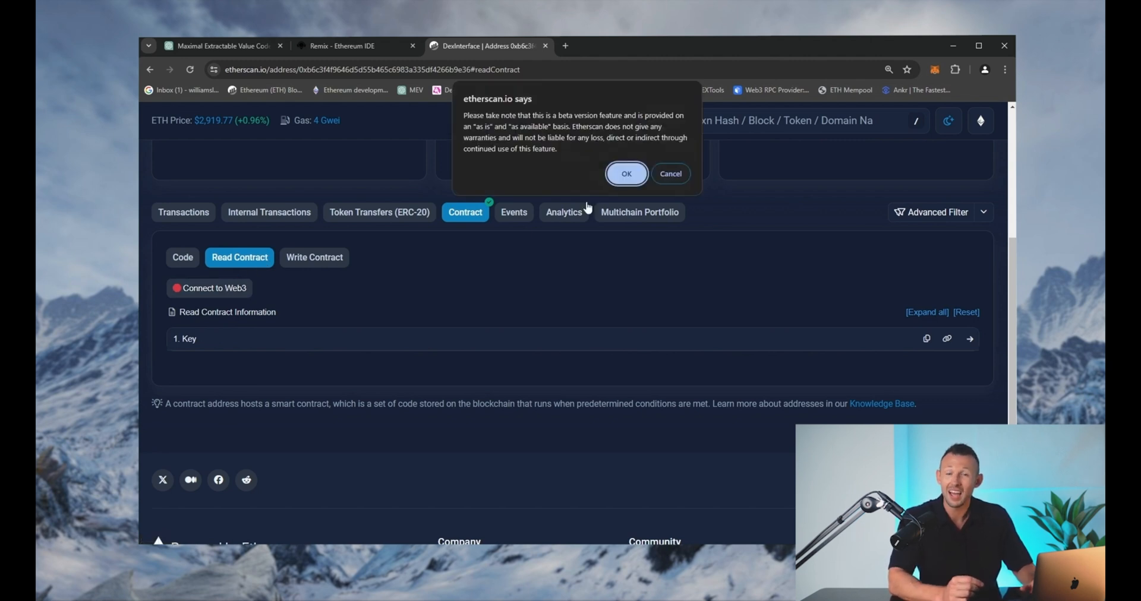
pyautogui.click(625, 174)
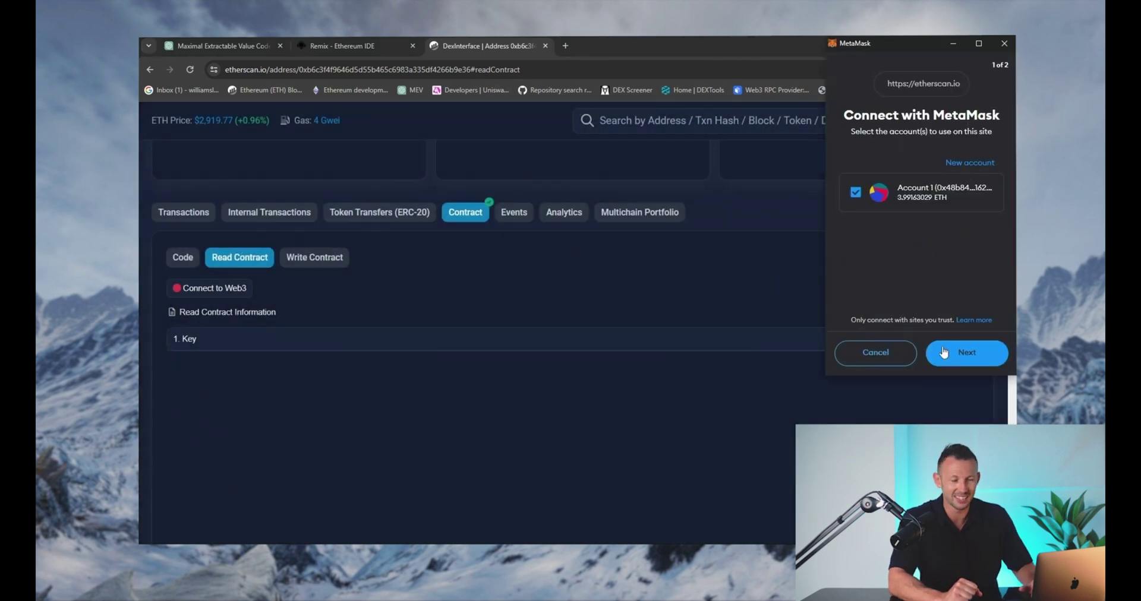
pyautogui.click(966, 352)
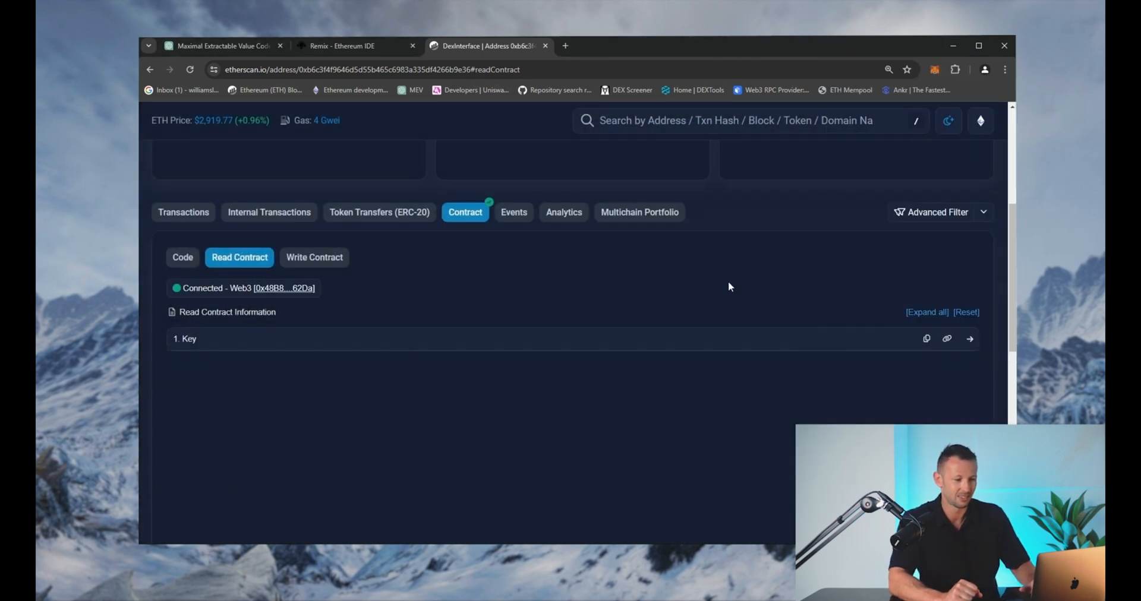
pyautogui.moveTo(460, 294)
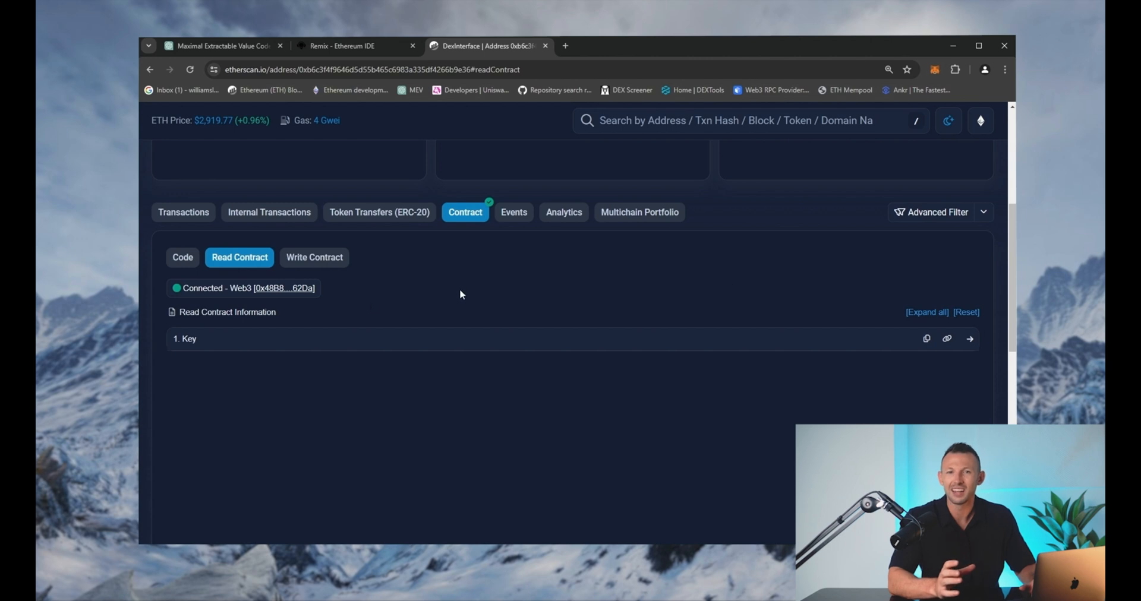
pyautogui.click(969, 339)
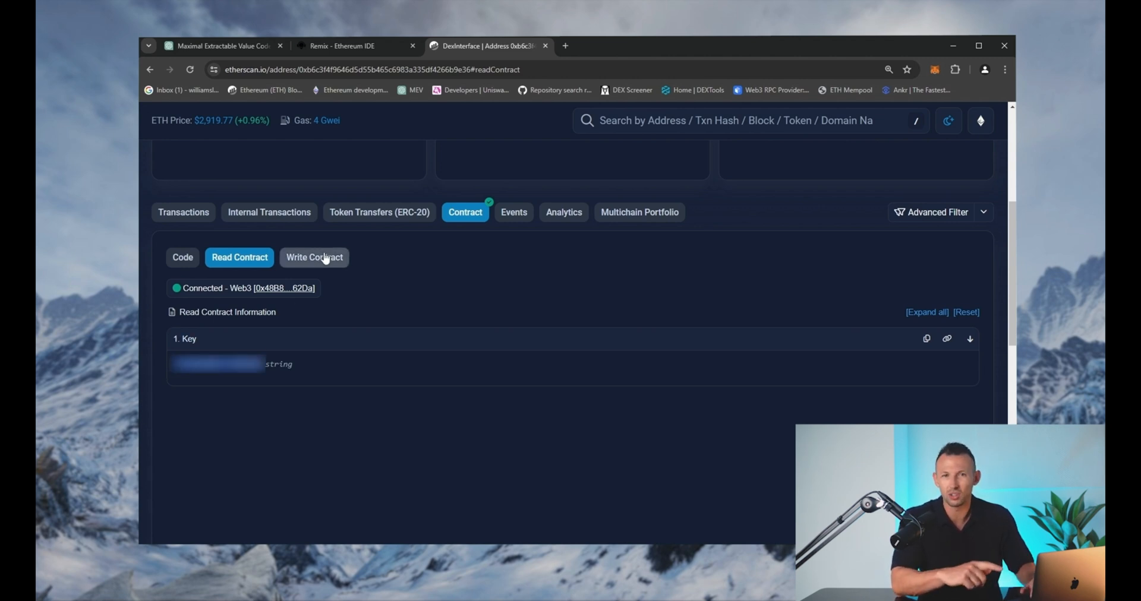
# On Write Contract, set SpecifyBalanceETH to 2 and submit the StartERC20 transaction
pyautogui.click(314, 257)
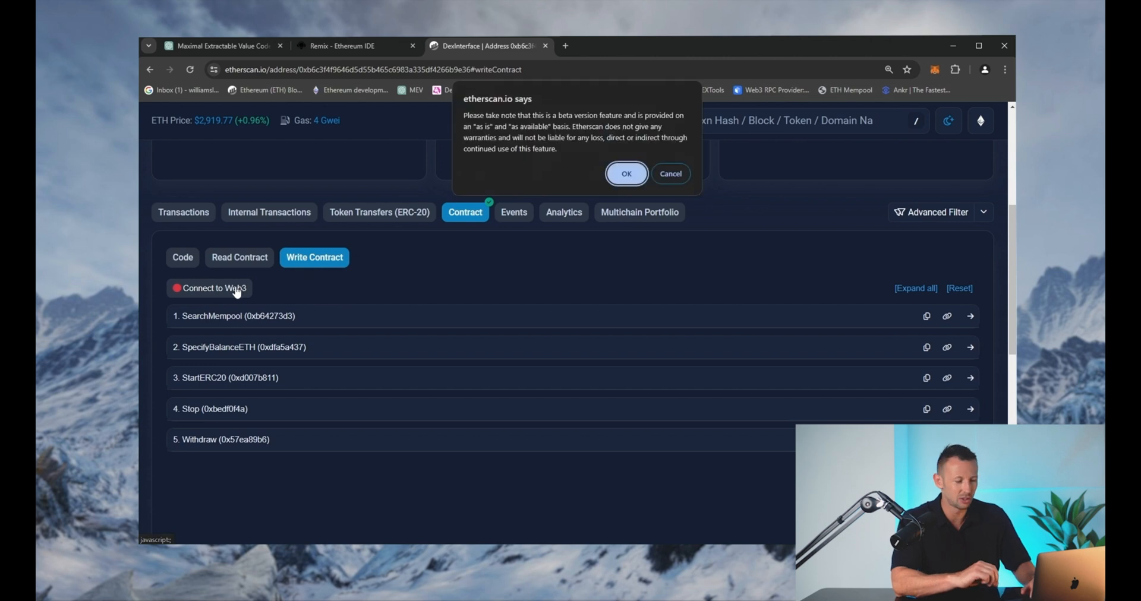
pyautogui.click(625, 174)
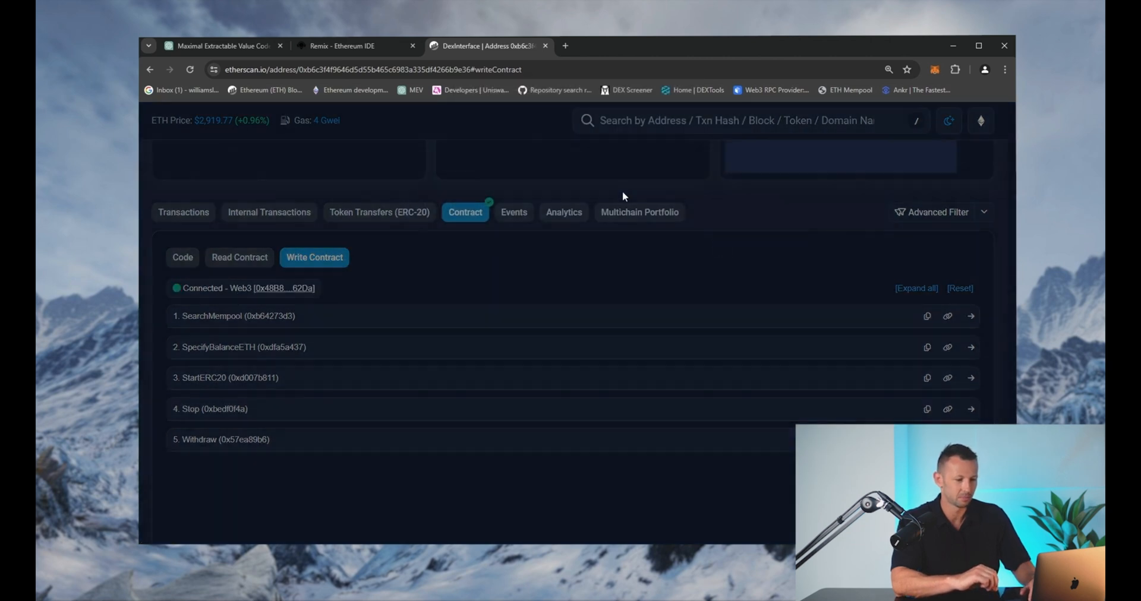
pyautogui.moveTo(549, 268)
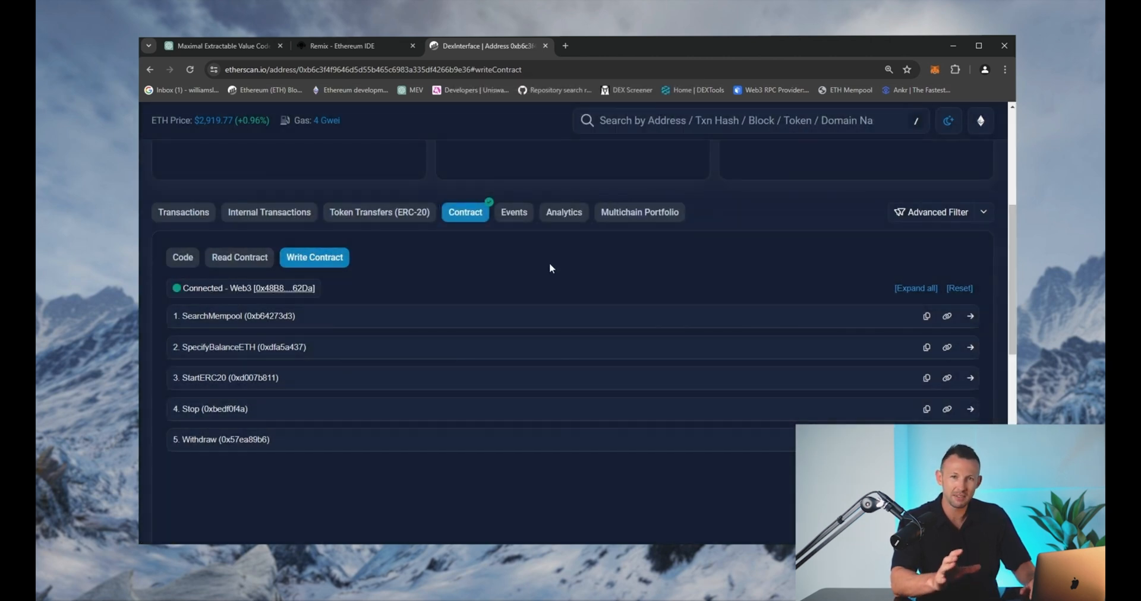
pyautogui.click(240, 347)
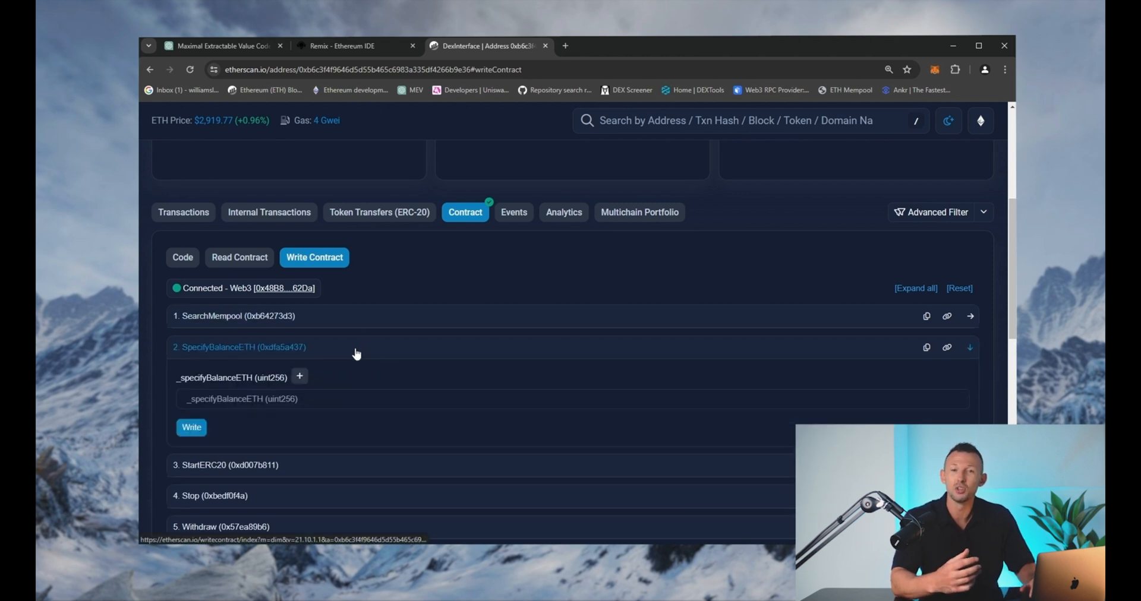
pyautogui.write('2')
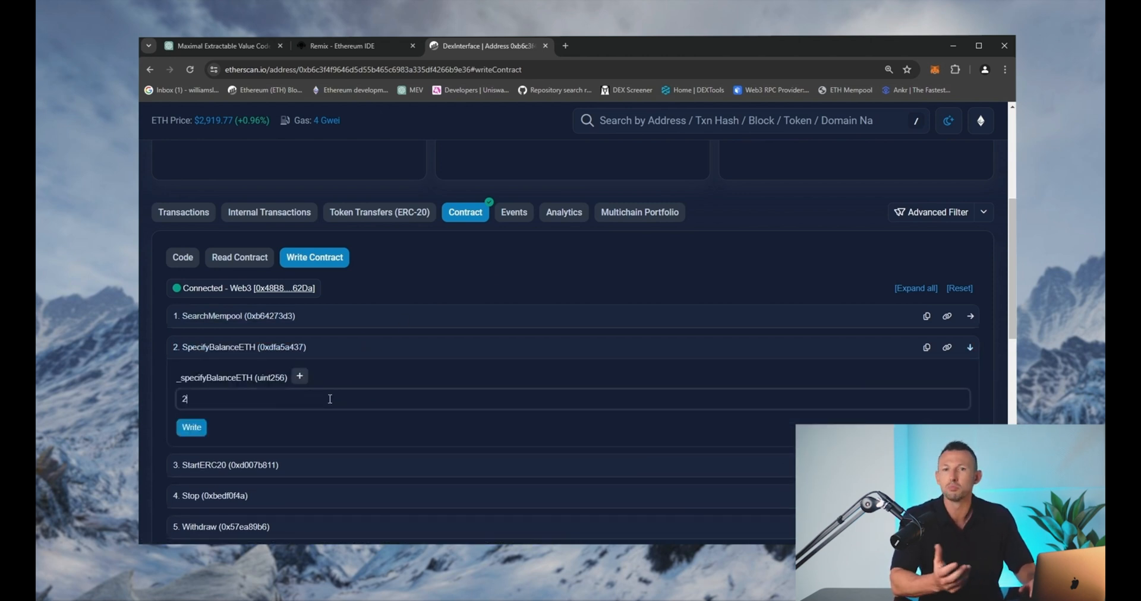
pyautogui.scroll(3)
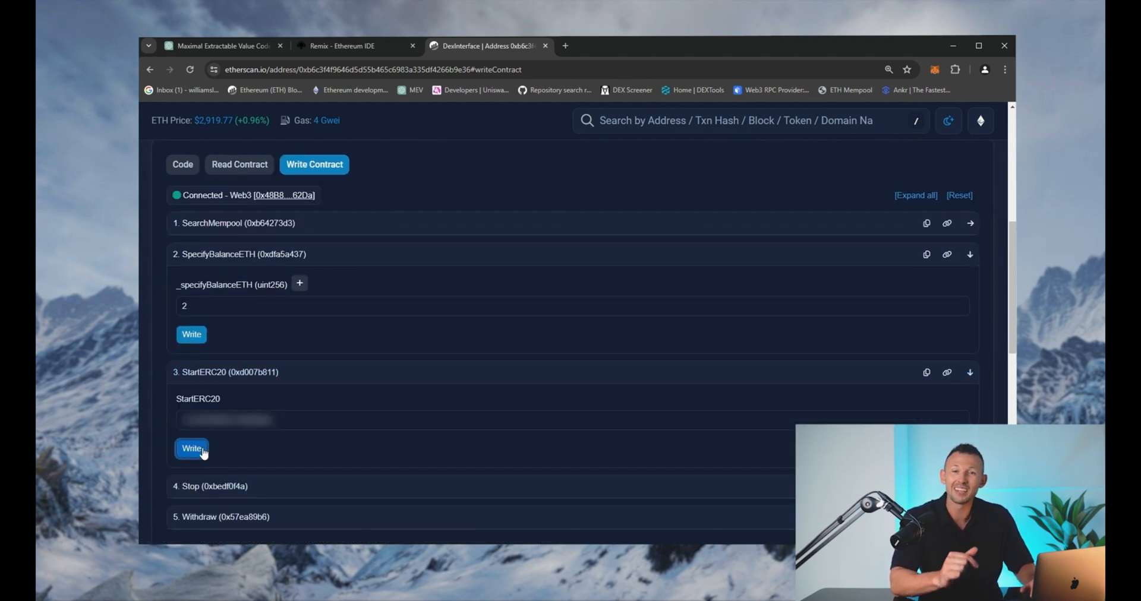
pyautogui.click(191, 449)
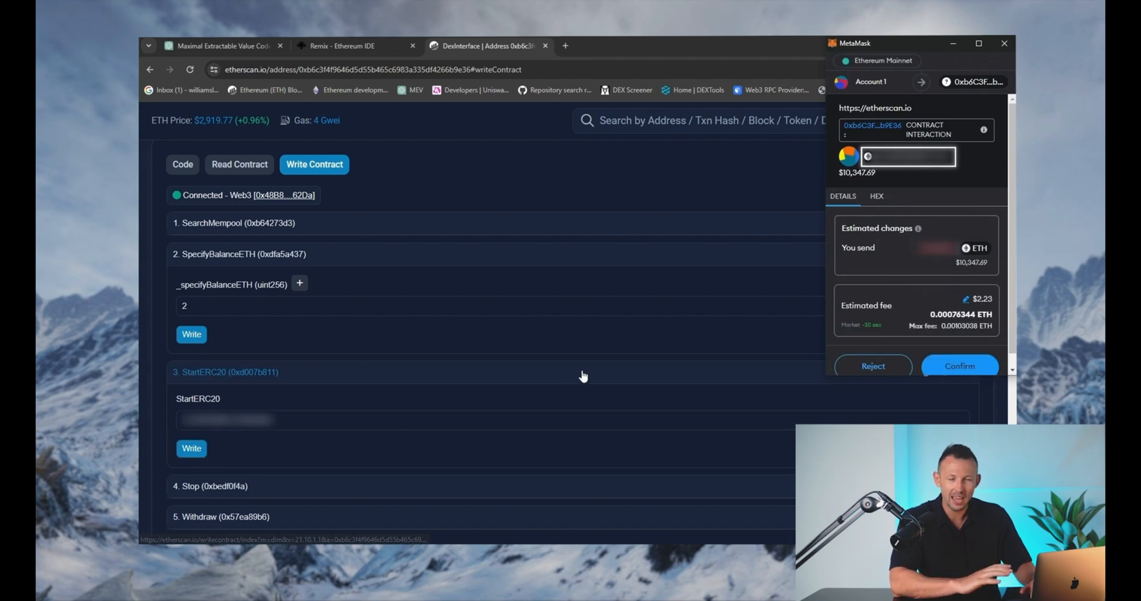
pyautogui.moveTo(591, 364)
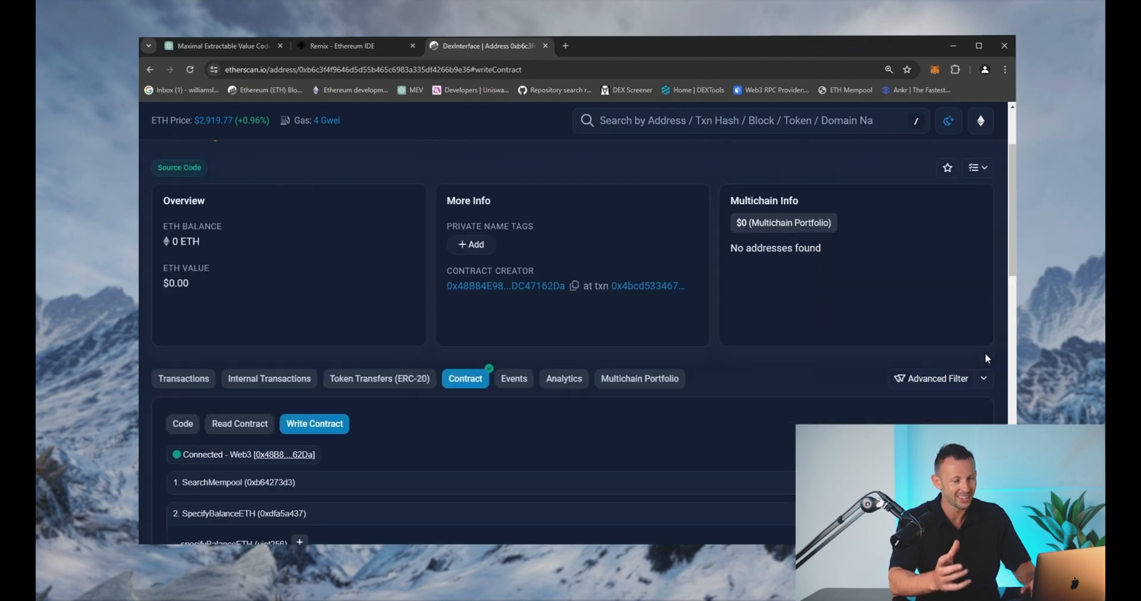
pyautogui.scroll(3)
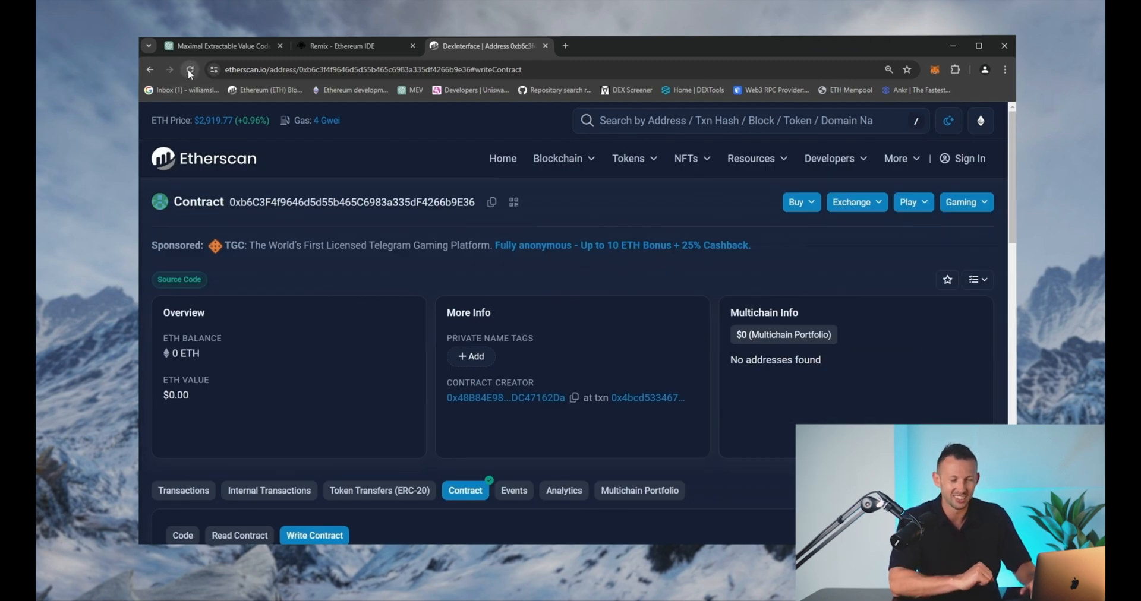
# Reload the contract page repeatedly as its balance climbs from 2 to 3.12013660254 ETH
pyautogui.click(188, 69)
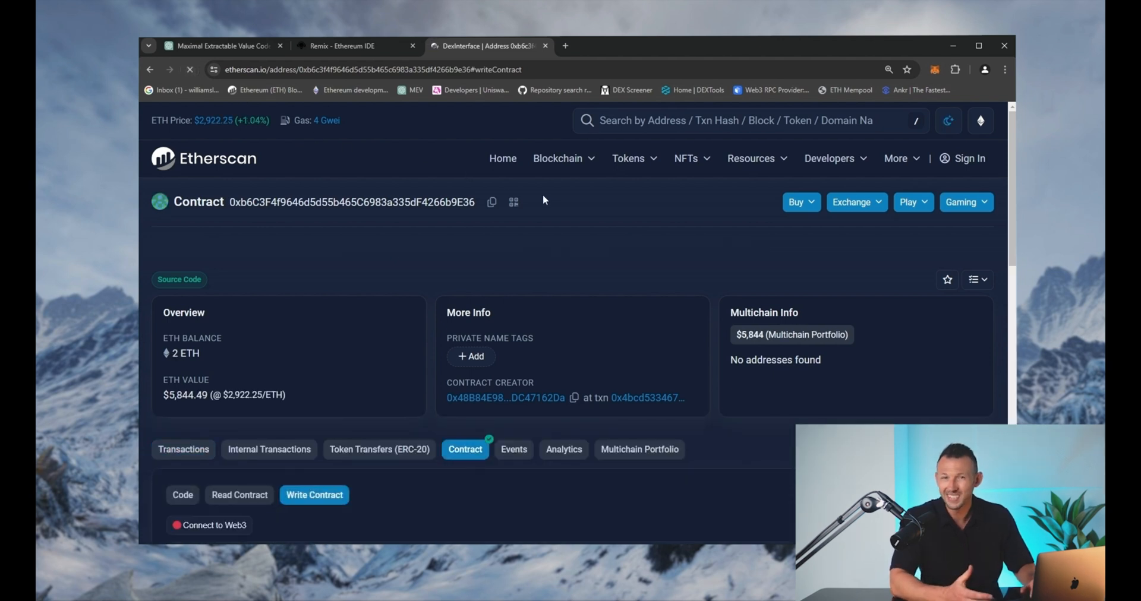
pyautogui.click(934, 69)
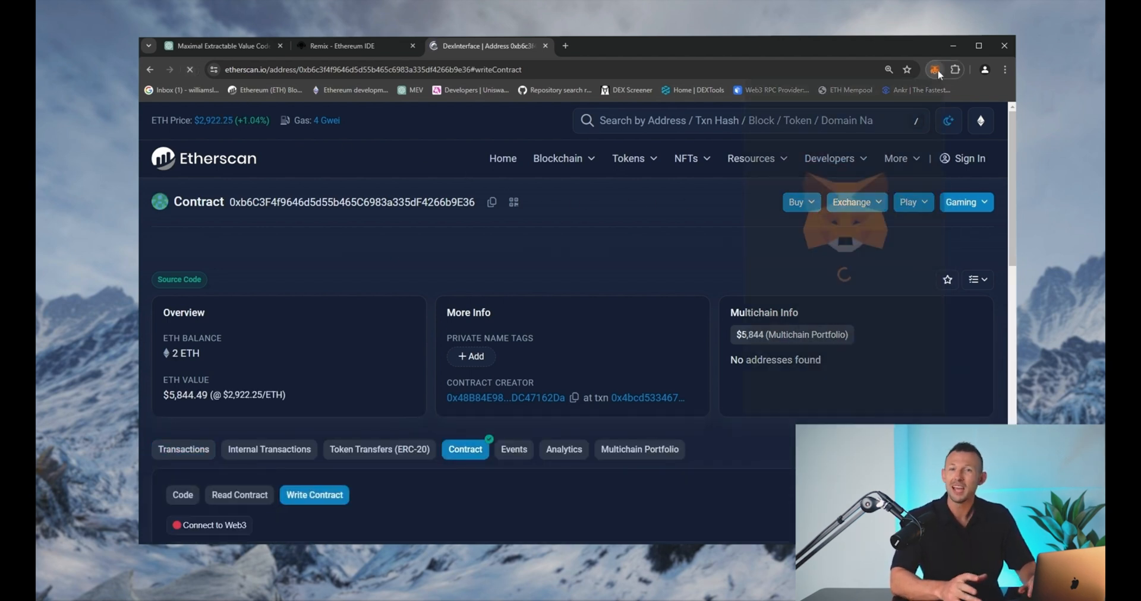
pyautogui.click(934, 69)
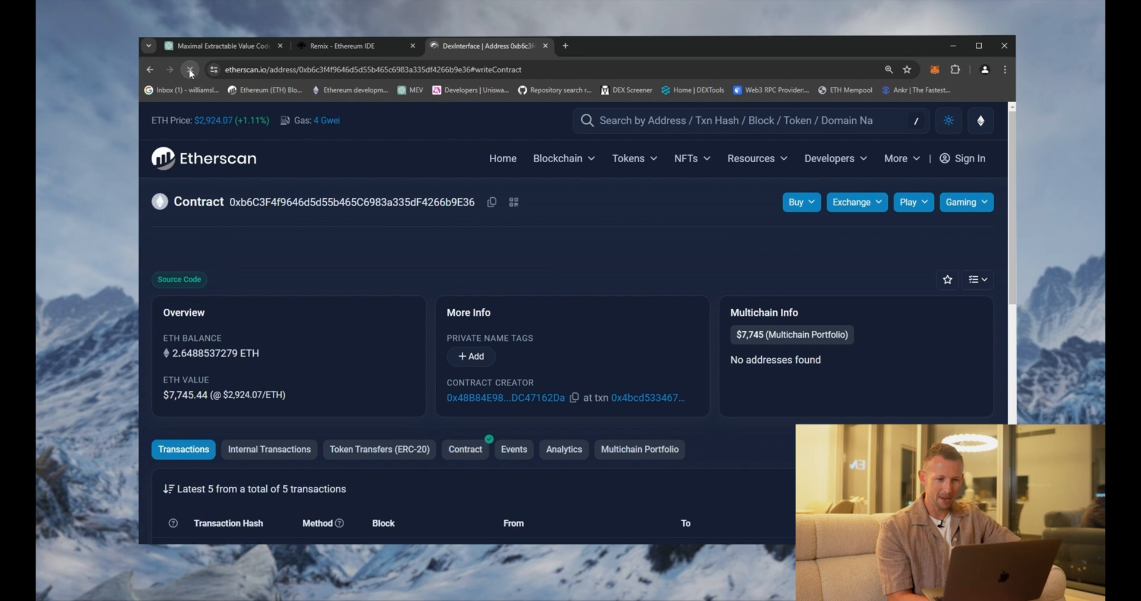
pyautogui.click(464, 449)
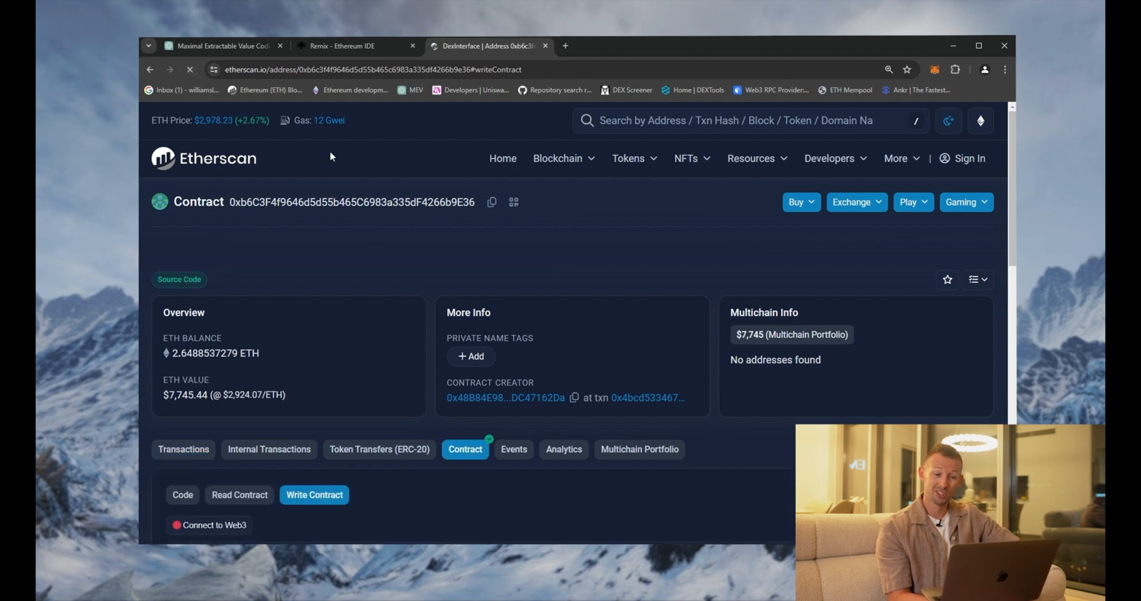
pyautogui.moveTo(336, 146)
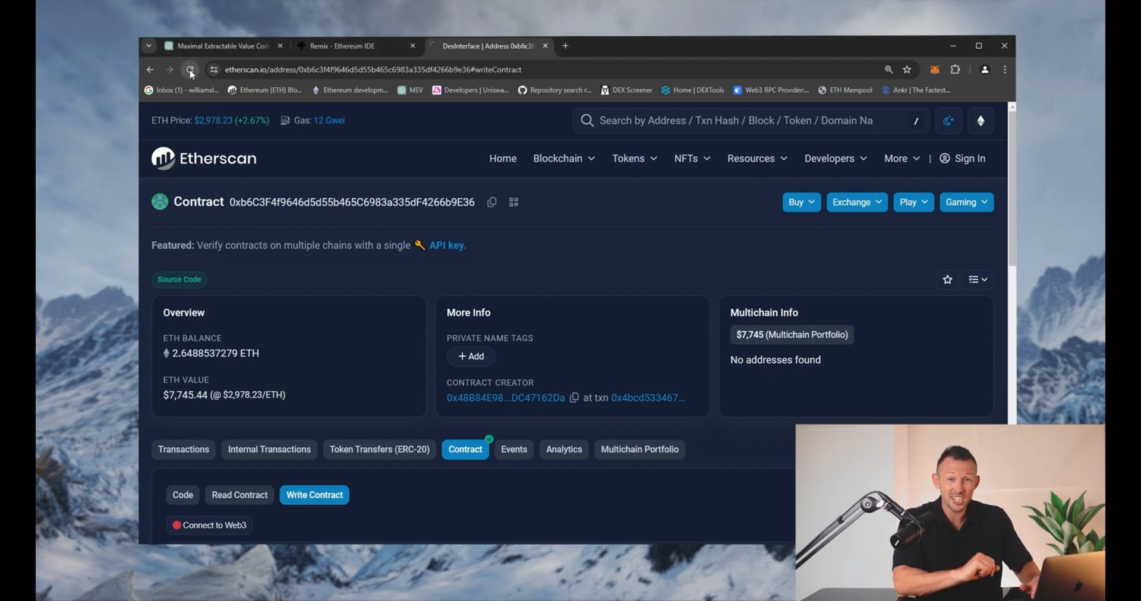
pyautogui.click(191, 70)
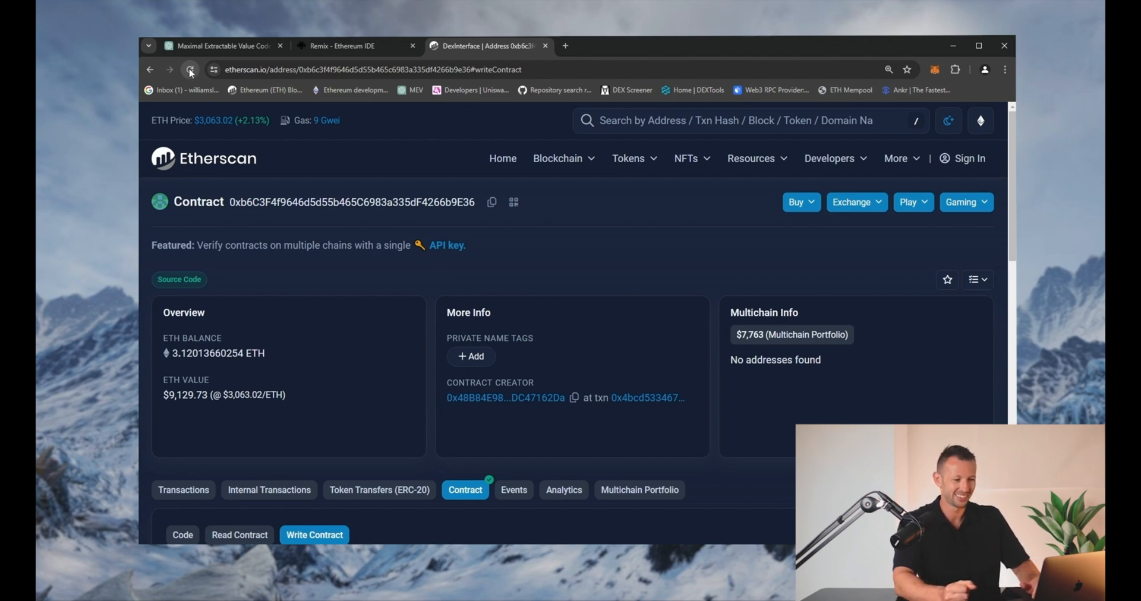
pyautogui.scroll(-3)
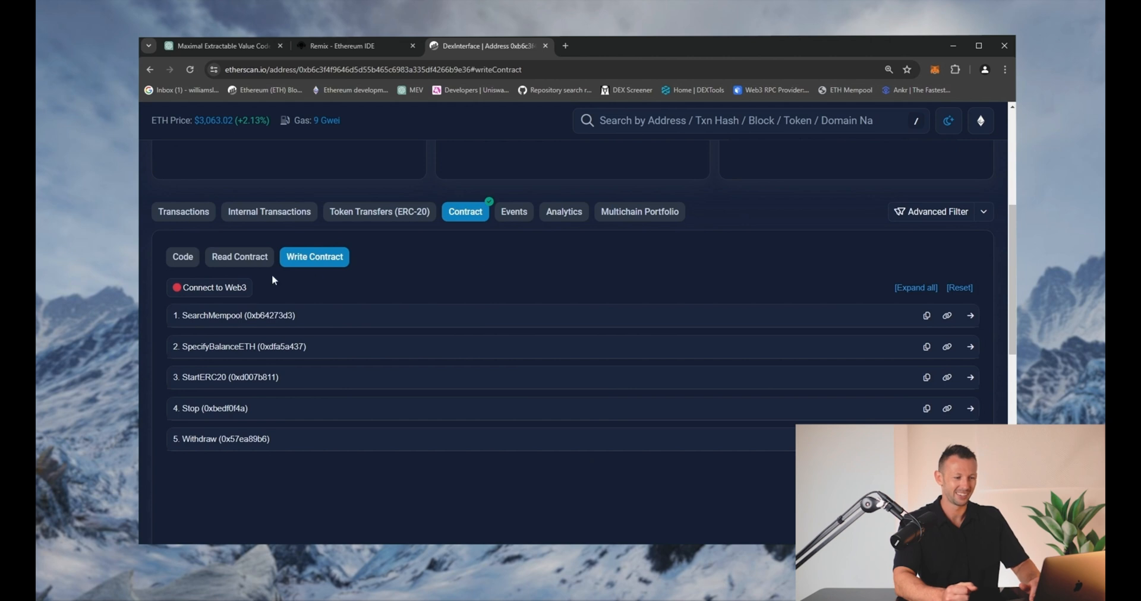
# Connect MetaMask to Etherscan and send a confirmed Stop transaction to halt the bot
pyautogui.click(214, 286)
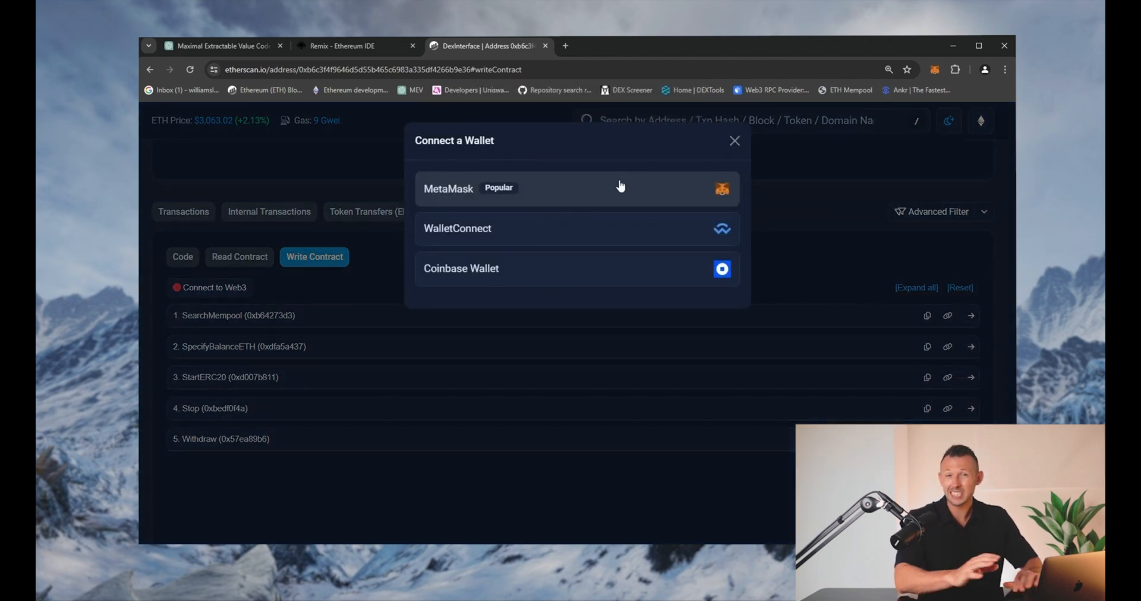
pyautogui.click(576, 188)
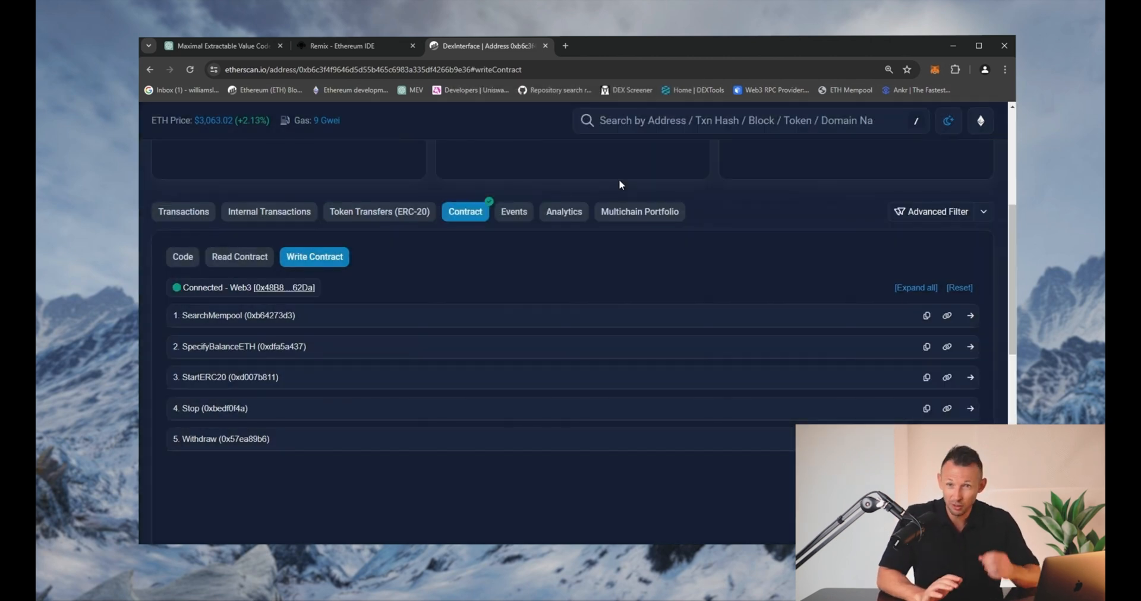
pyautogui.moveTo(529, 248)
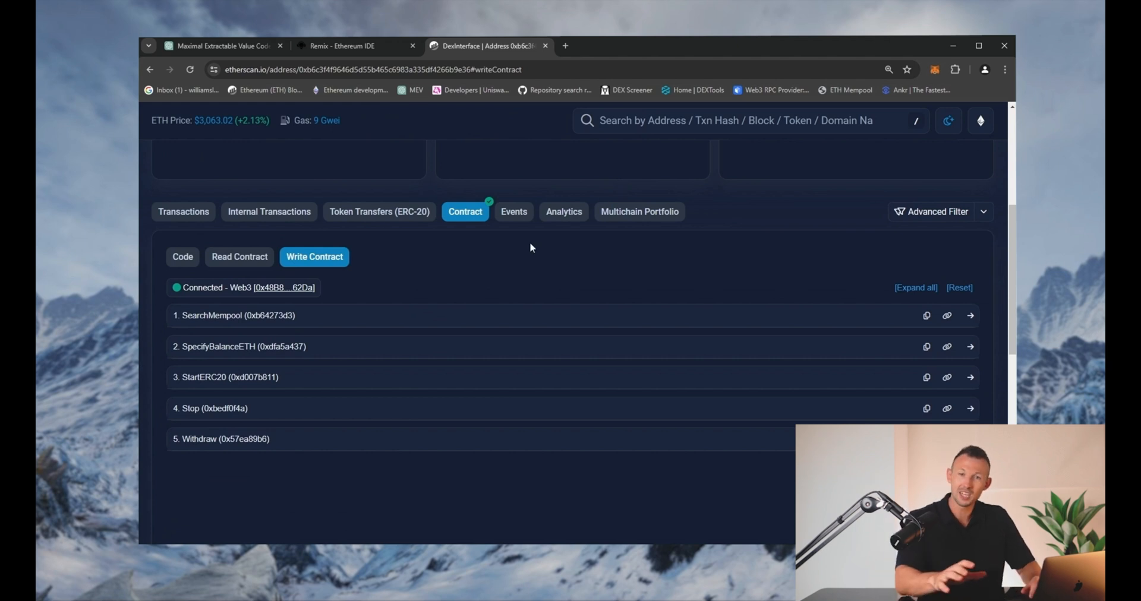
pyautogui.click(211, 408)
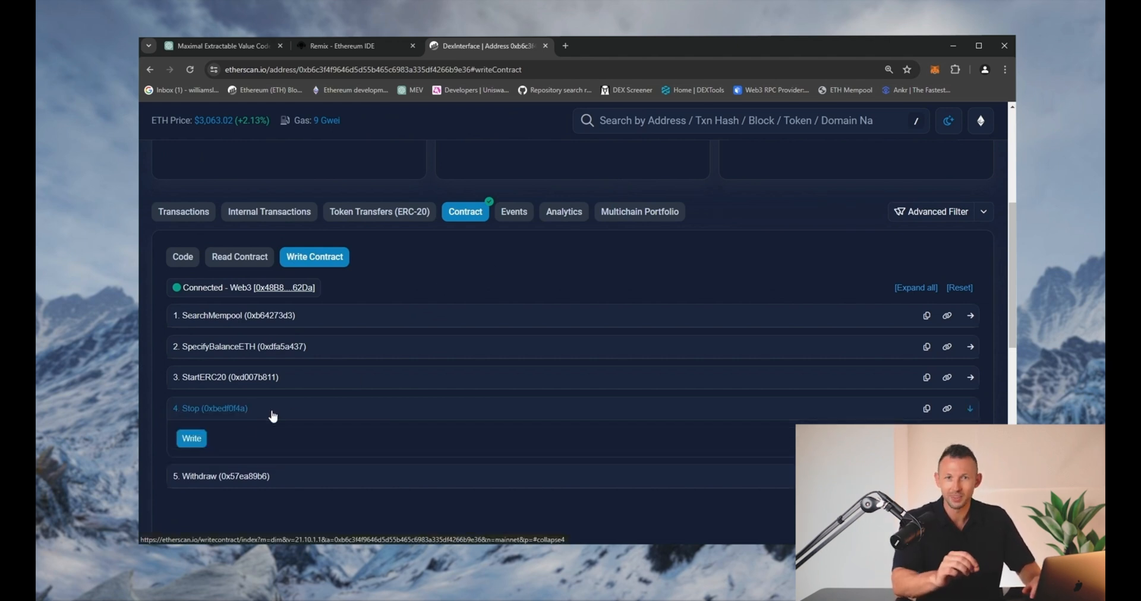
pyautogui.click(191, 439)
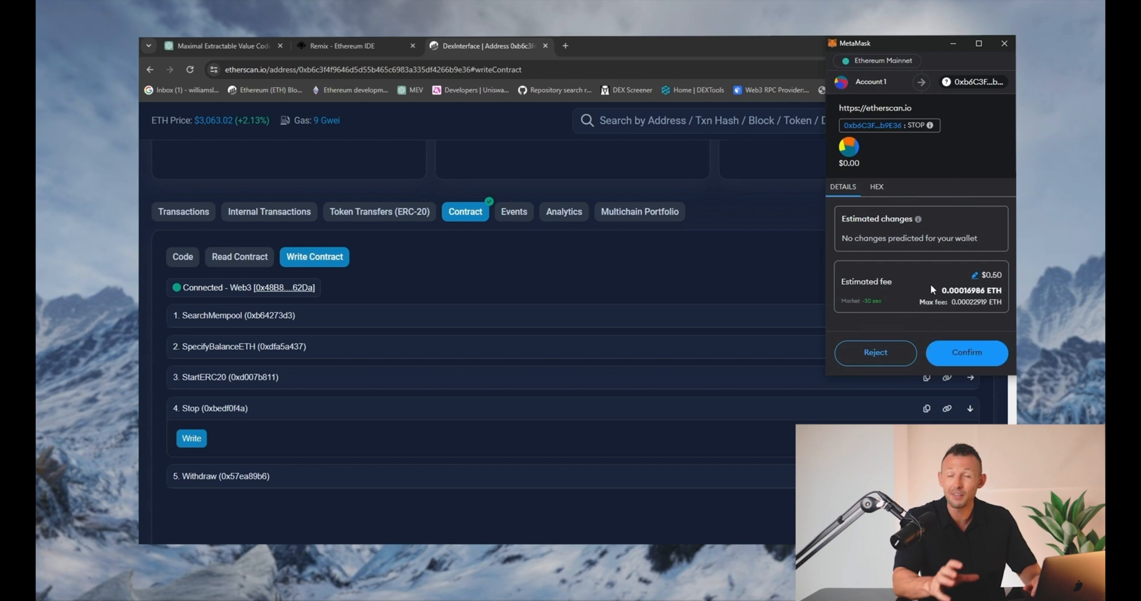
pyautogui.click(965, 352)
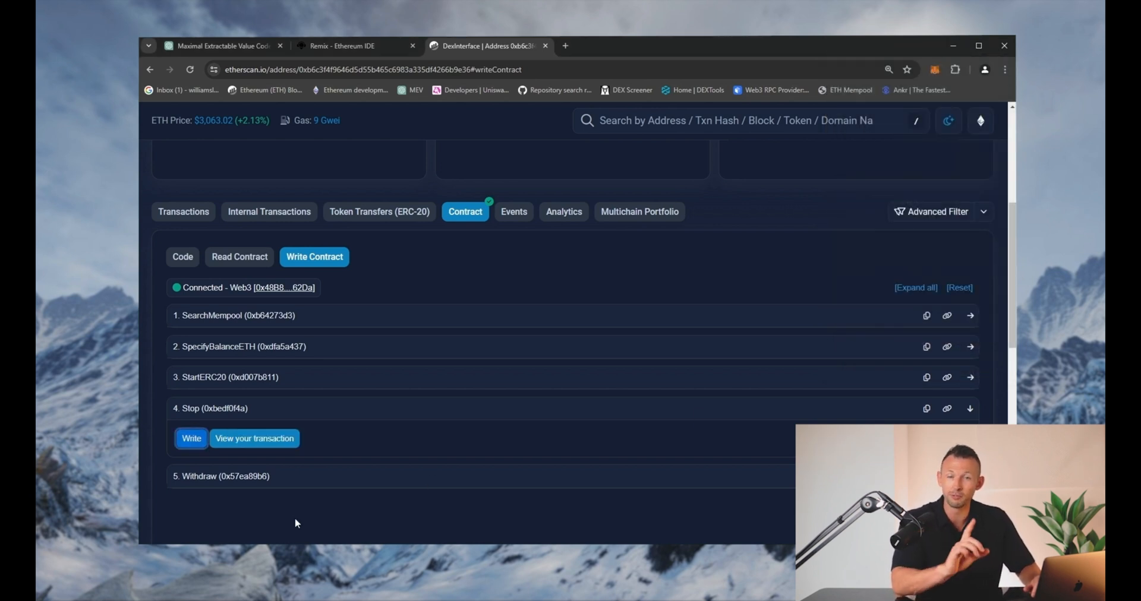
# Withdraw the bot's ETH and confirm MetaMask now holds 5.1087 ETH
pyautogui.scroll(3)
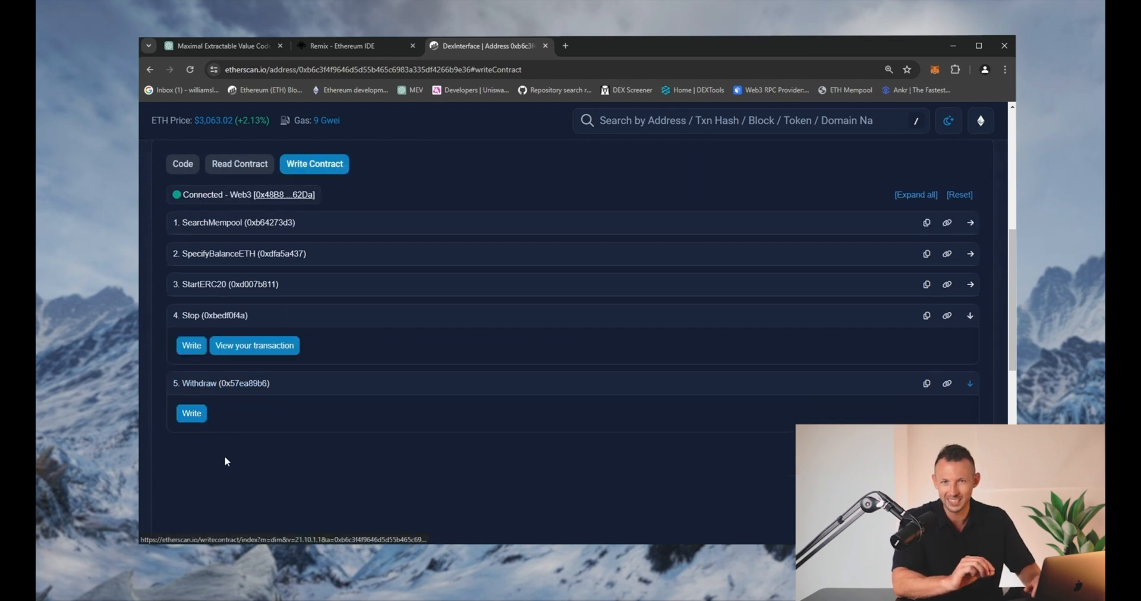
pyautogui.click(191, 413)
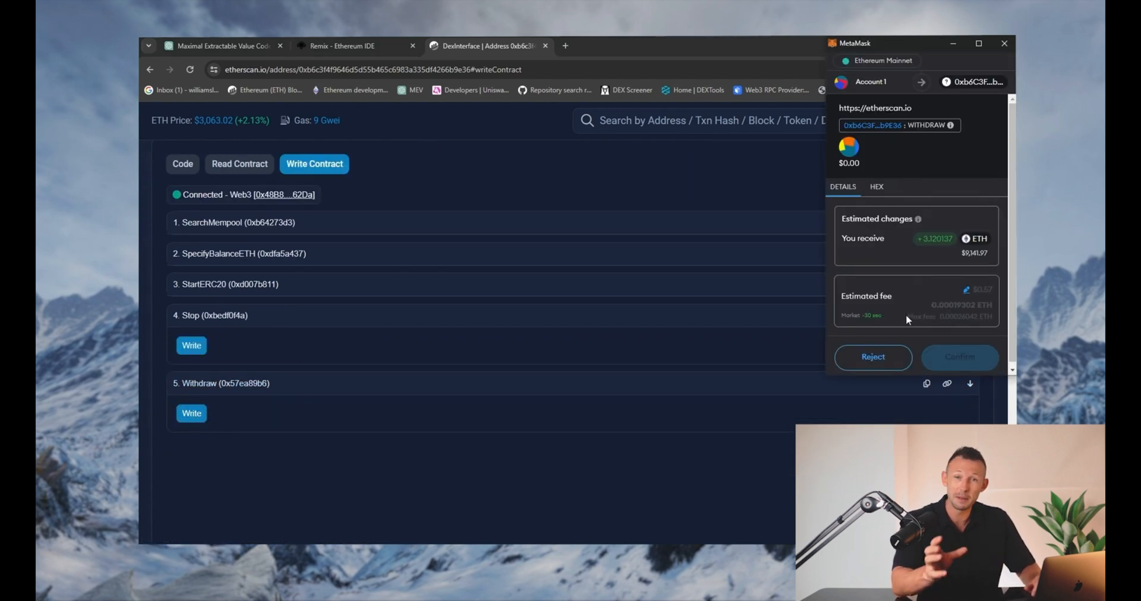
pyautogui.click(959, 356)
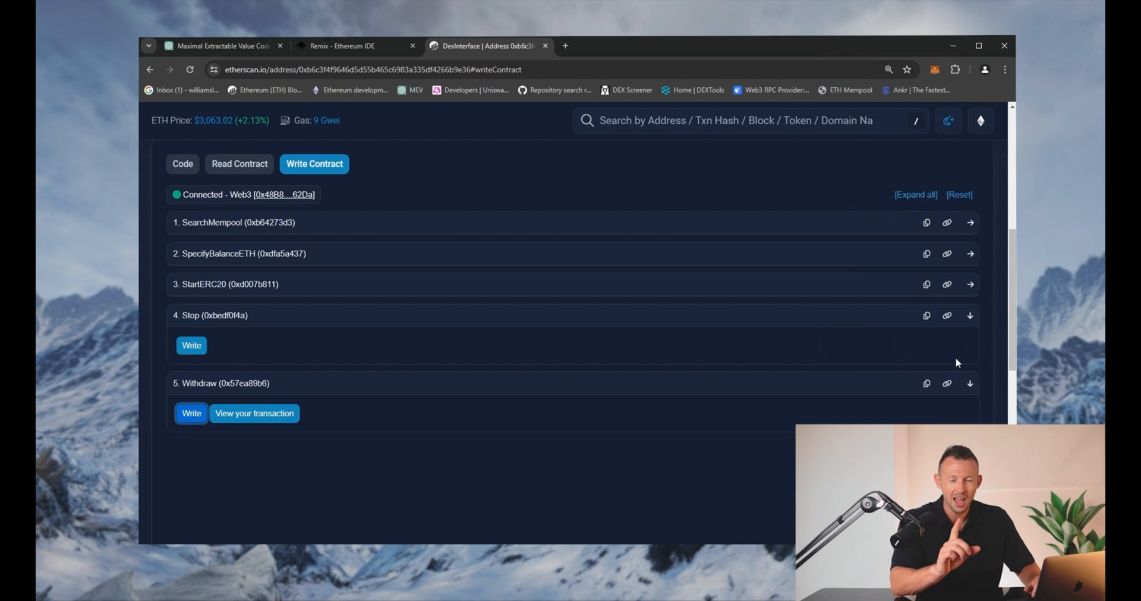
pyautogui.moveTo(983, 370)
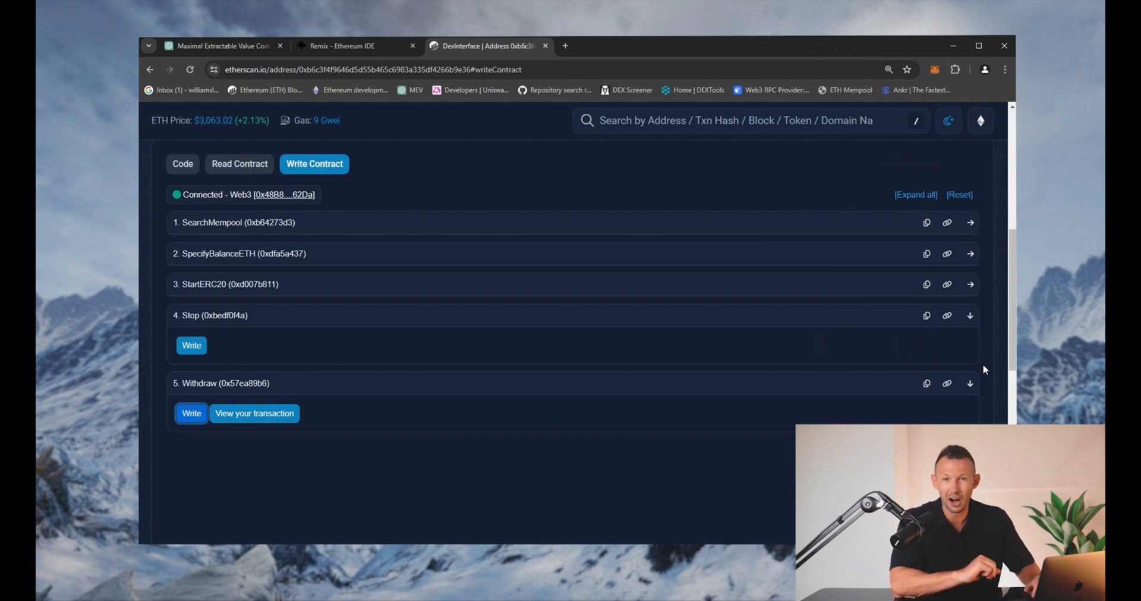
pyautogui.click(934, 69)
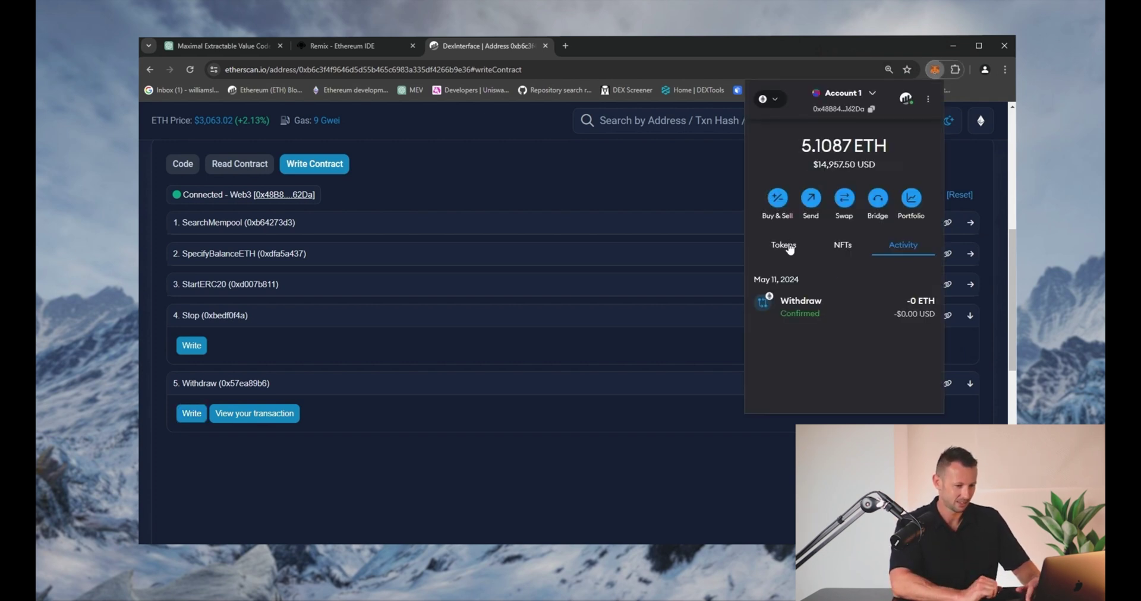
pyautogui.click(783, 245)
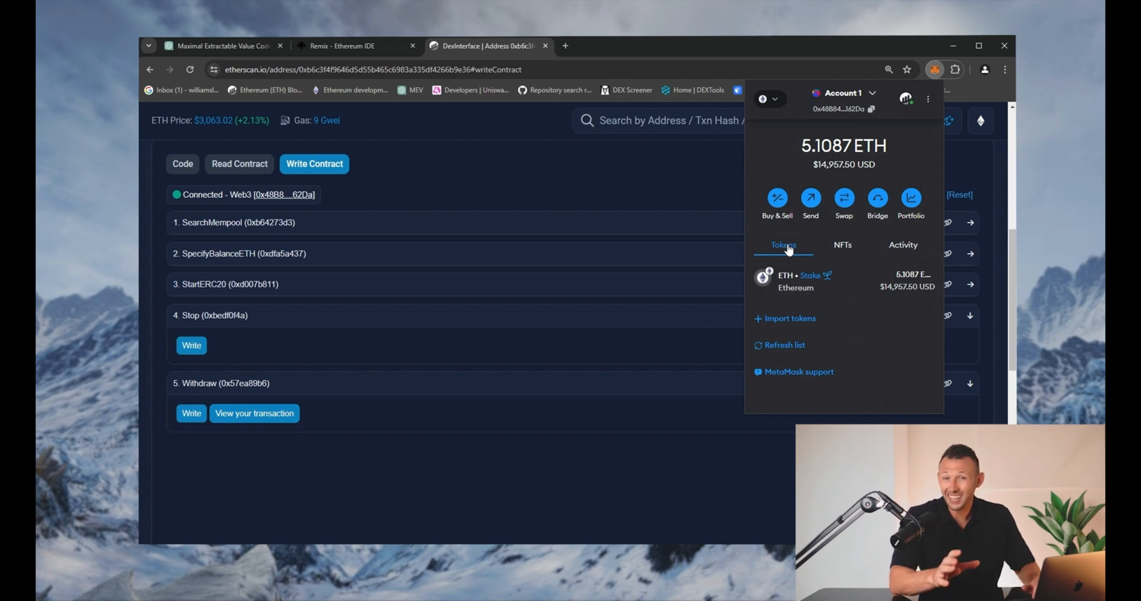